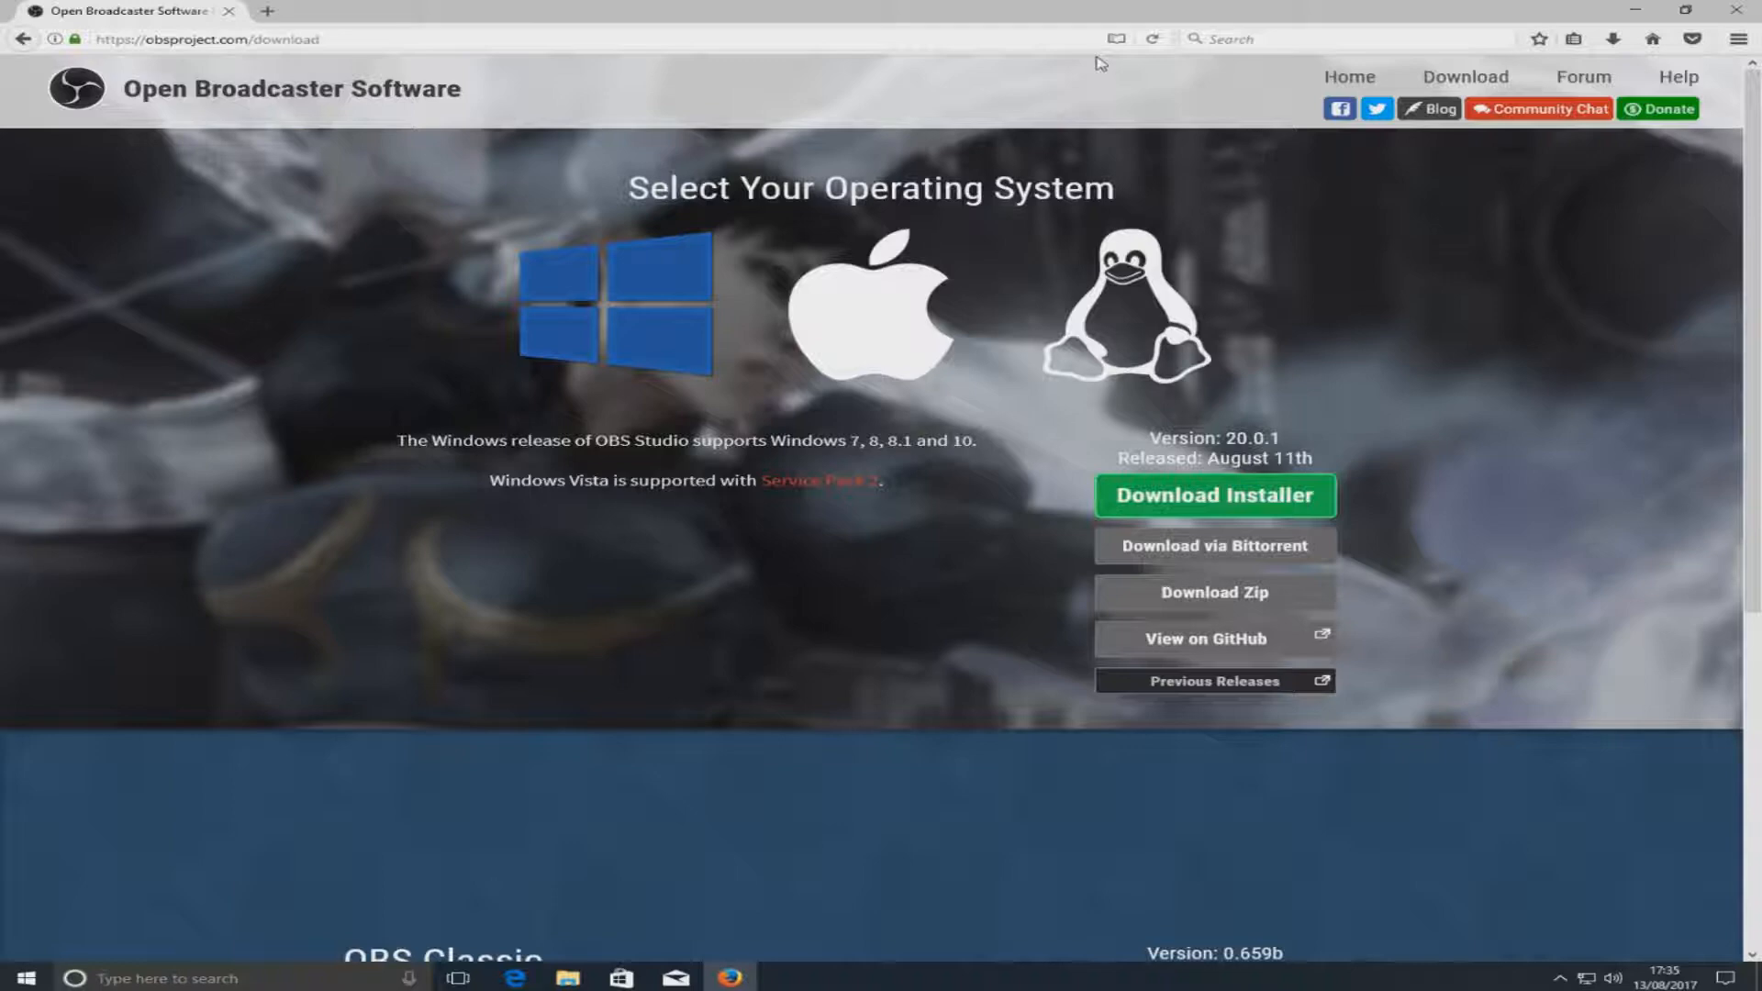
mouse_move(984, 442)
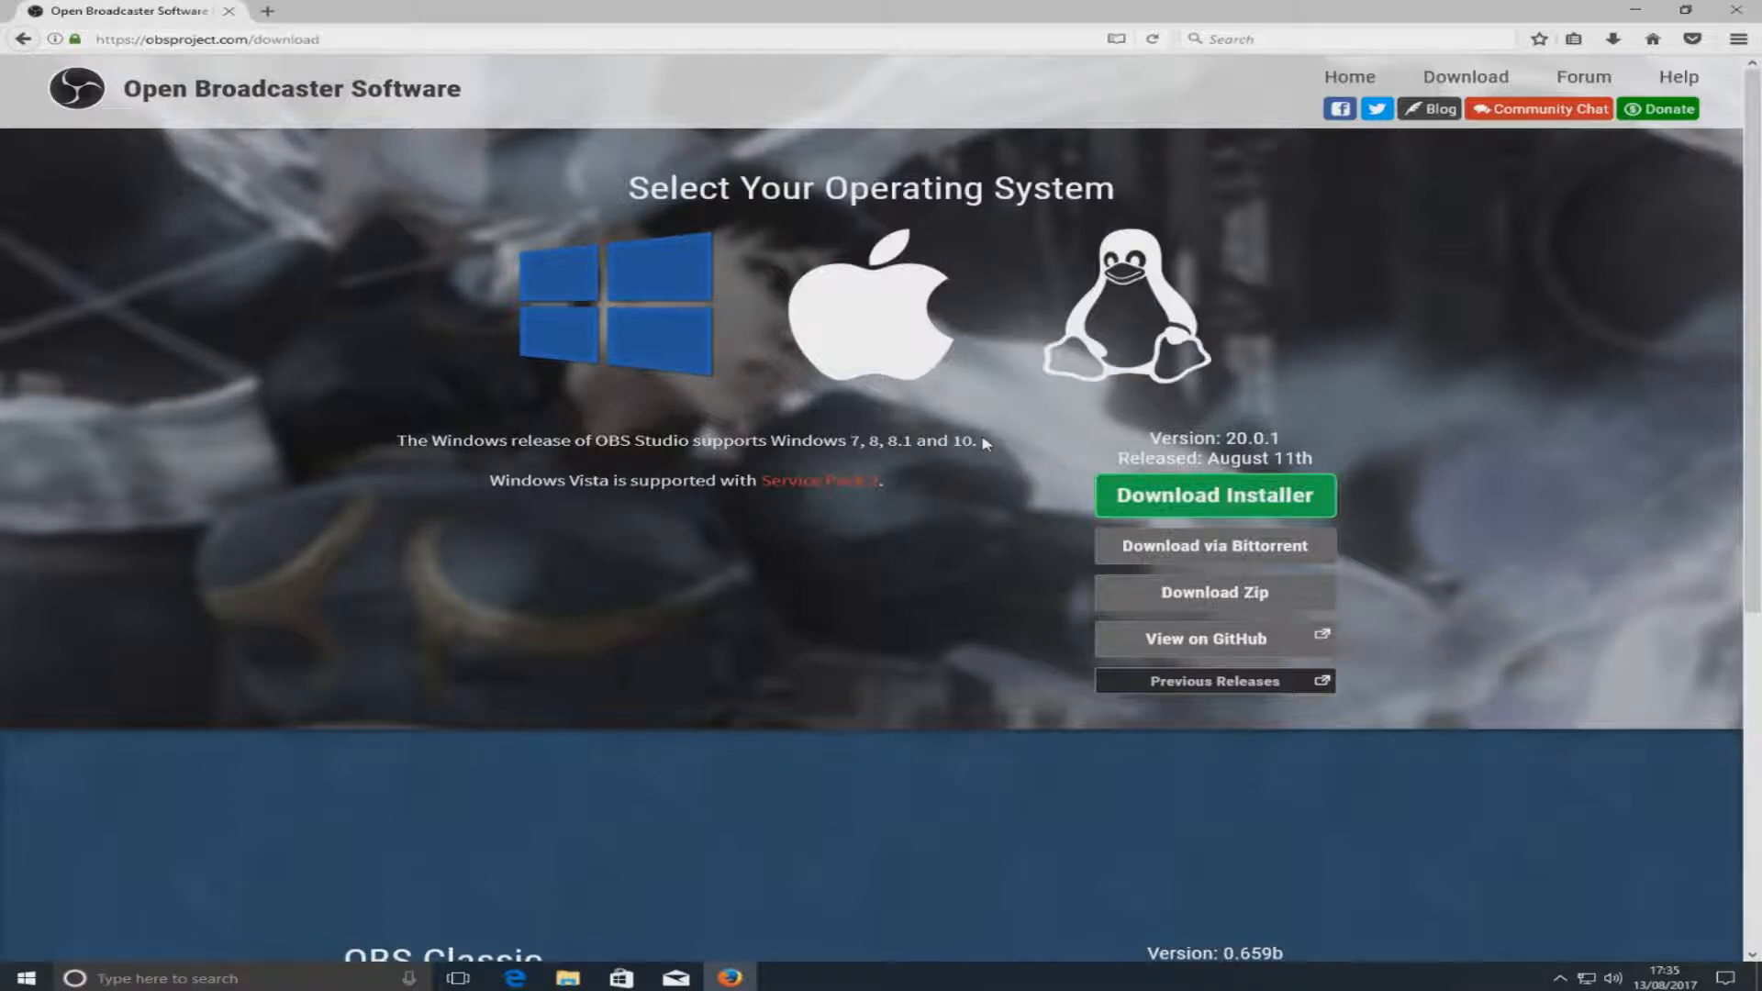
mouse_move(637, 327)
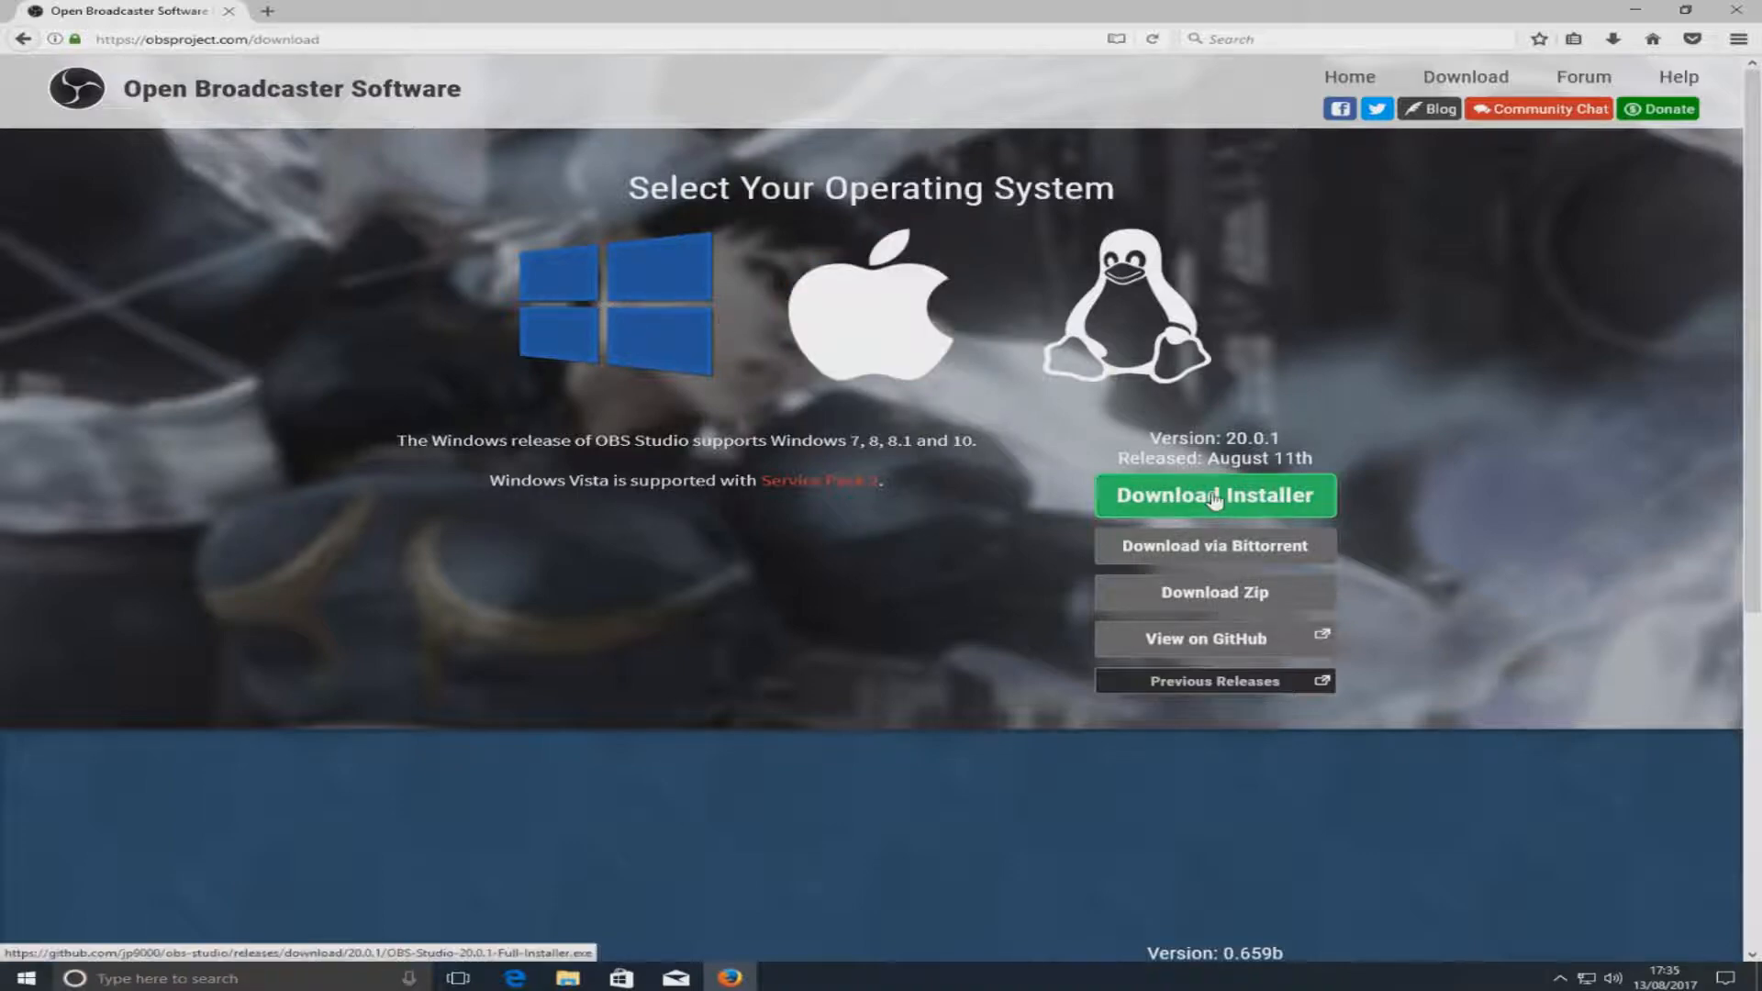
- Download and save the OBS Studio 20.0.1 Windows installer from obsproject.com
click(1214, 496)
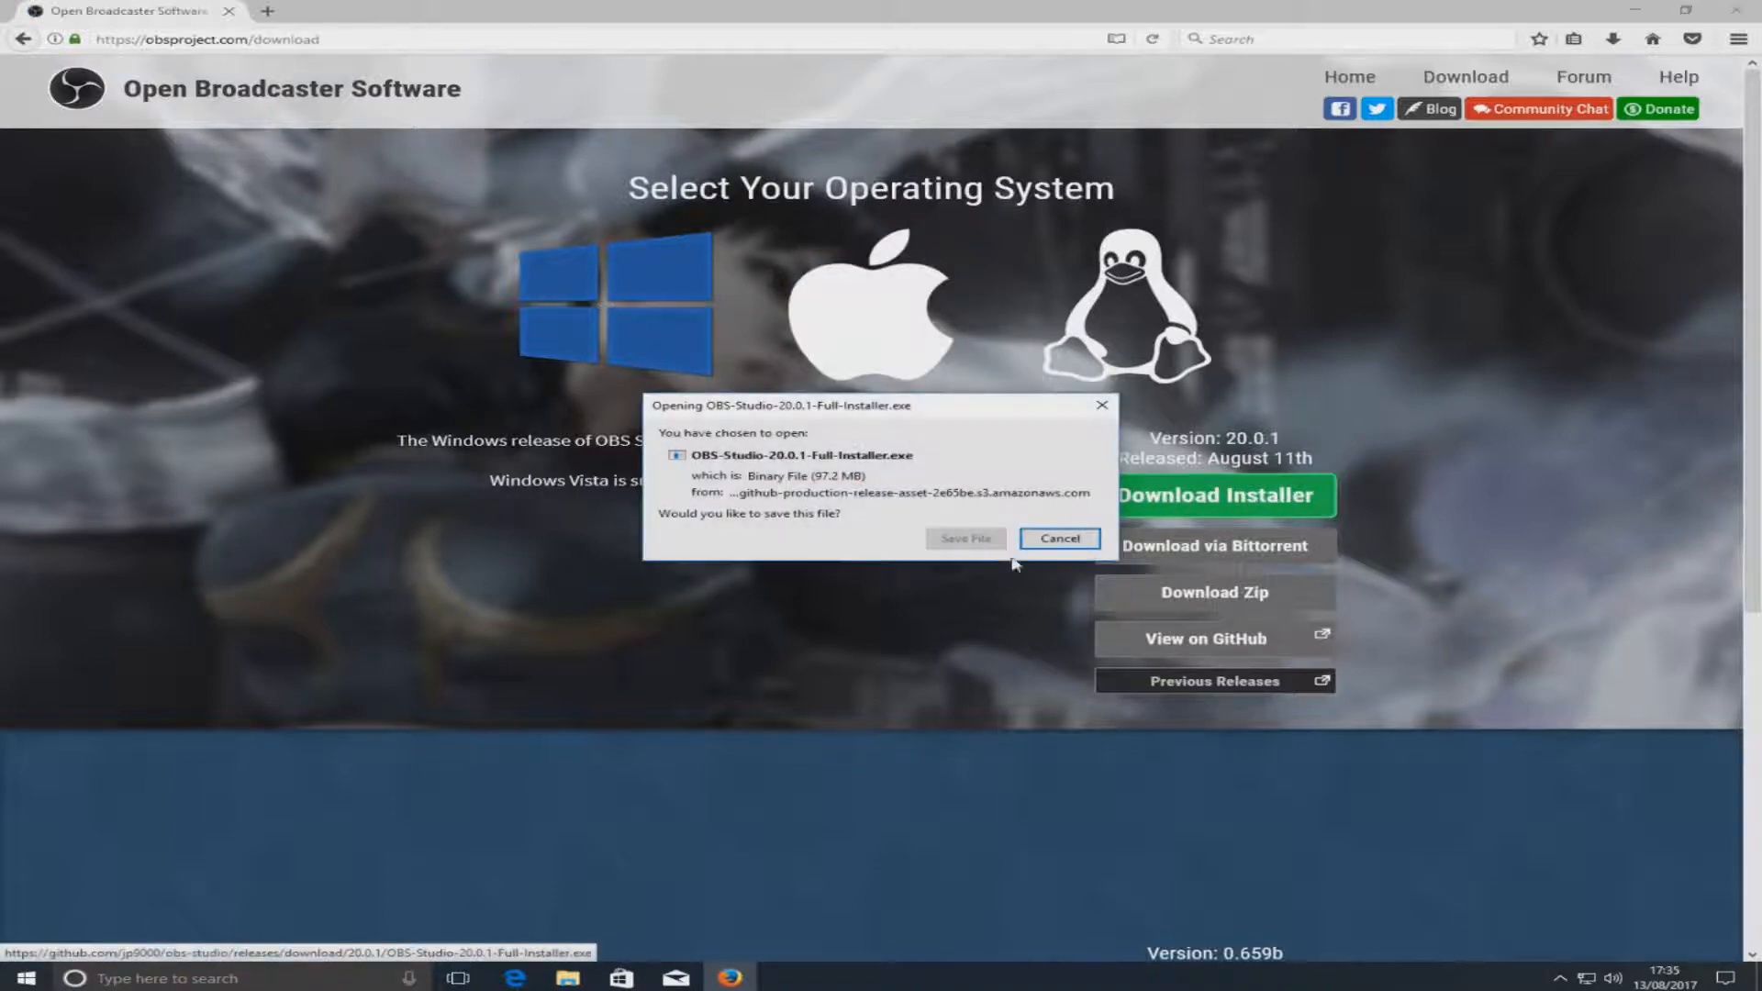
click(963, 538)
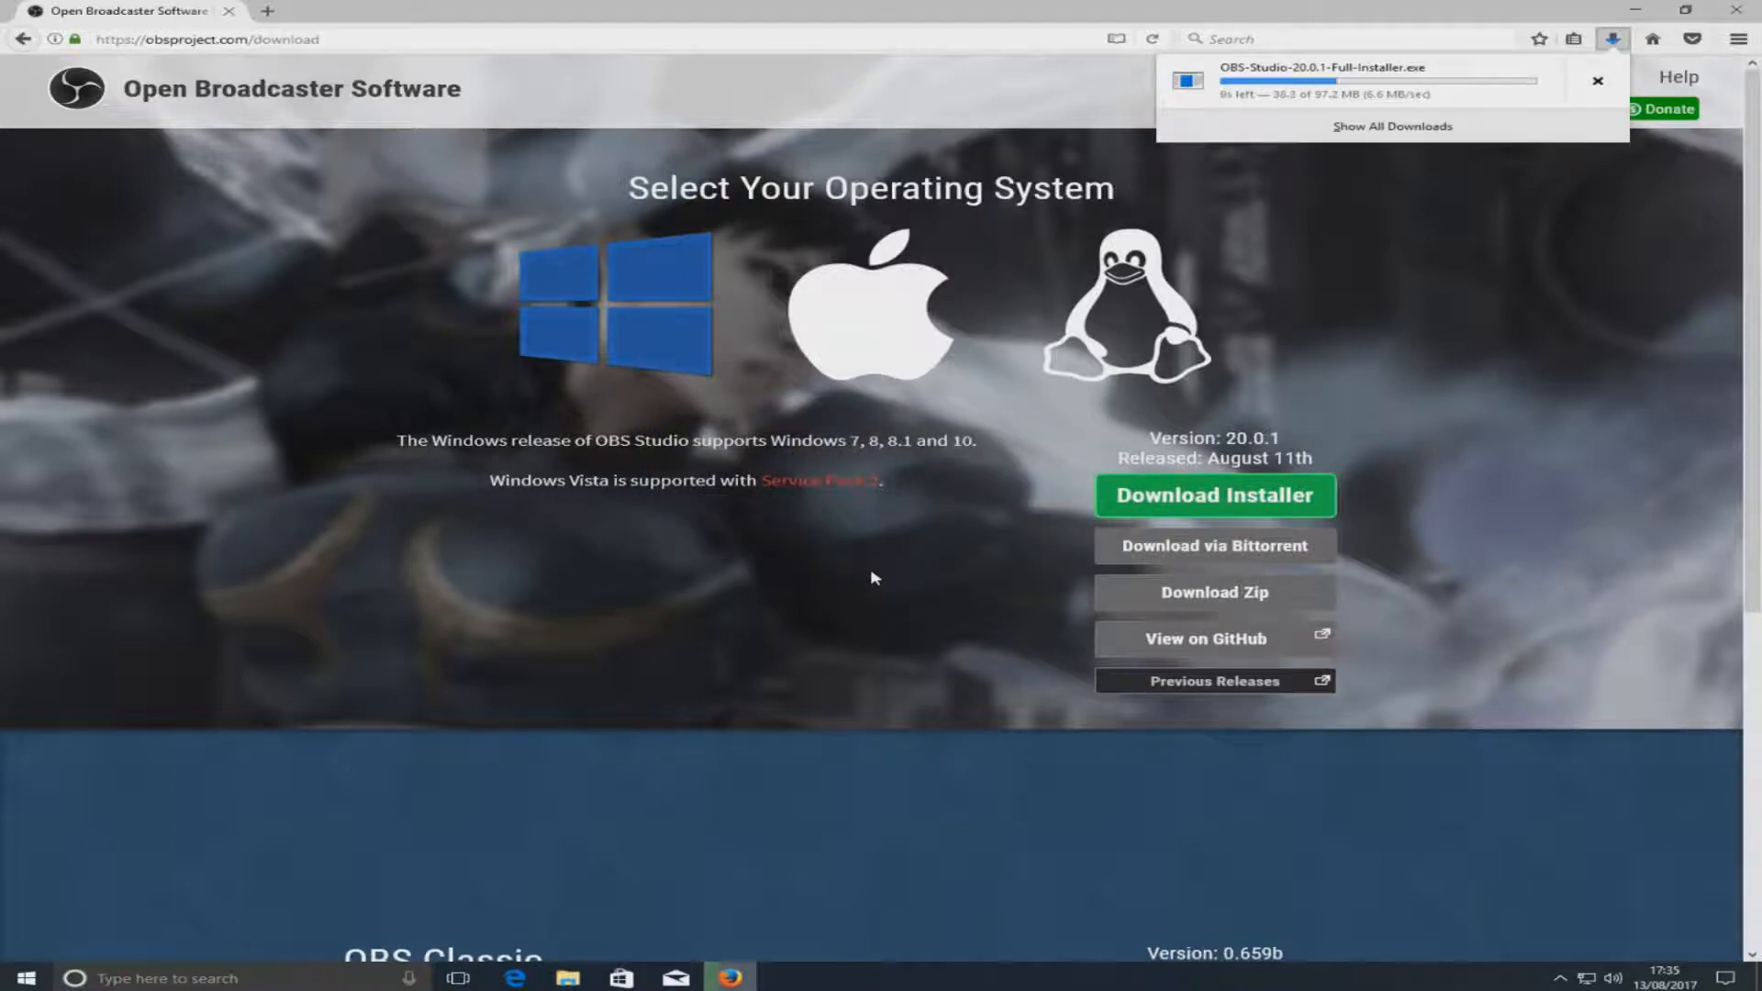
click(1613, 39)
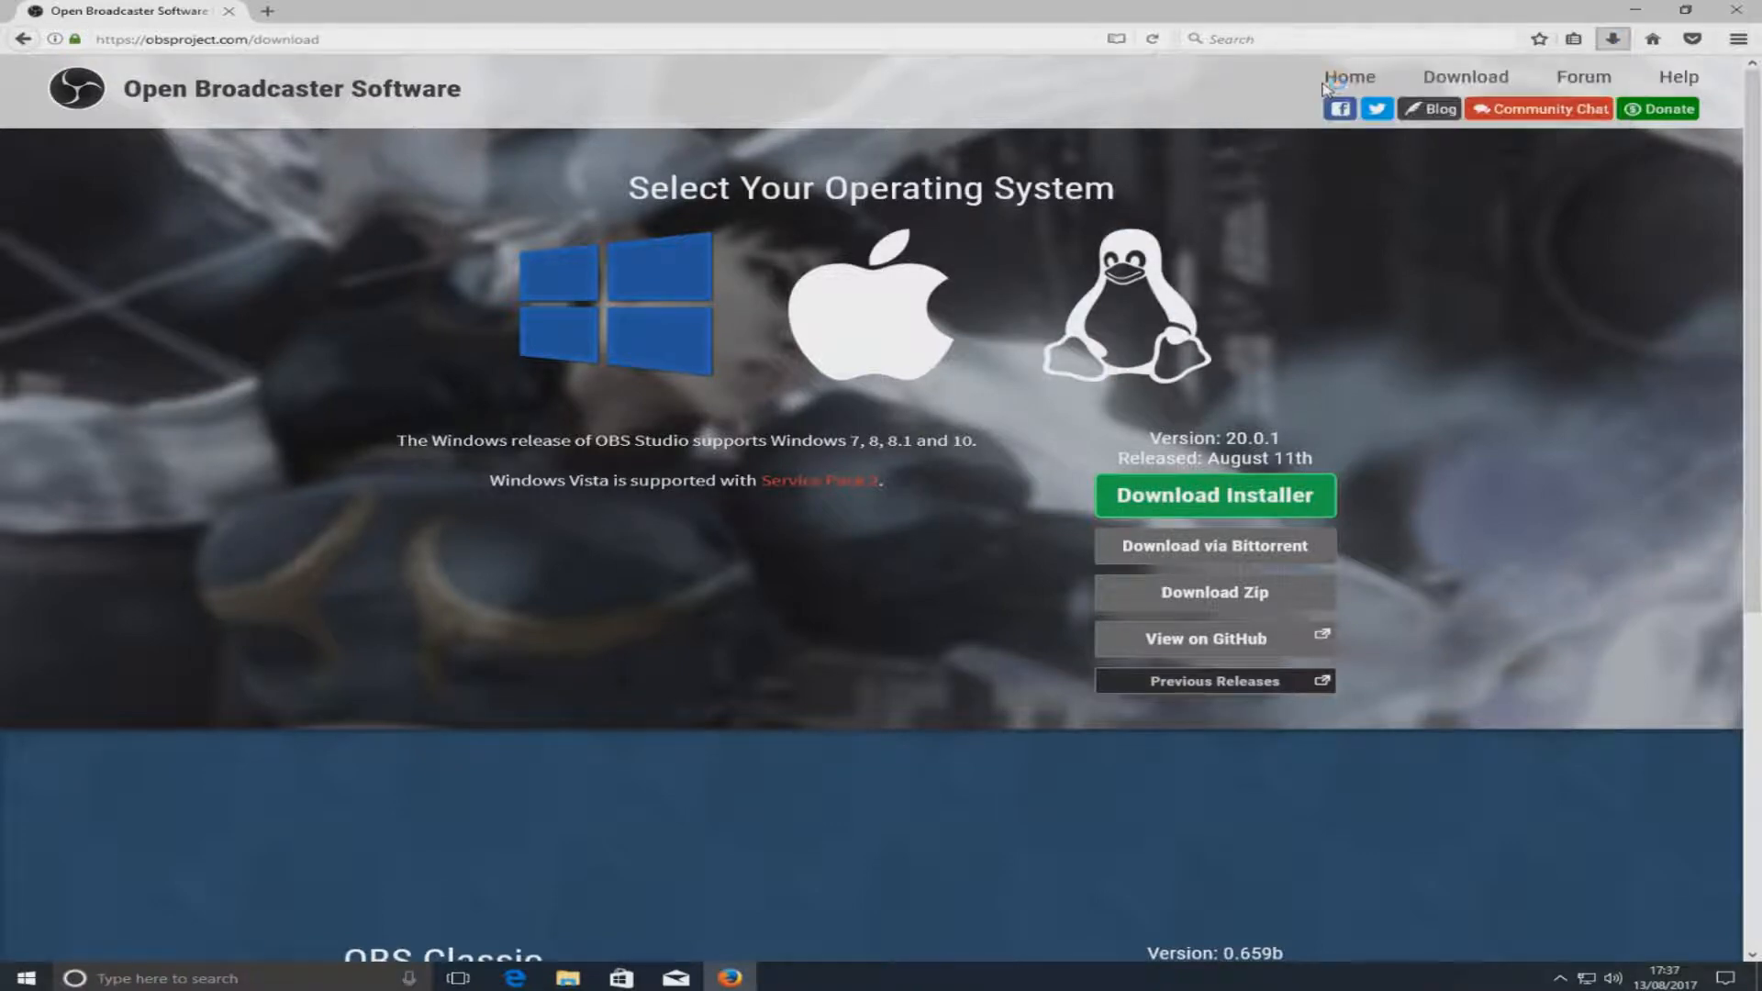
- Run the installer, agree to the licence, install default components and launch OBS Studio
click(1214, 494)
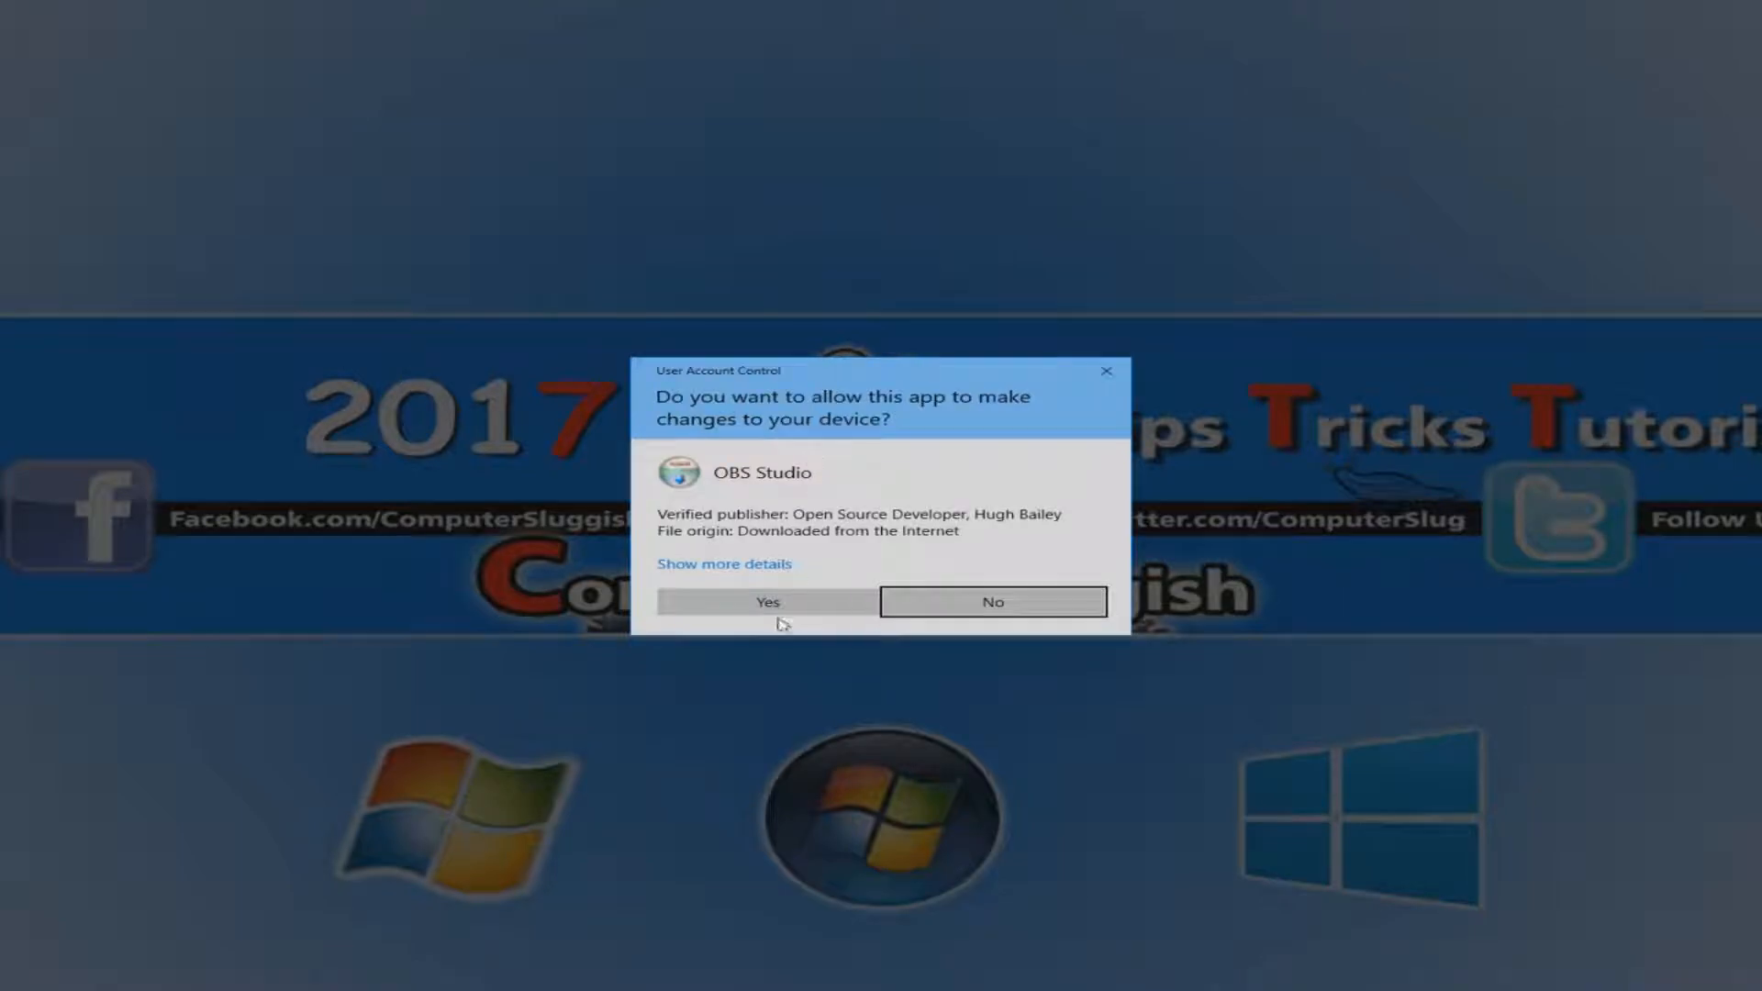
click(766, 602)
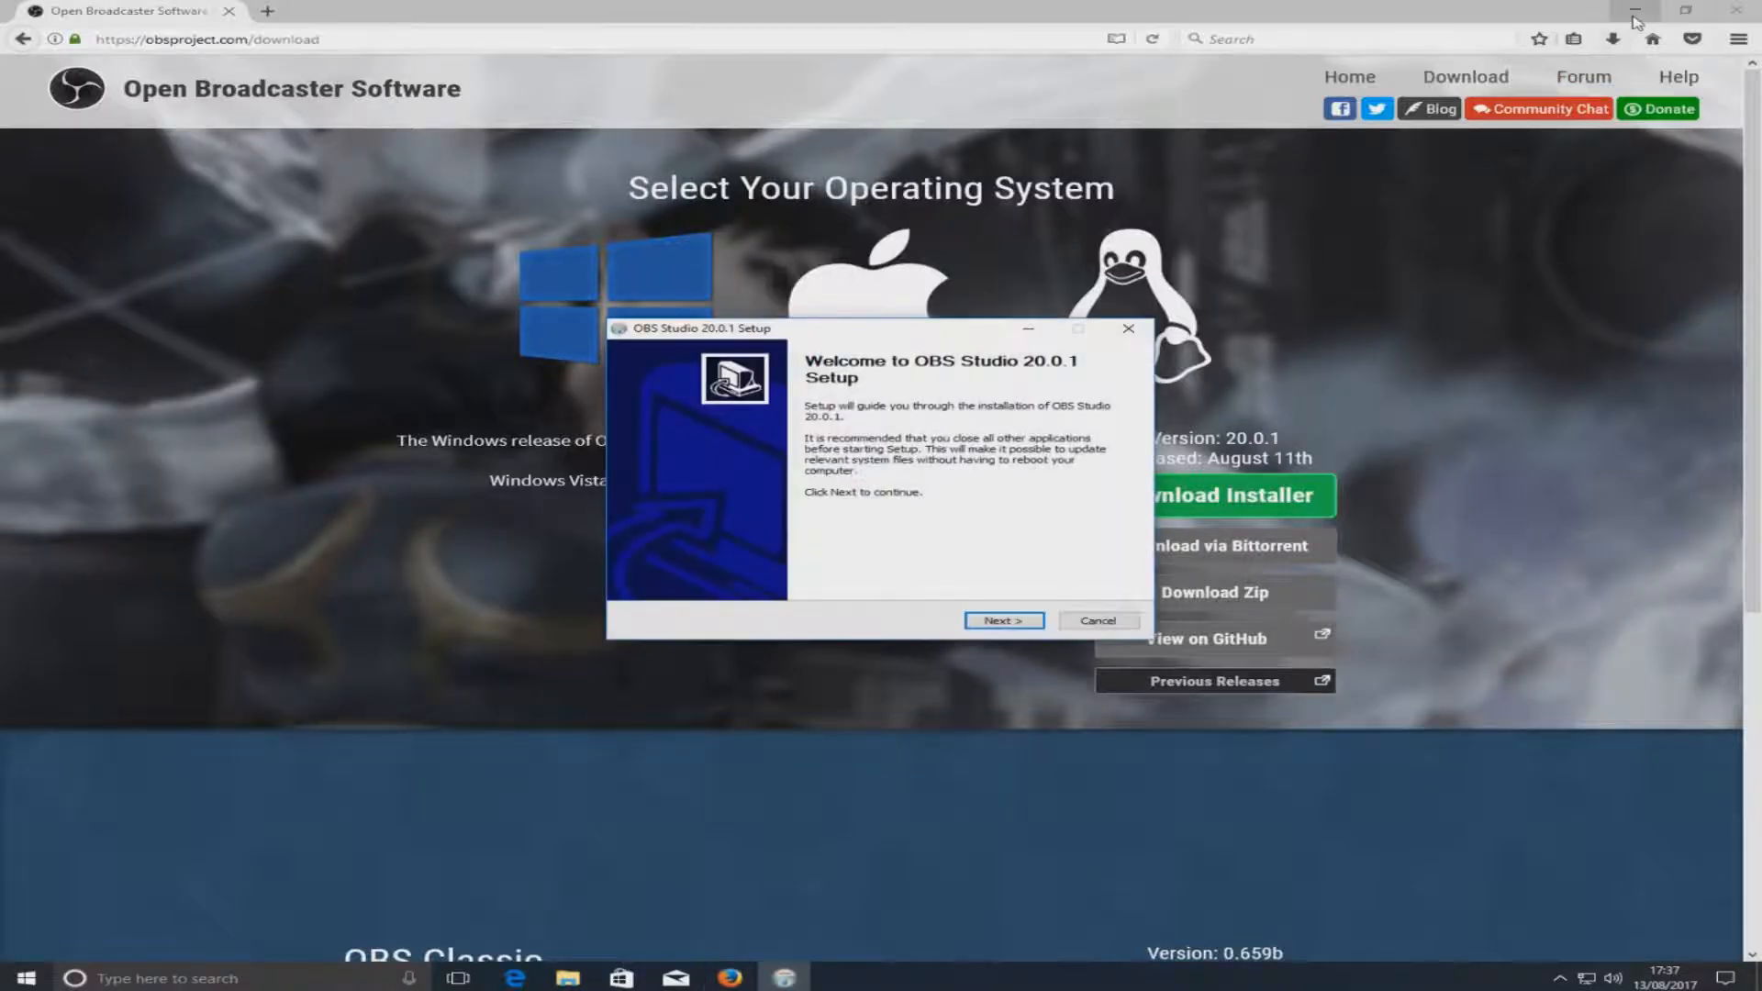
click(1002, 621)
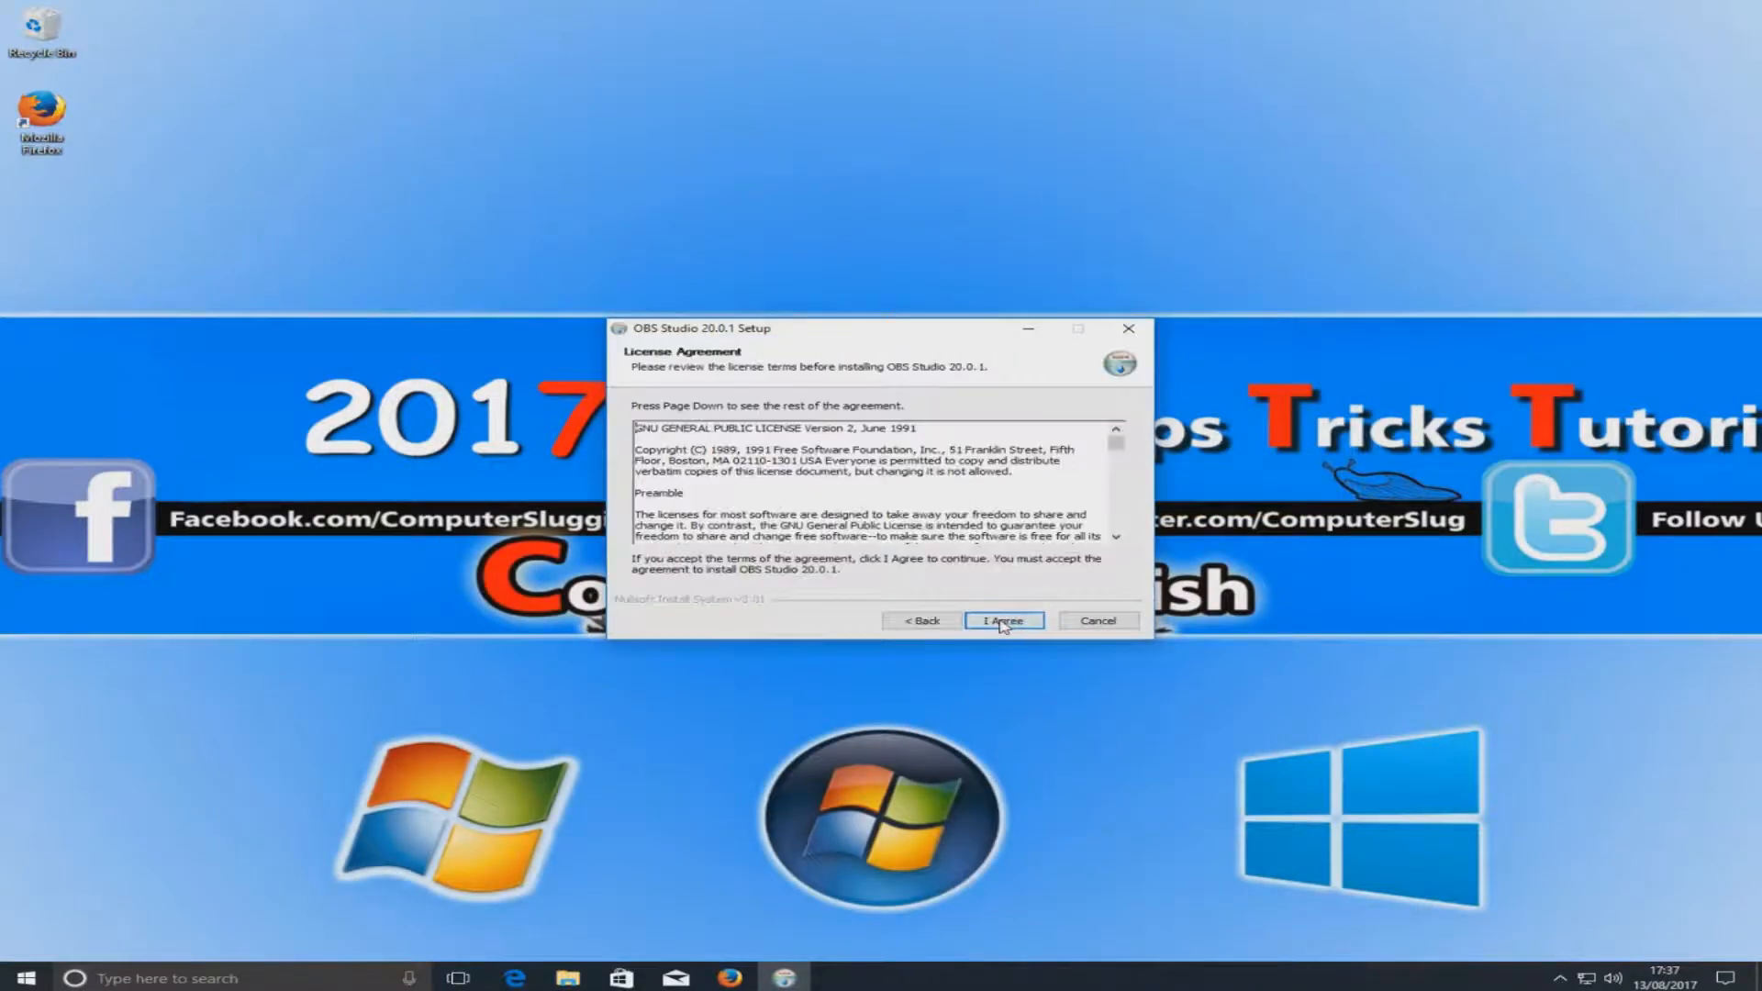
click(1003, 620)
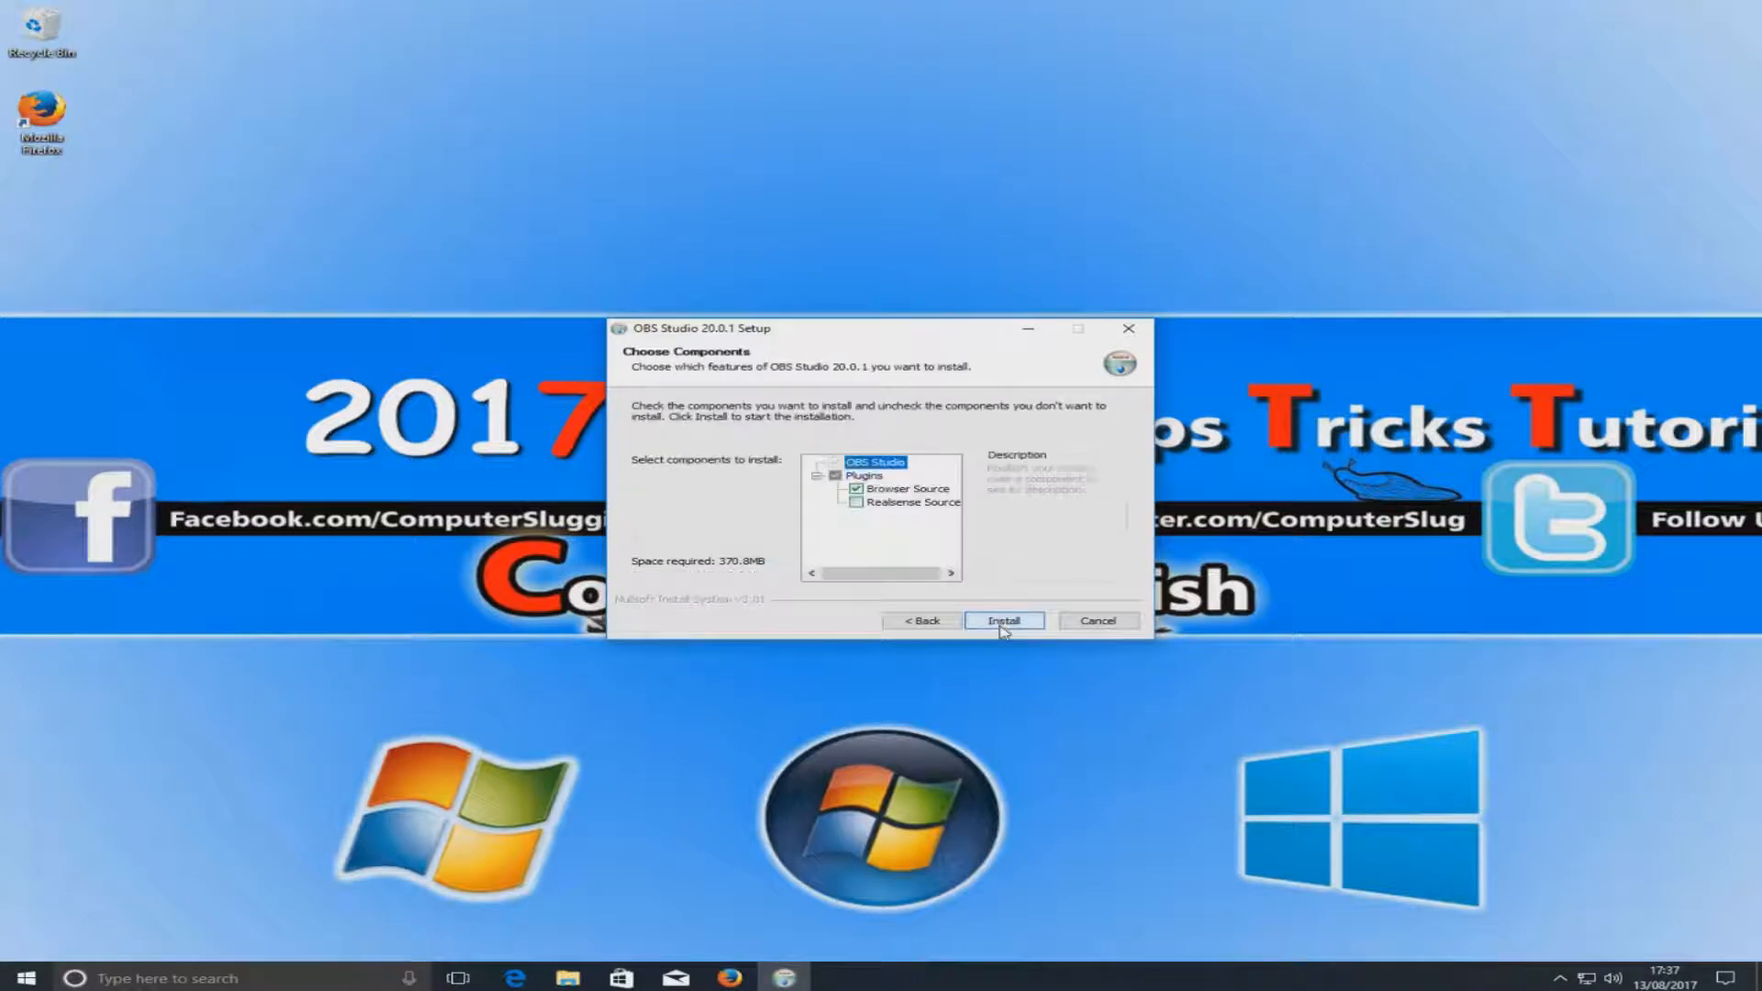
click(1003, 620)
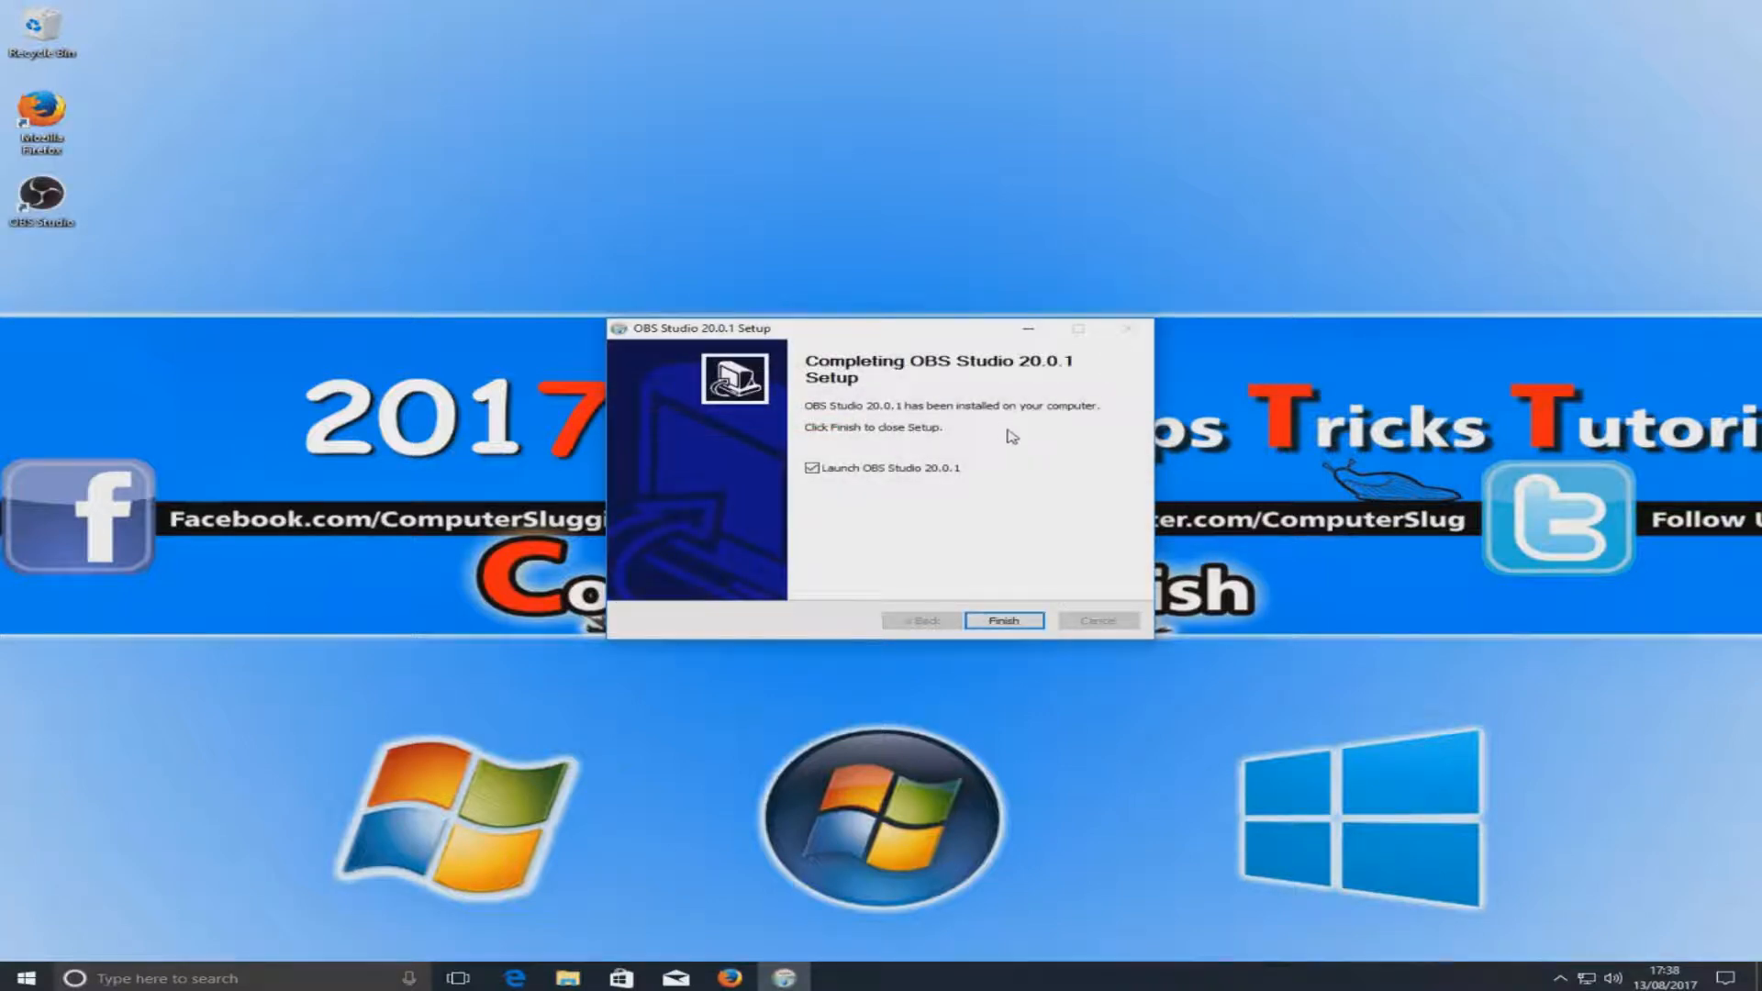
mouse_move(842, 492)
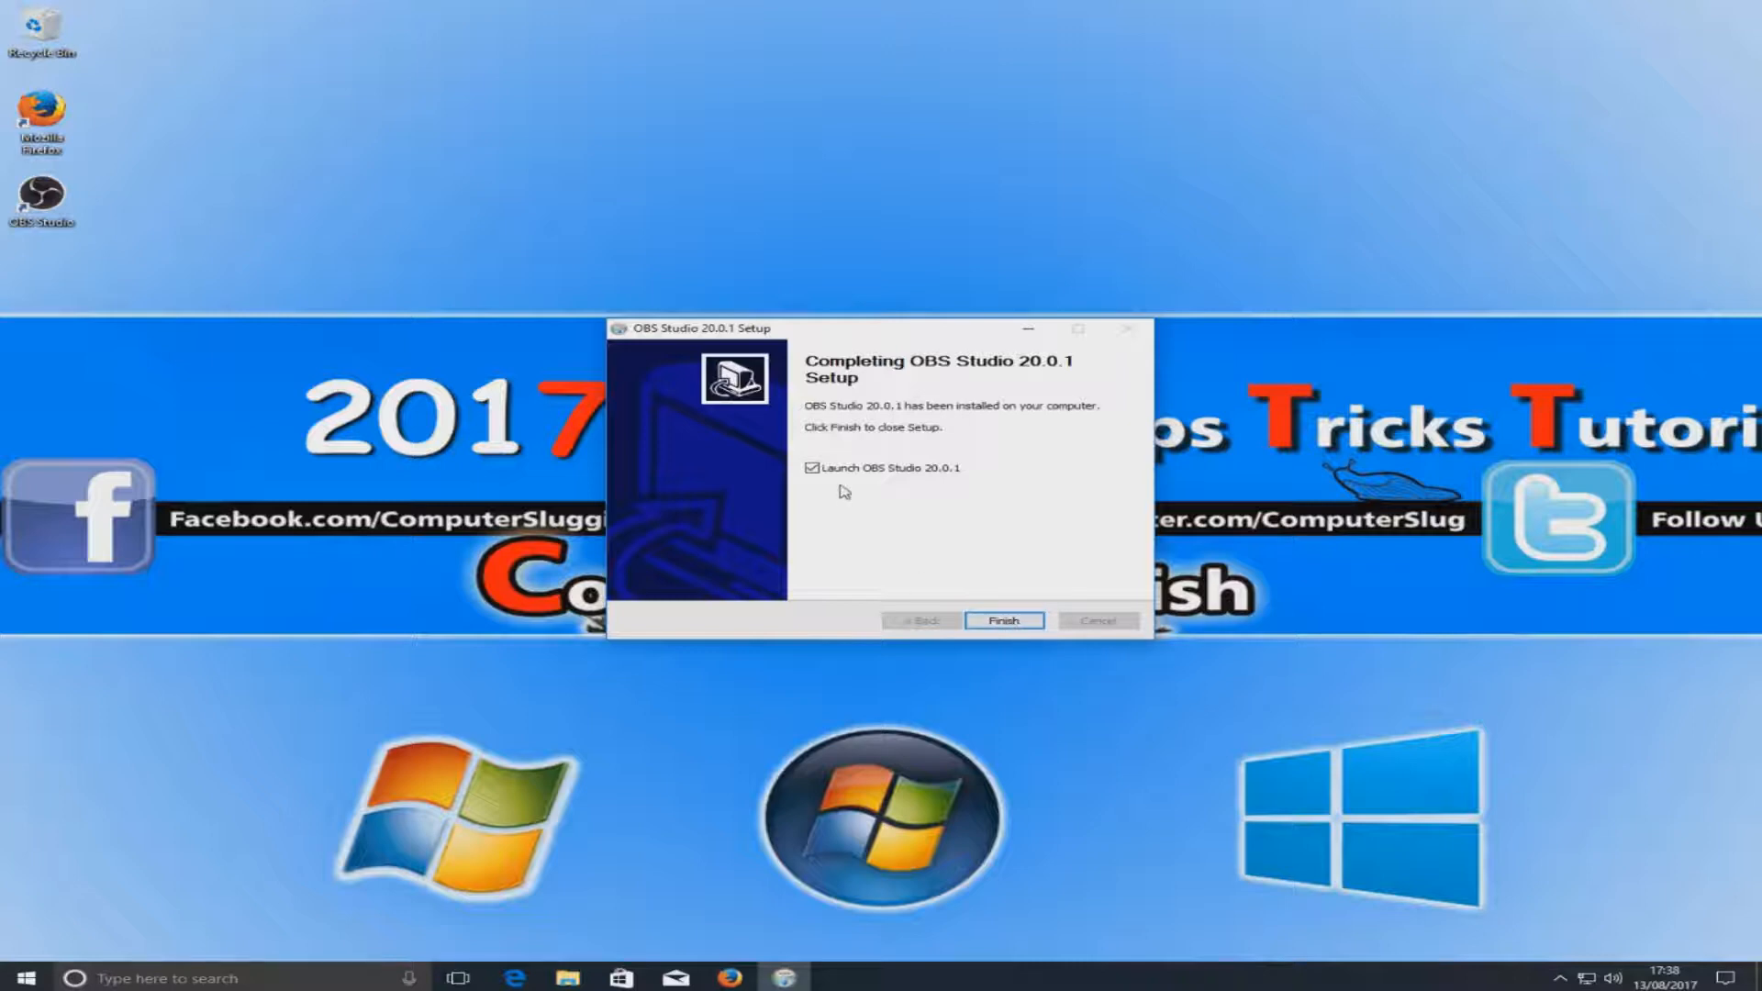
click(1004, 620)
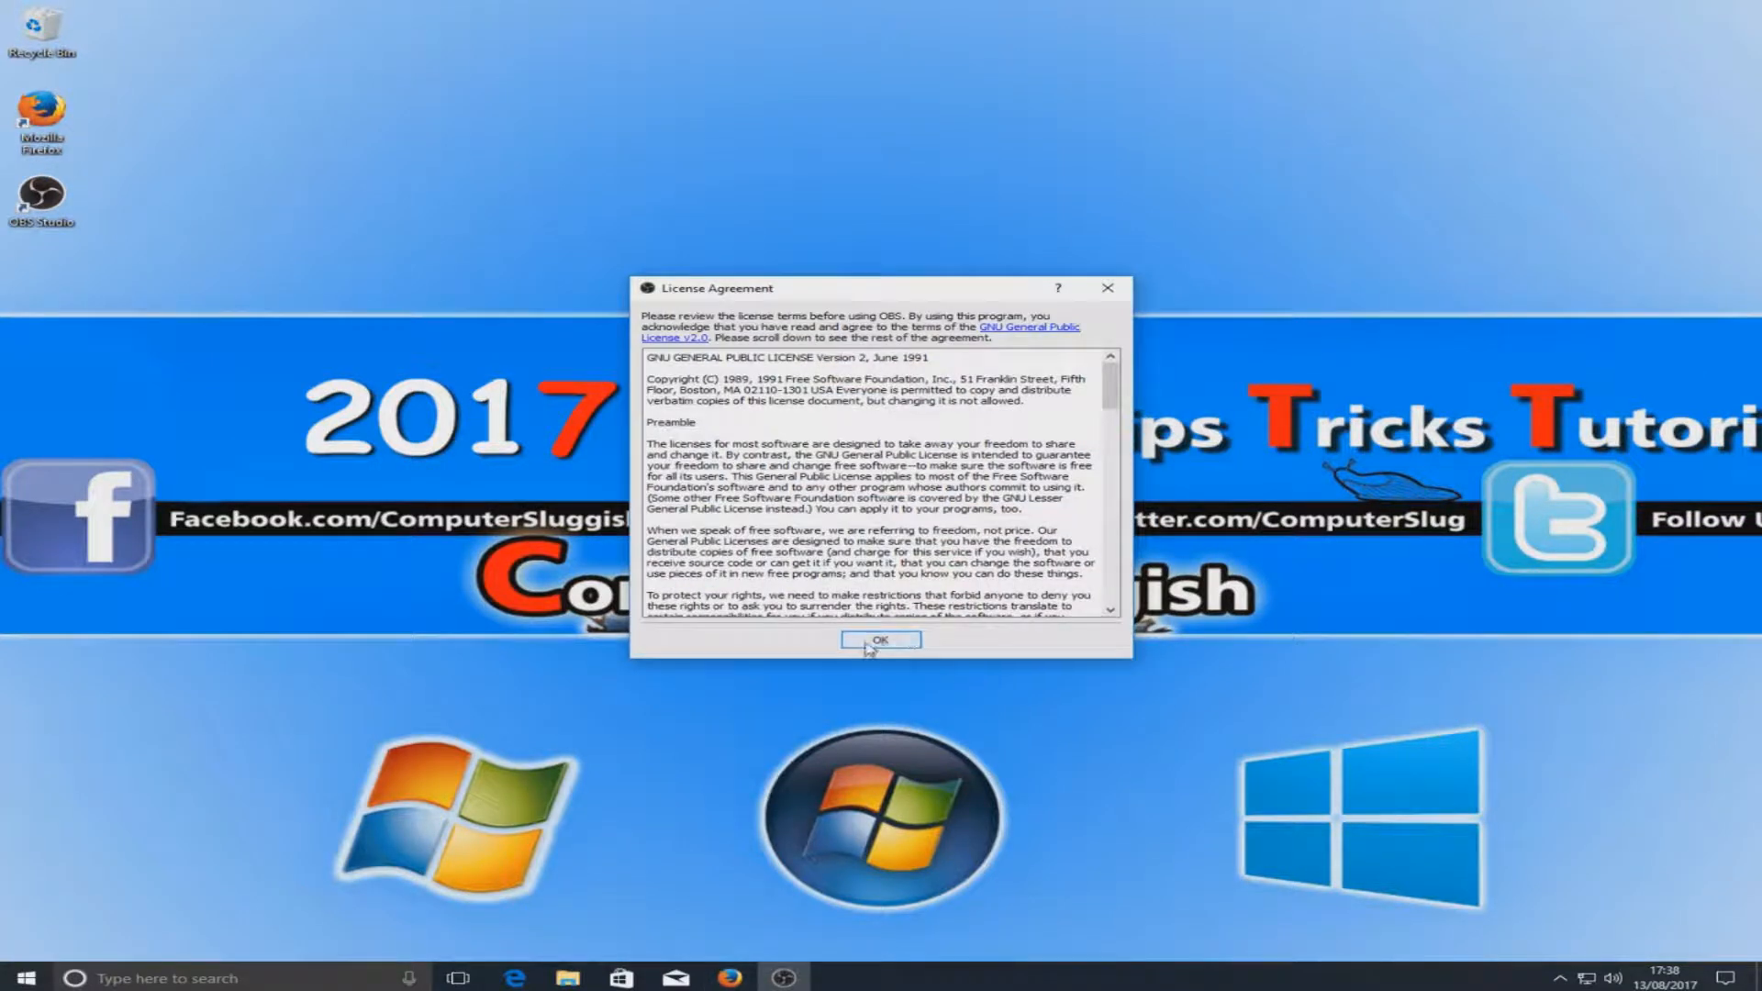
- Accept the OBS licence and start auto-configuration optimised just for recording
click(880, 639)
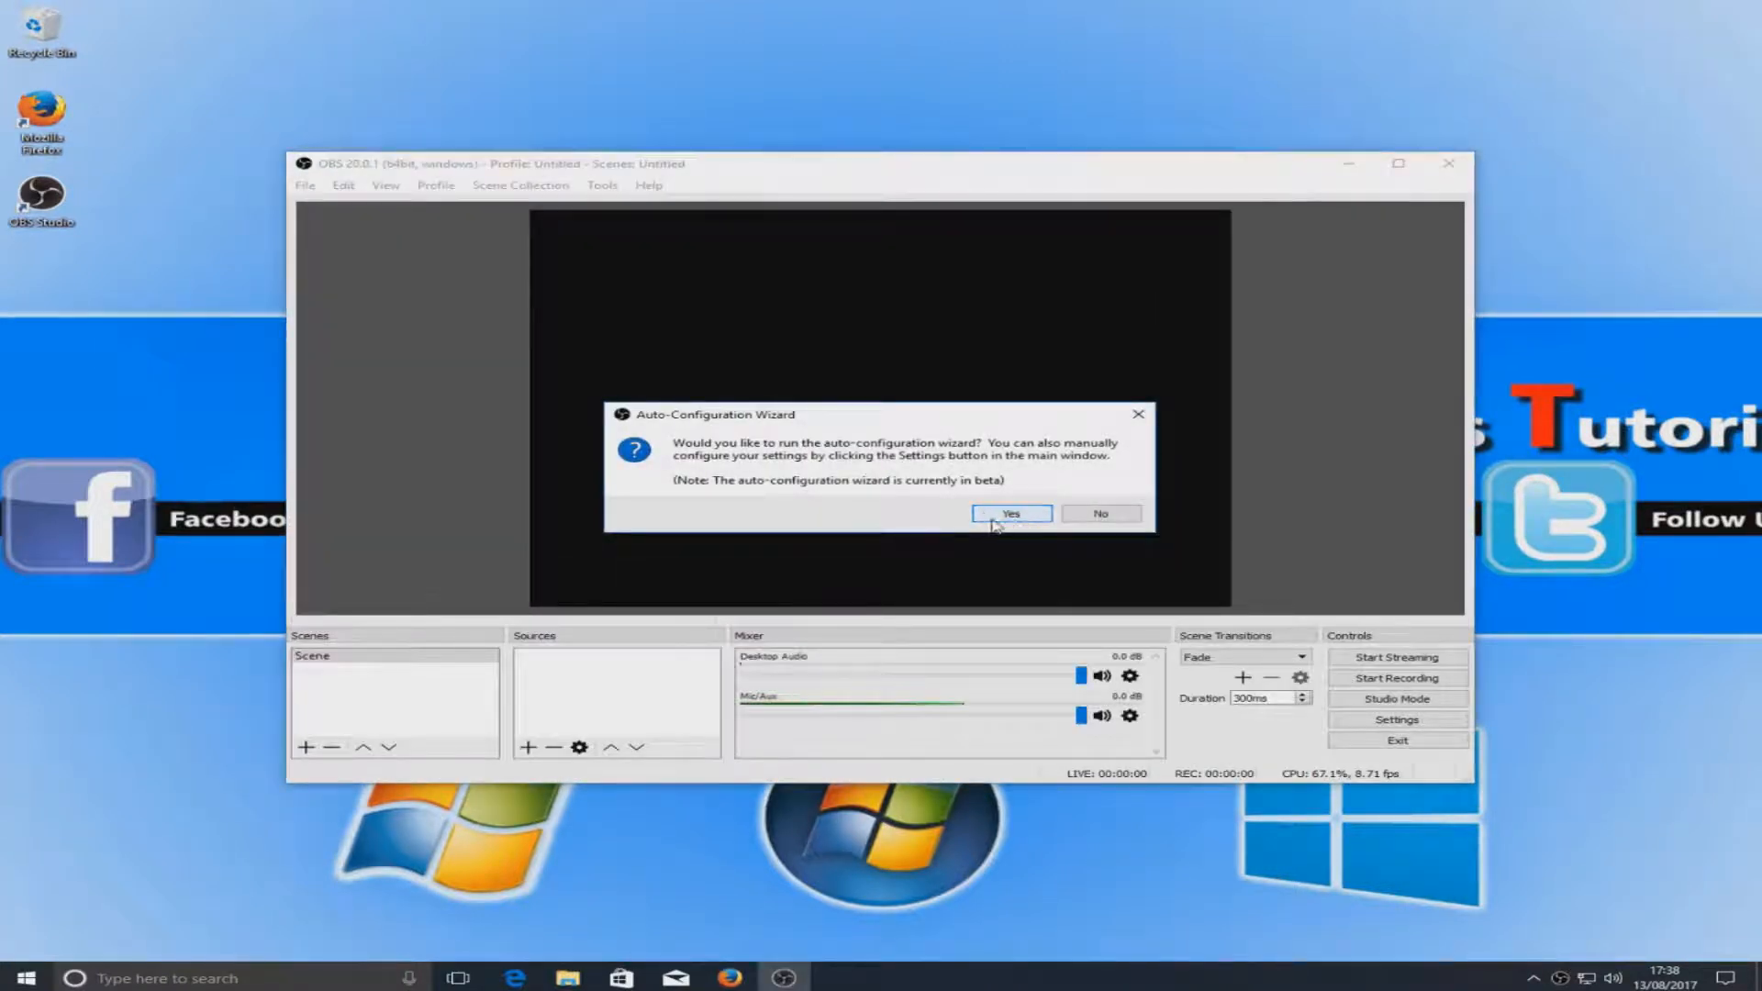
click(1099, 514)
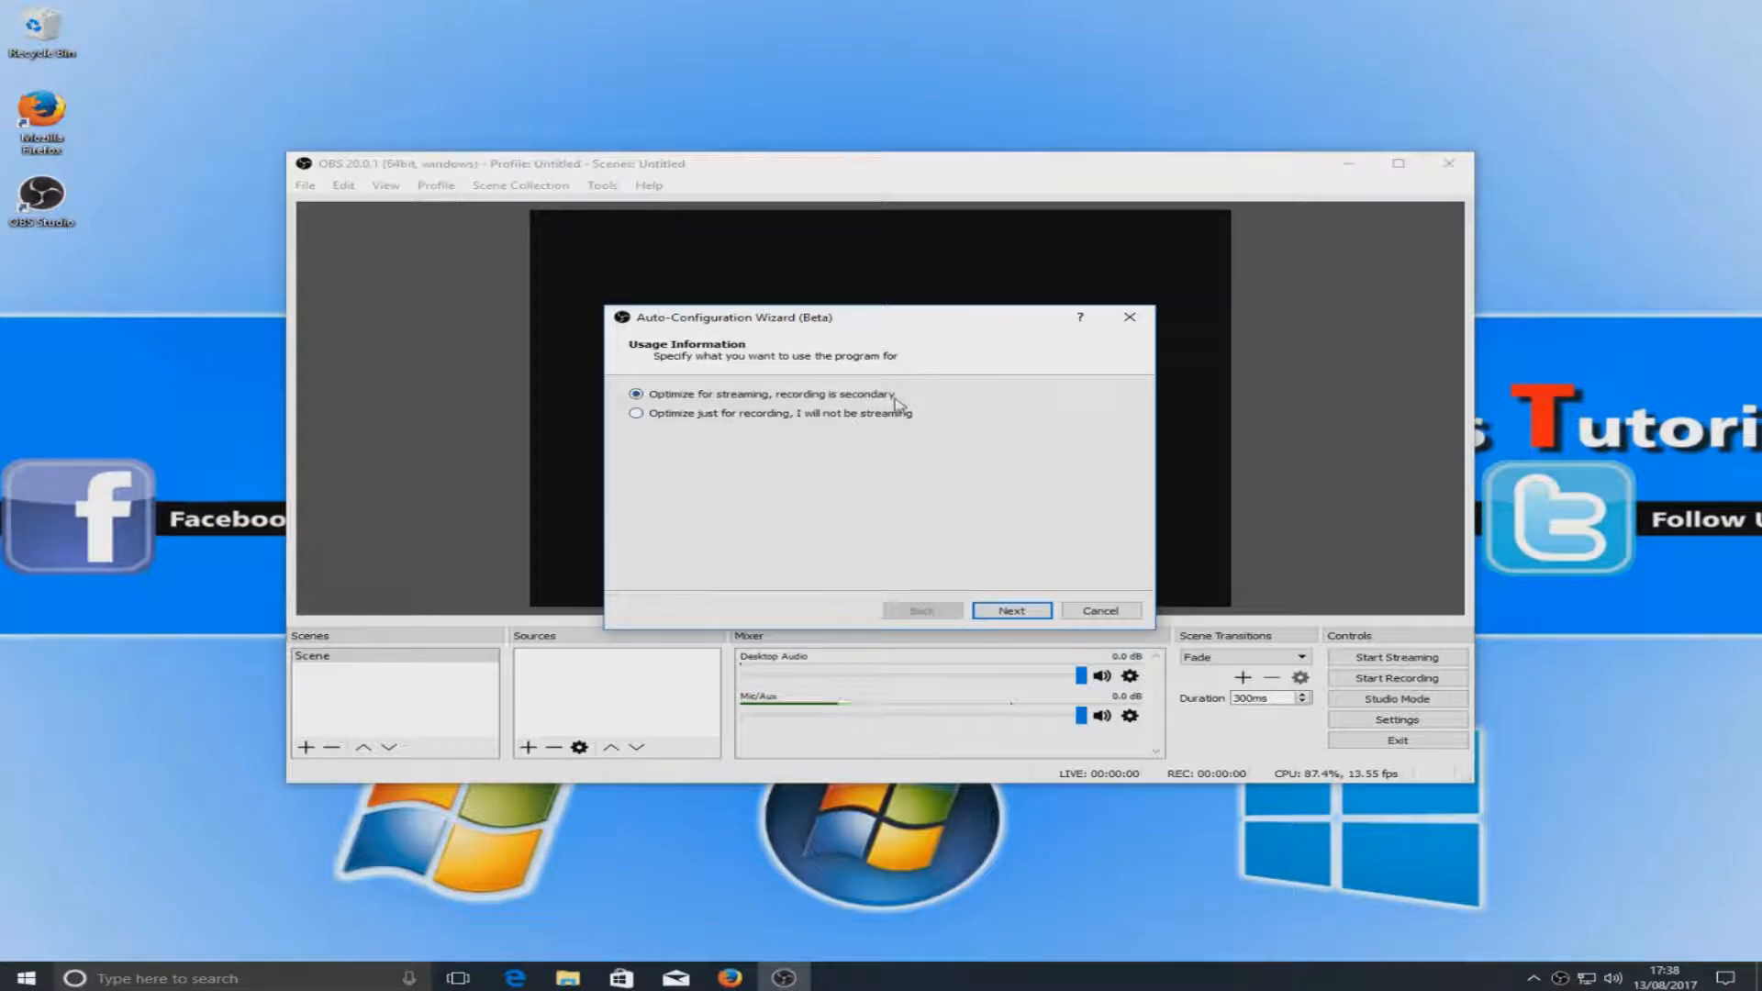
click(637, 413)
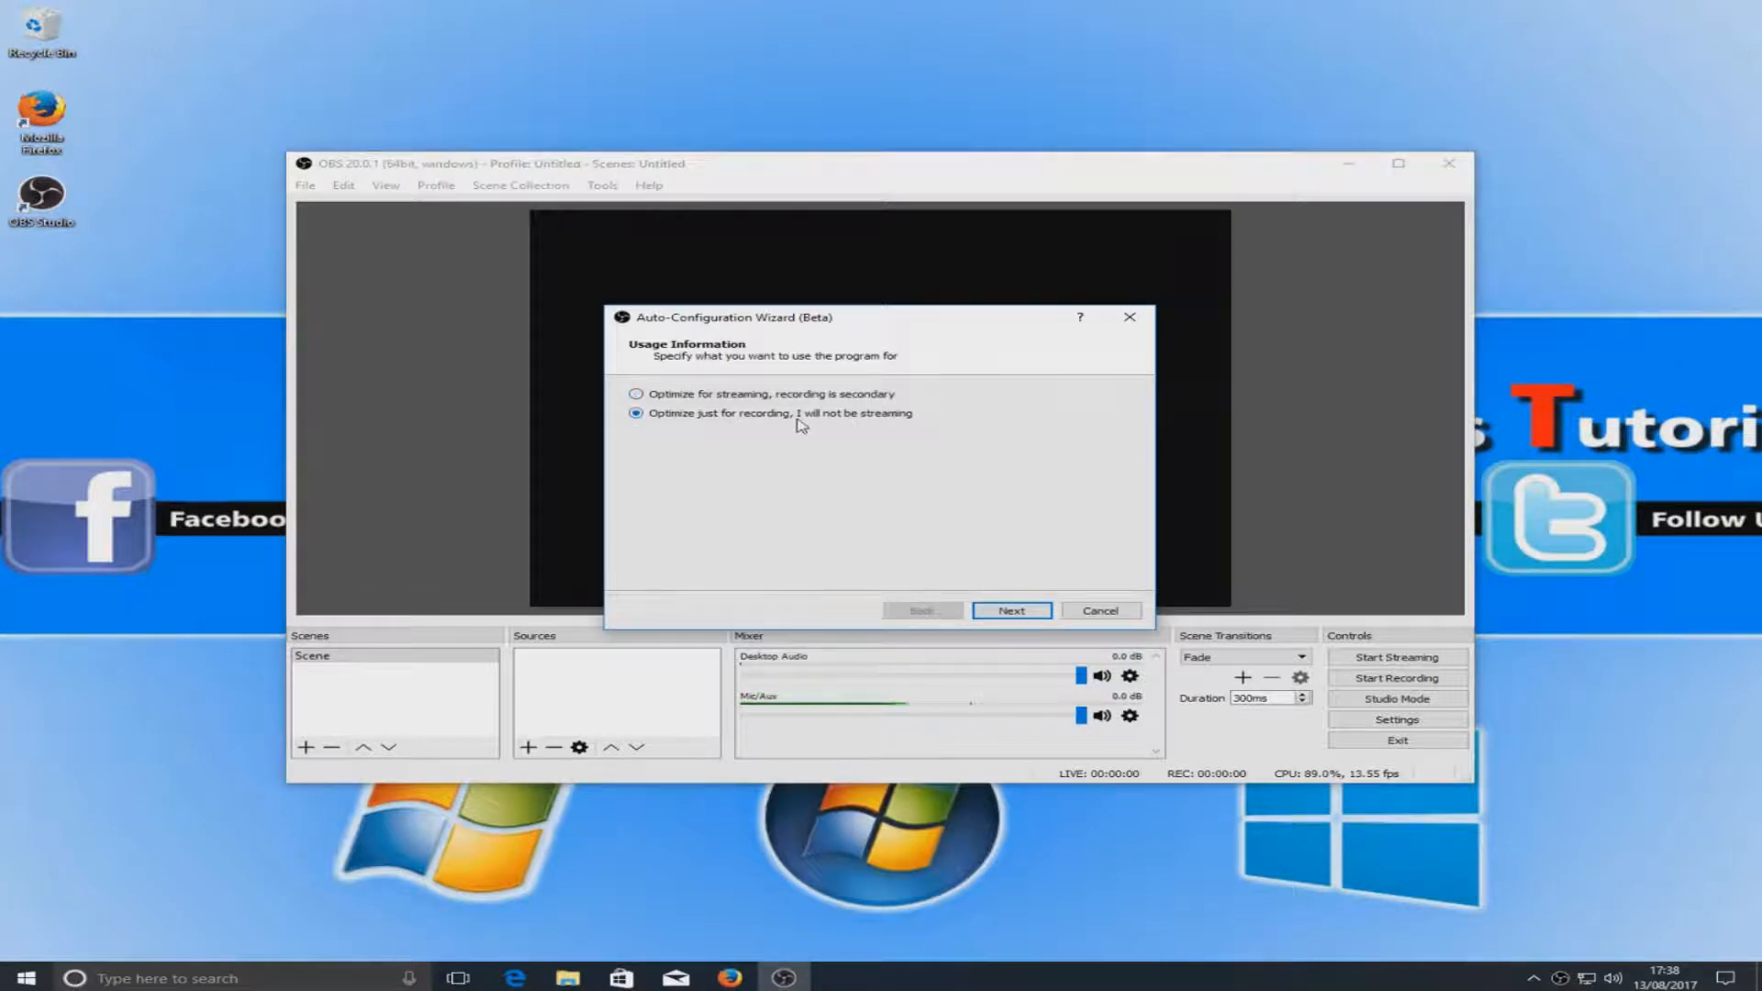
mouse_move(782, 450)
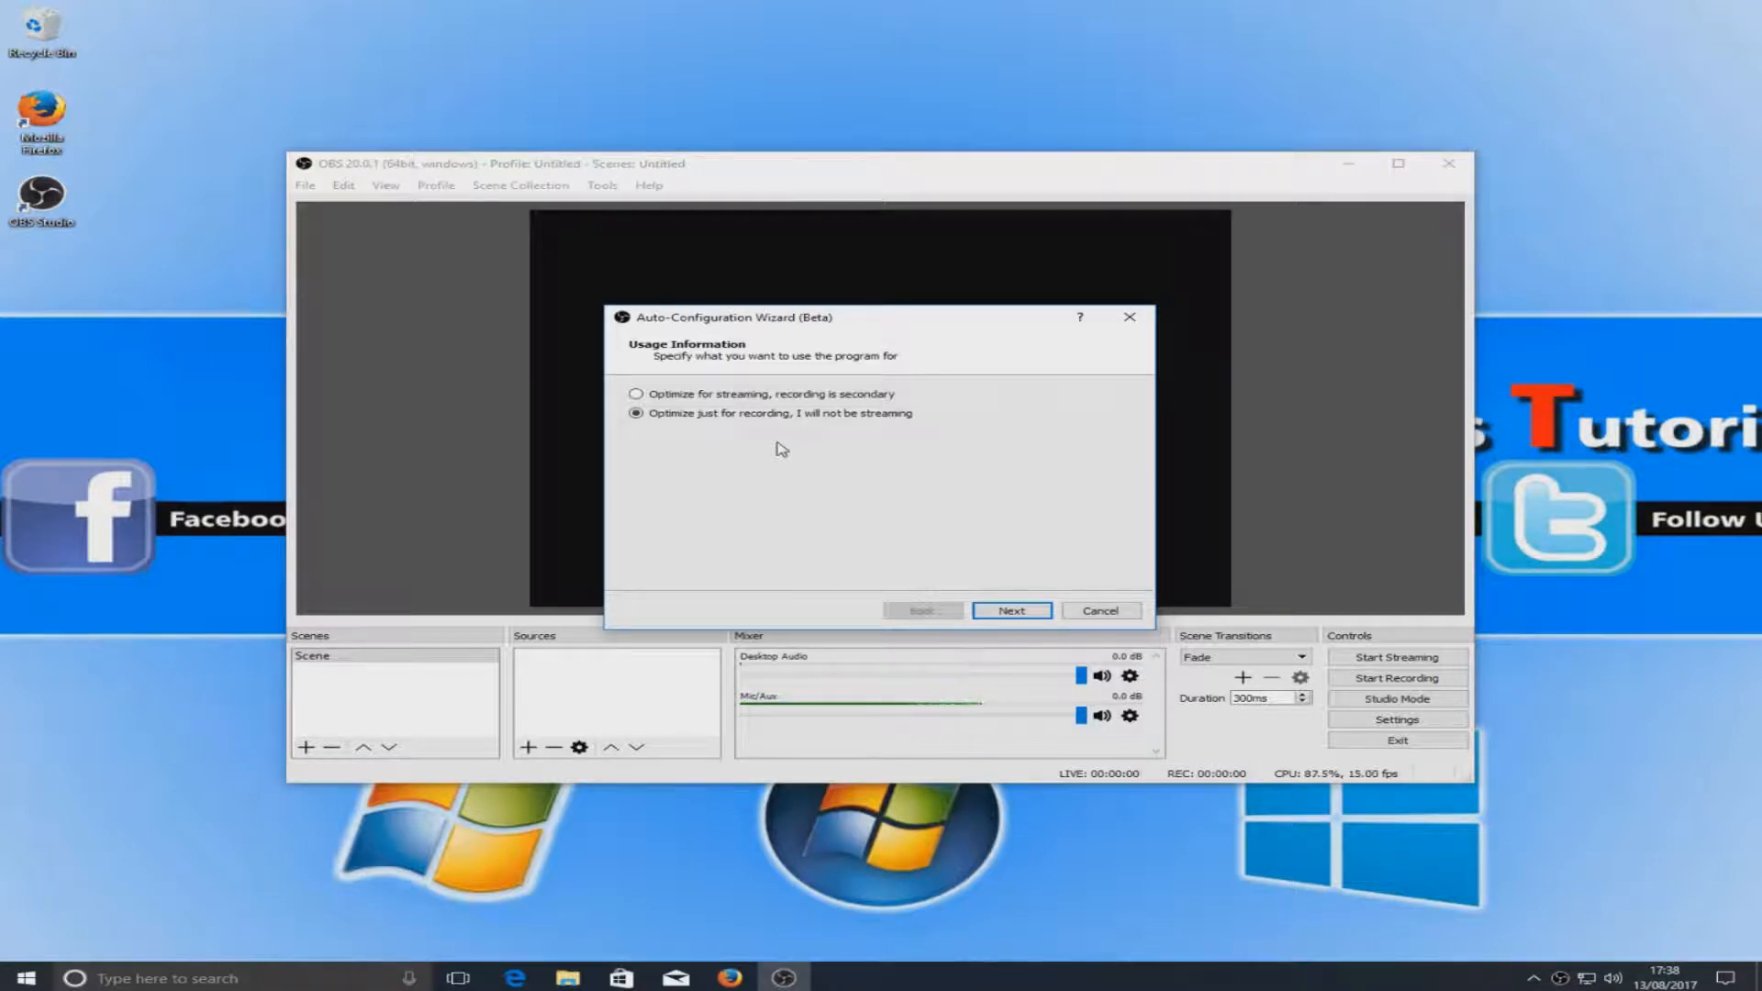
mouse_move(793, 457)
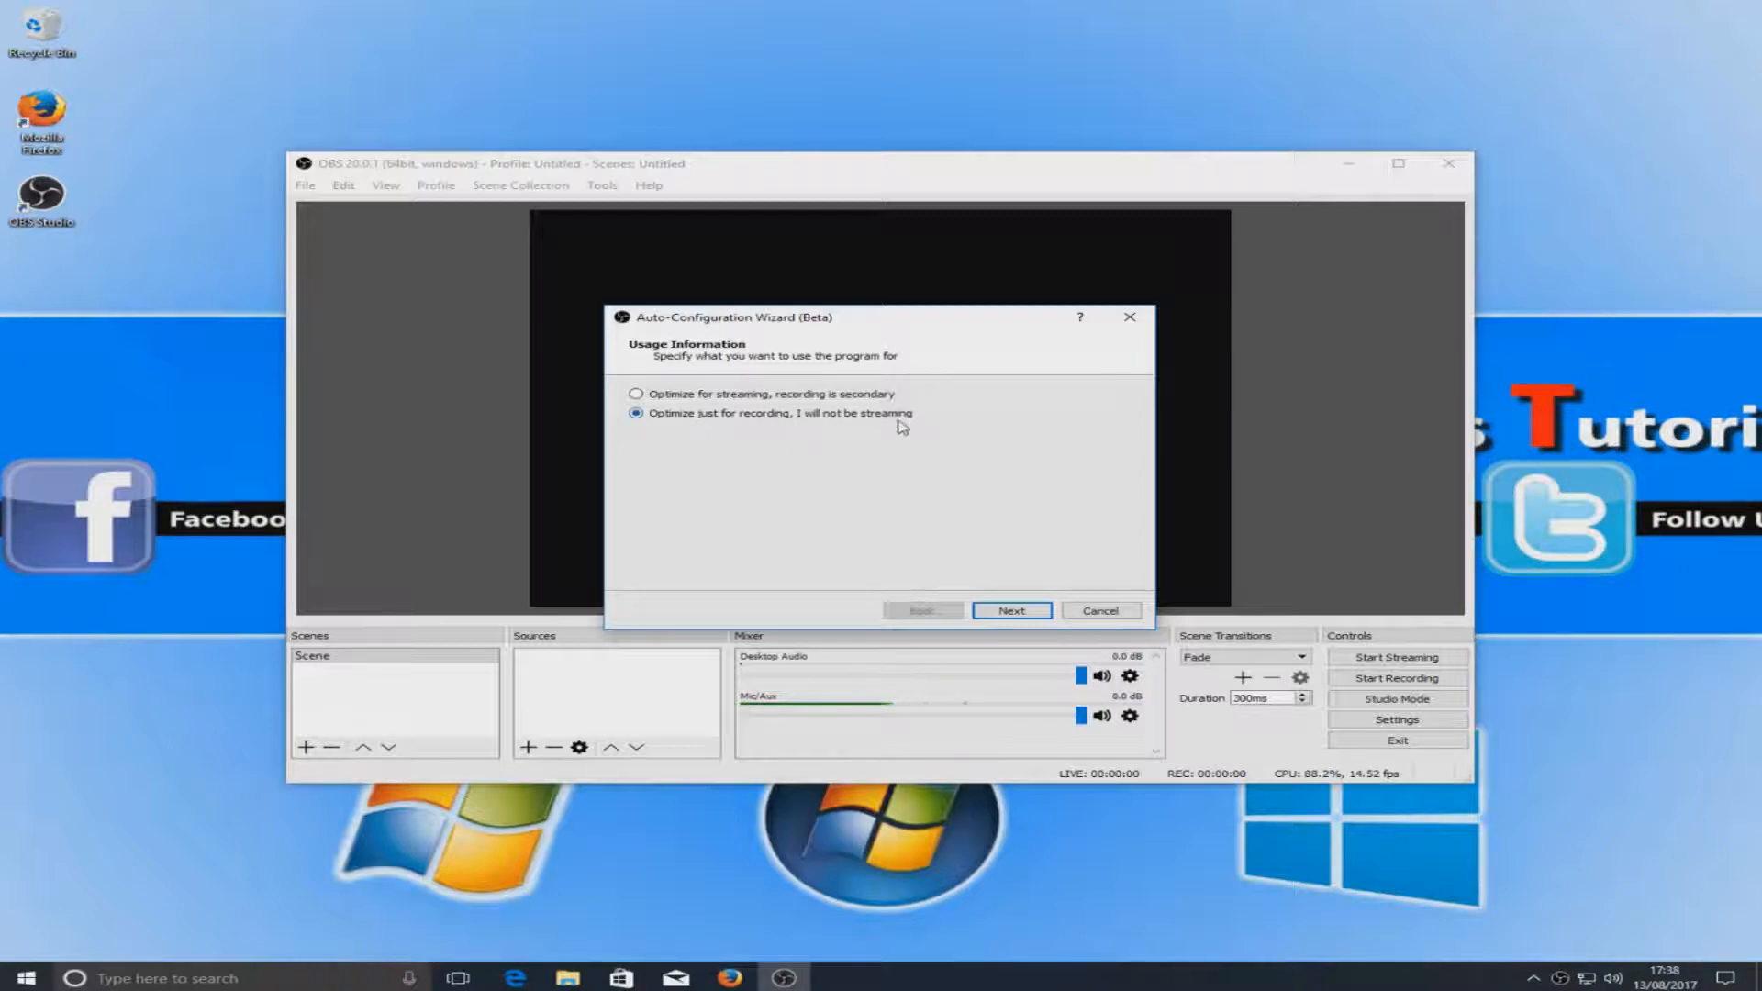
- Keep the current canvas resolution and FPS, run the test and apply the recommended settings
click(1009, 609)
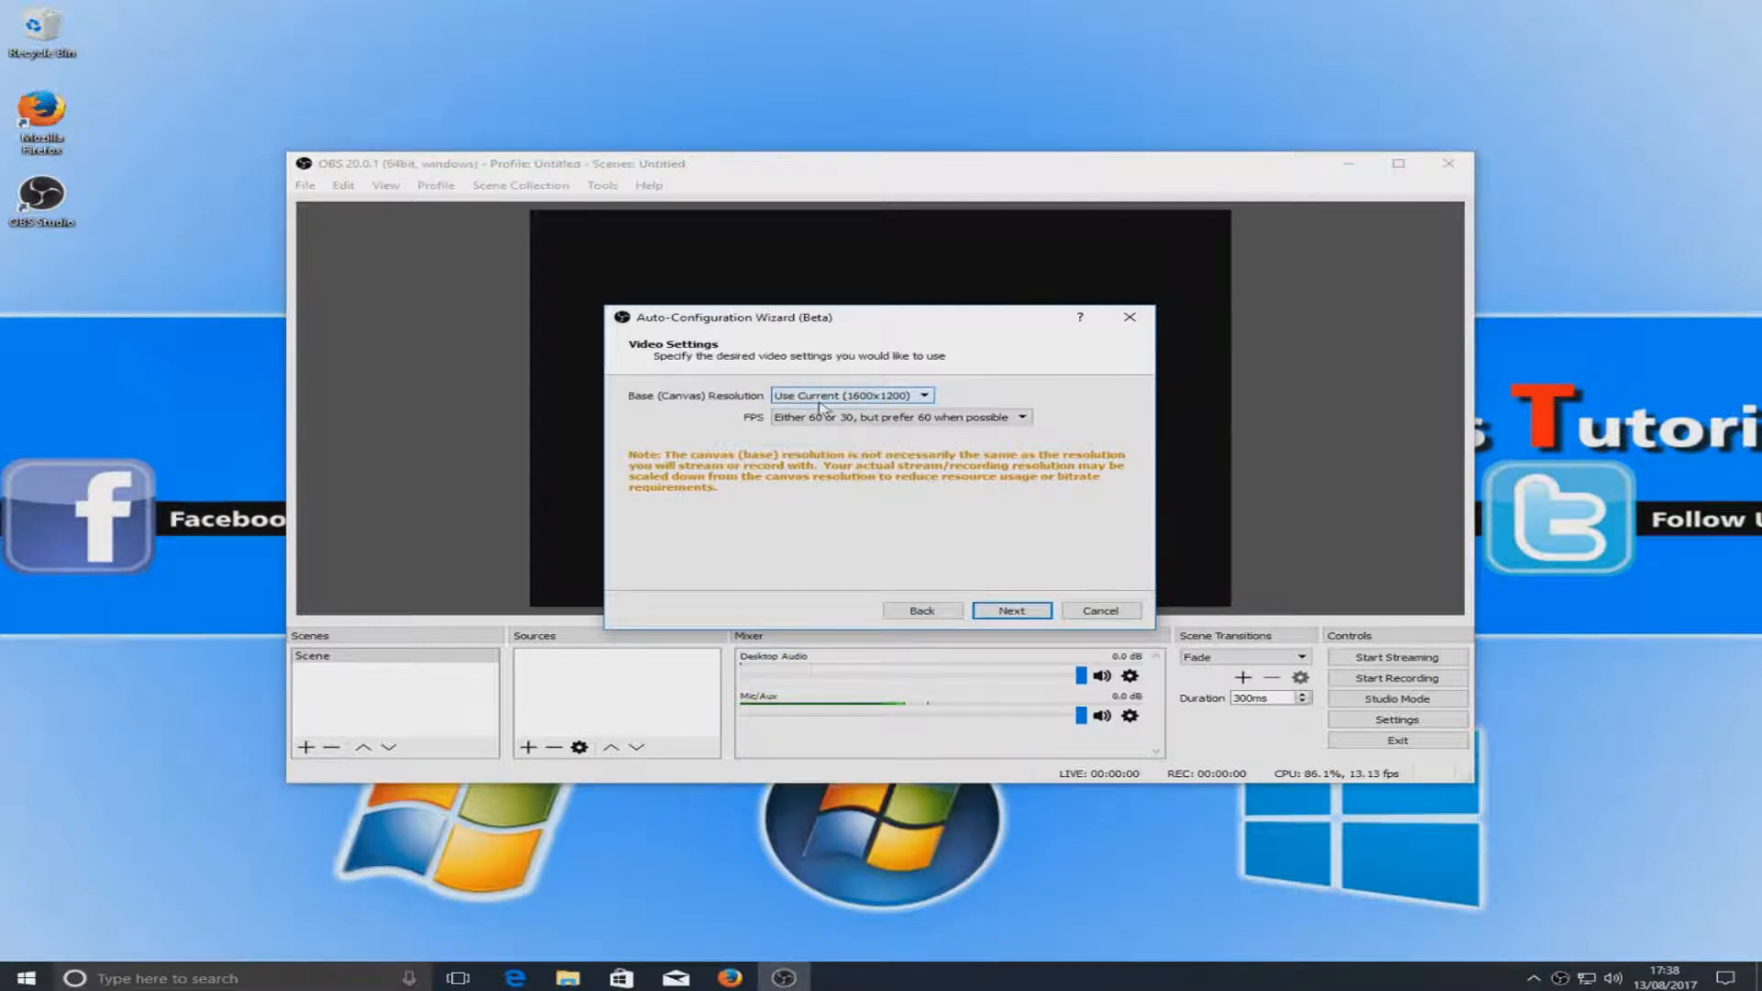
mouse_move(1009, 609)
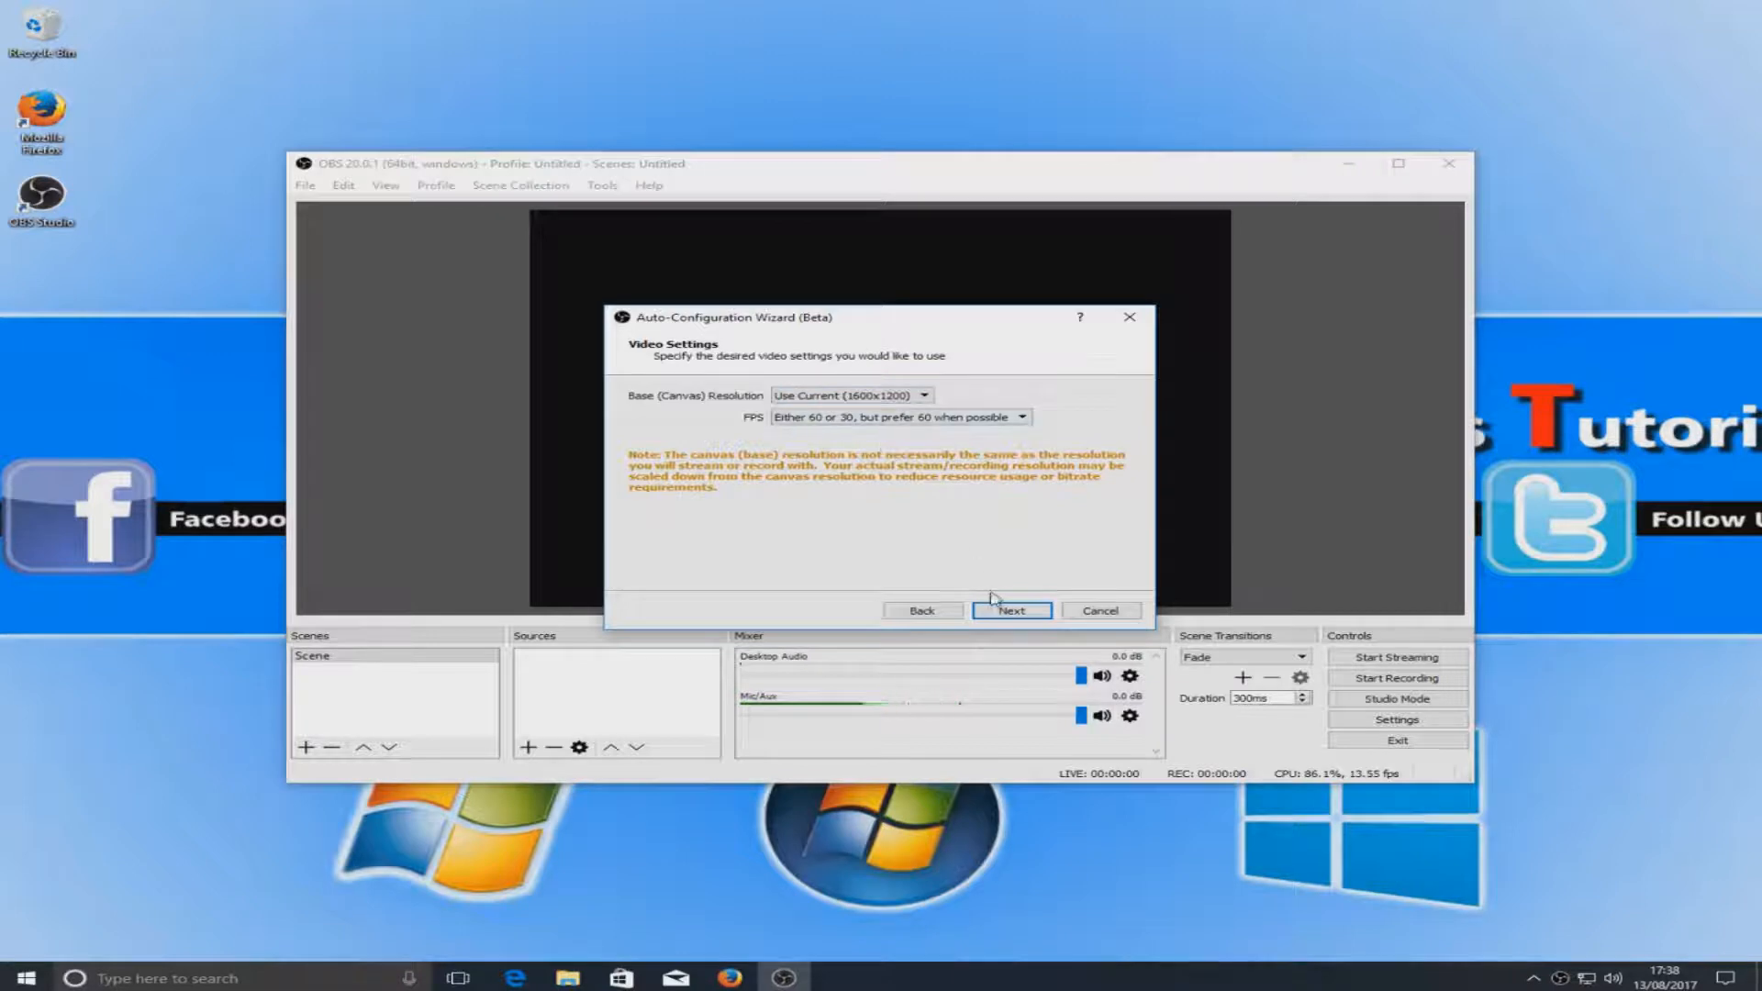
click(1009, 609)
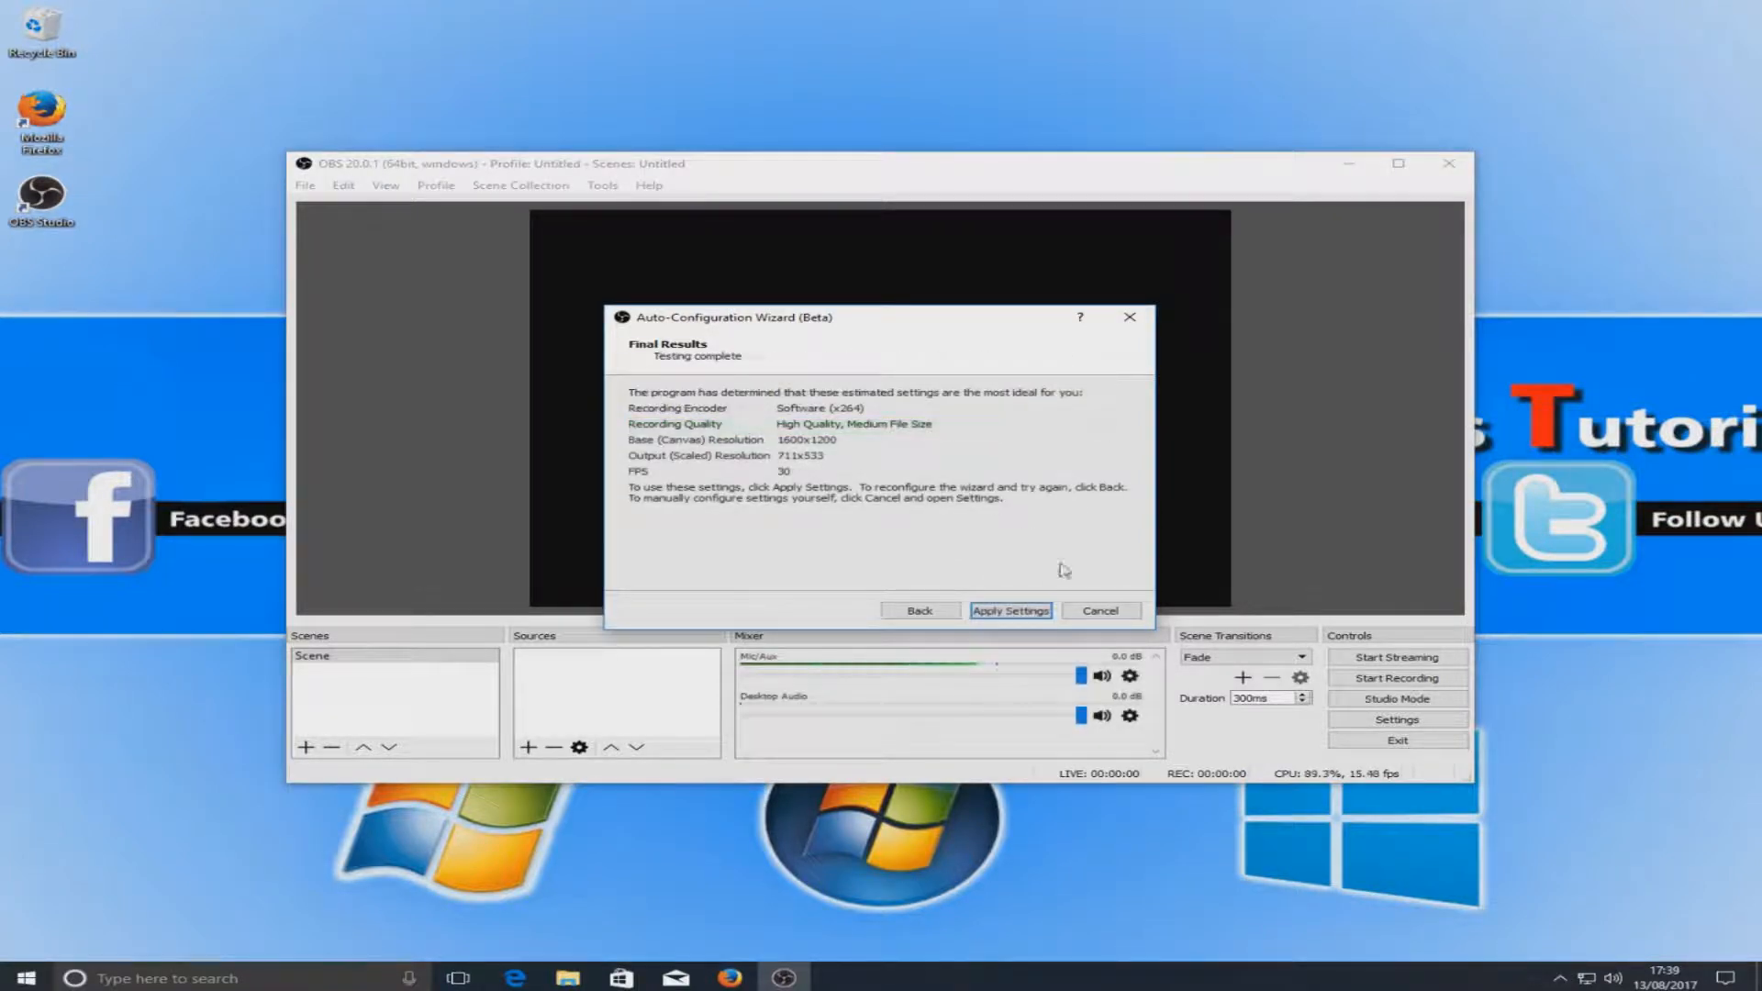
click(1007, 609)
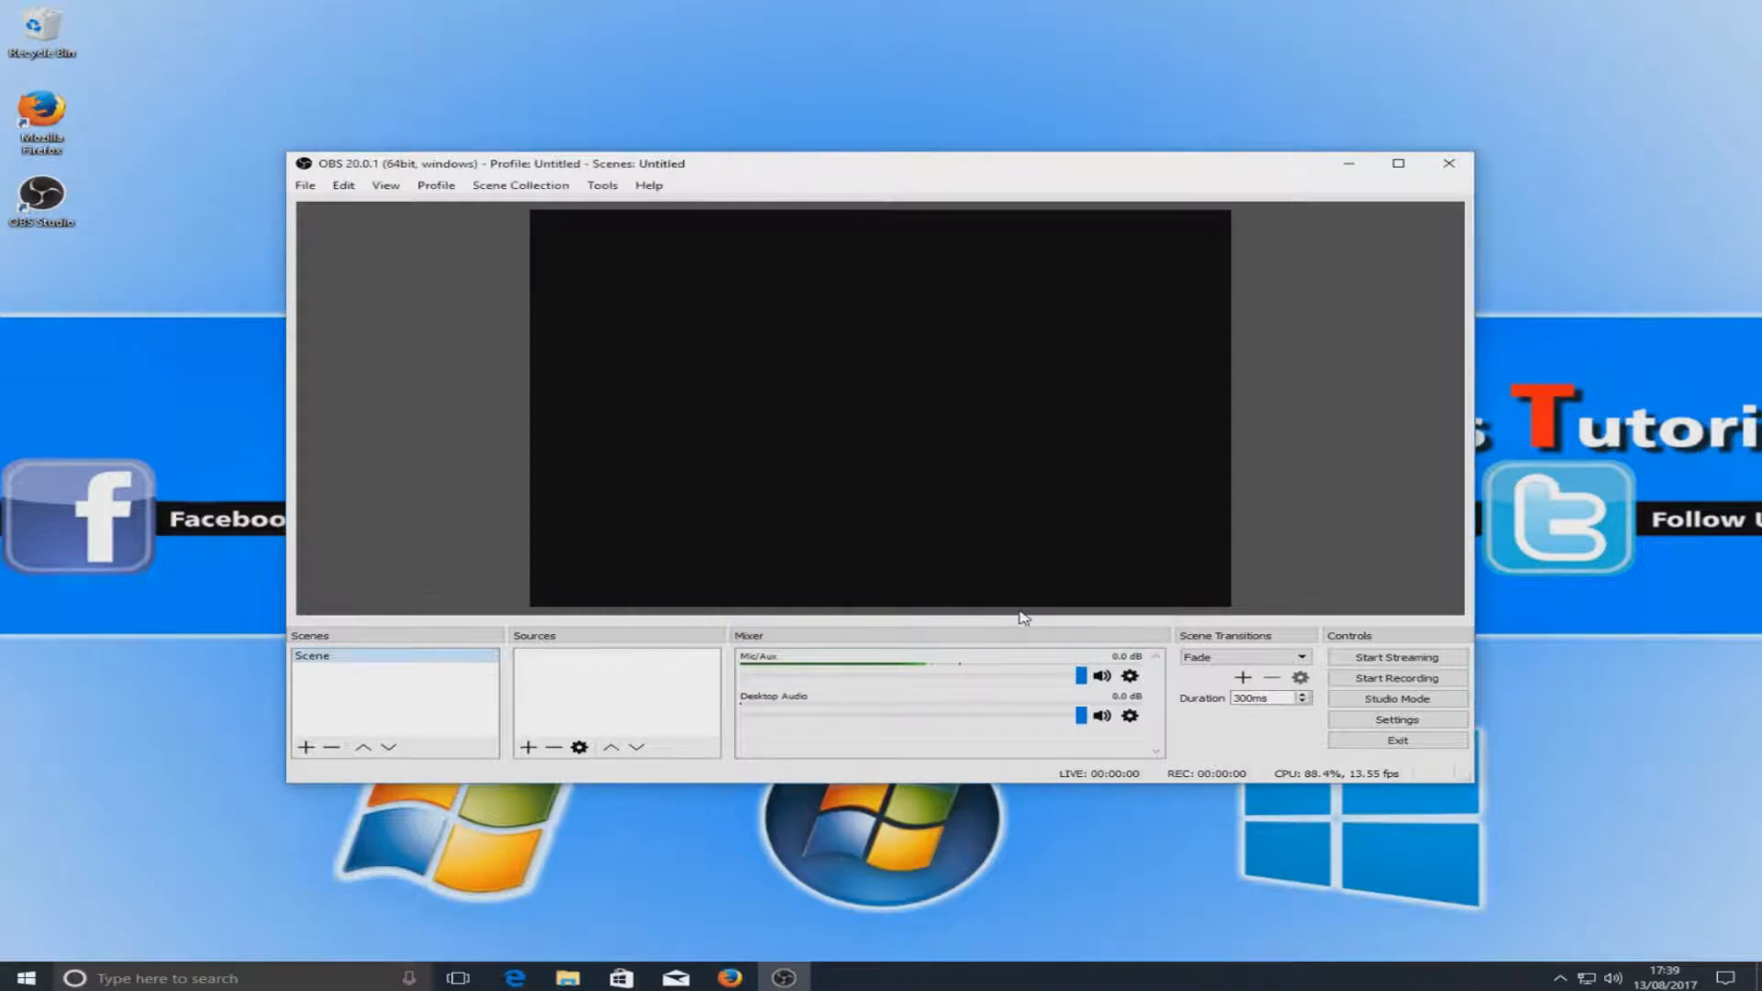
- Maximise the OBS window, try the Fullscreen Interface view, then leave it
click(1397, 163)
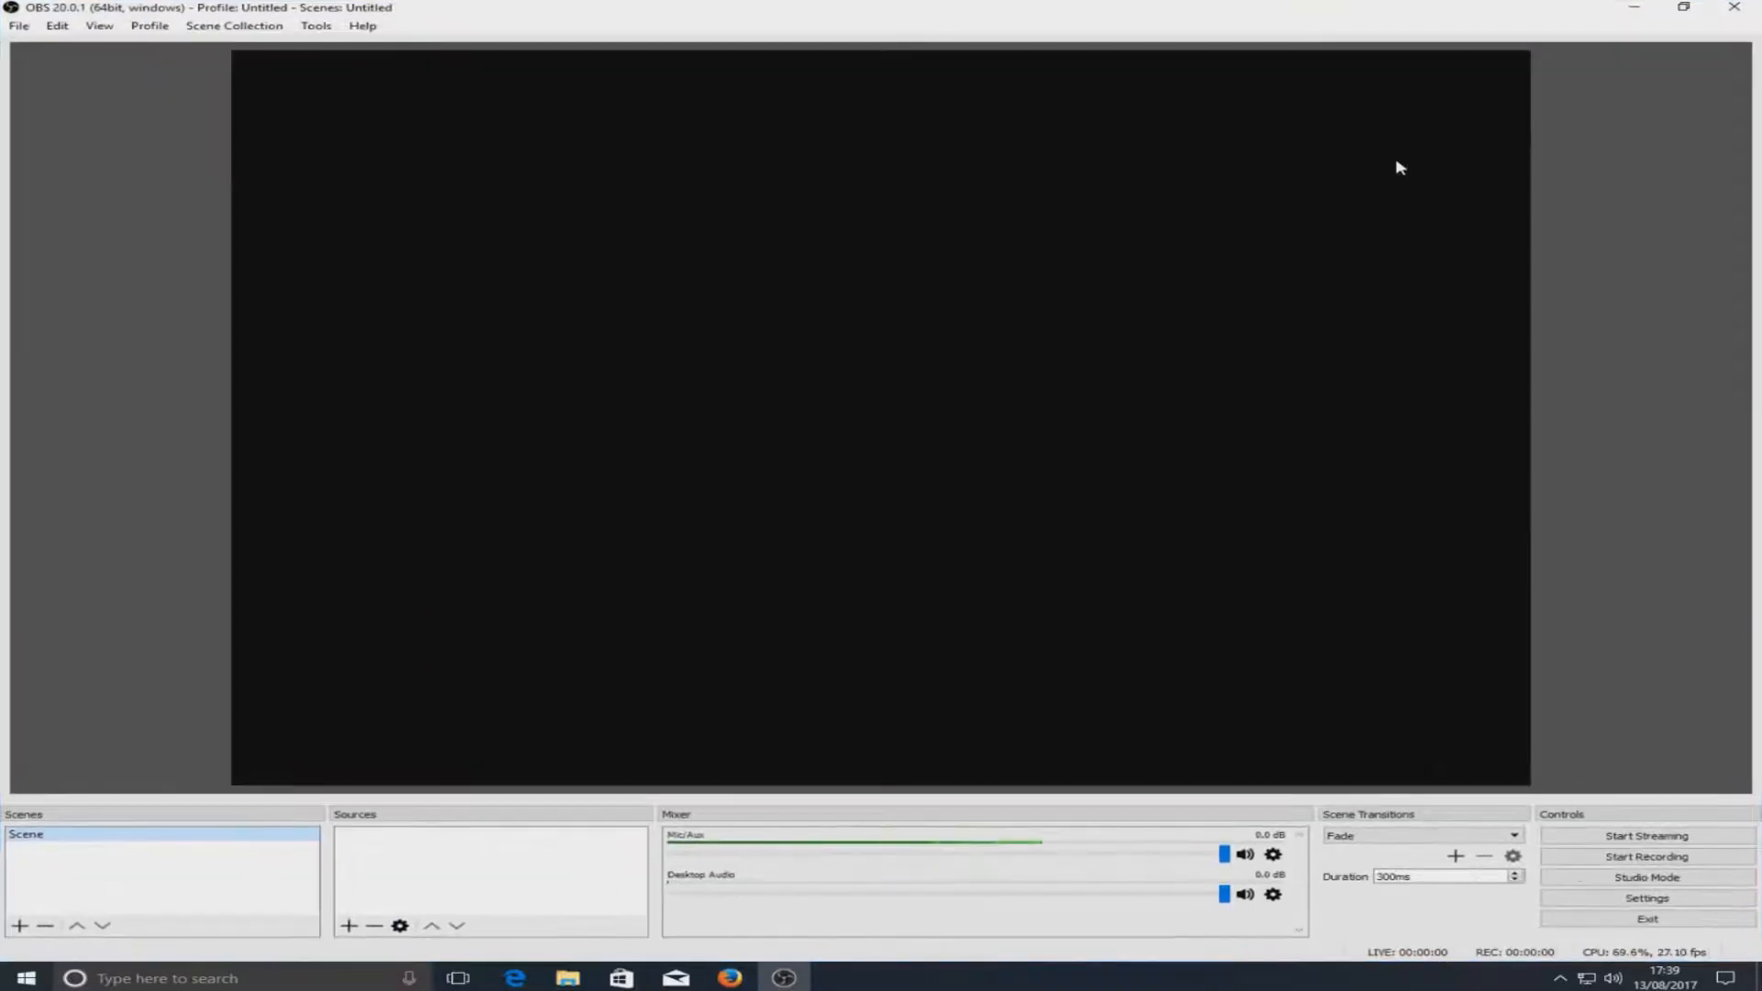
mouse_move(178, 237)
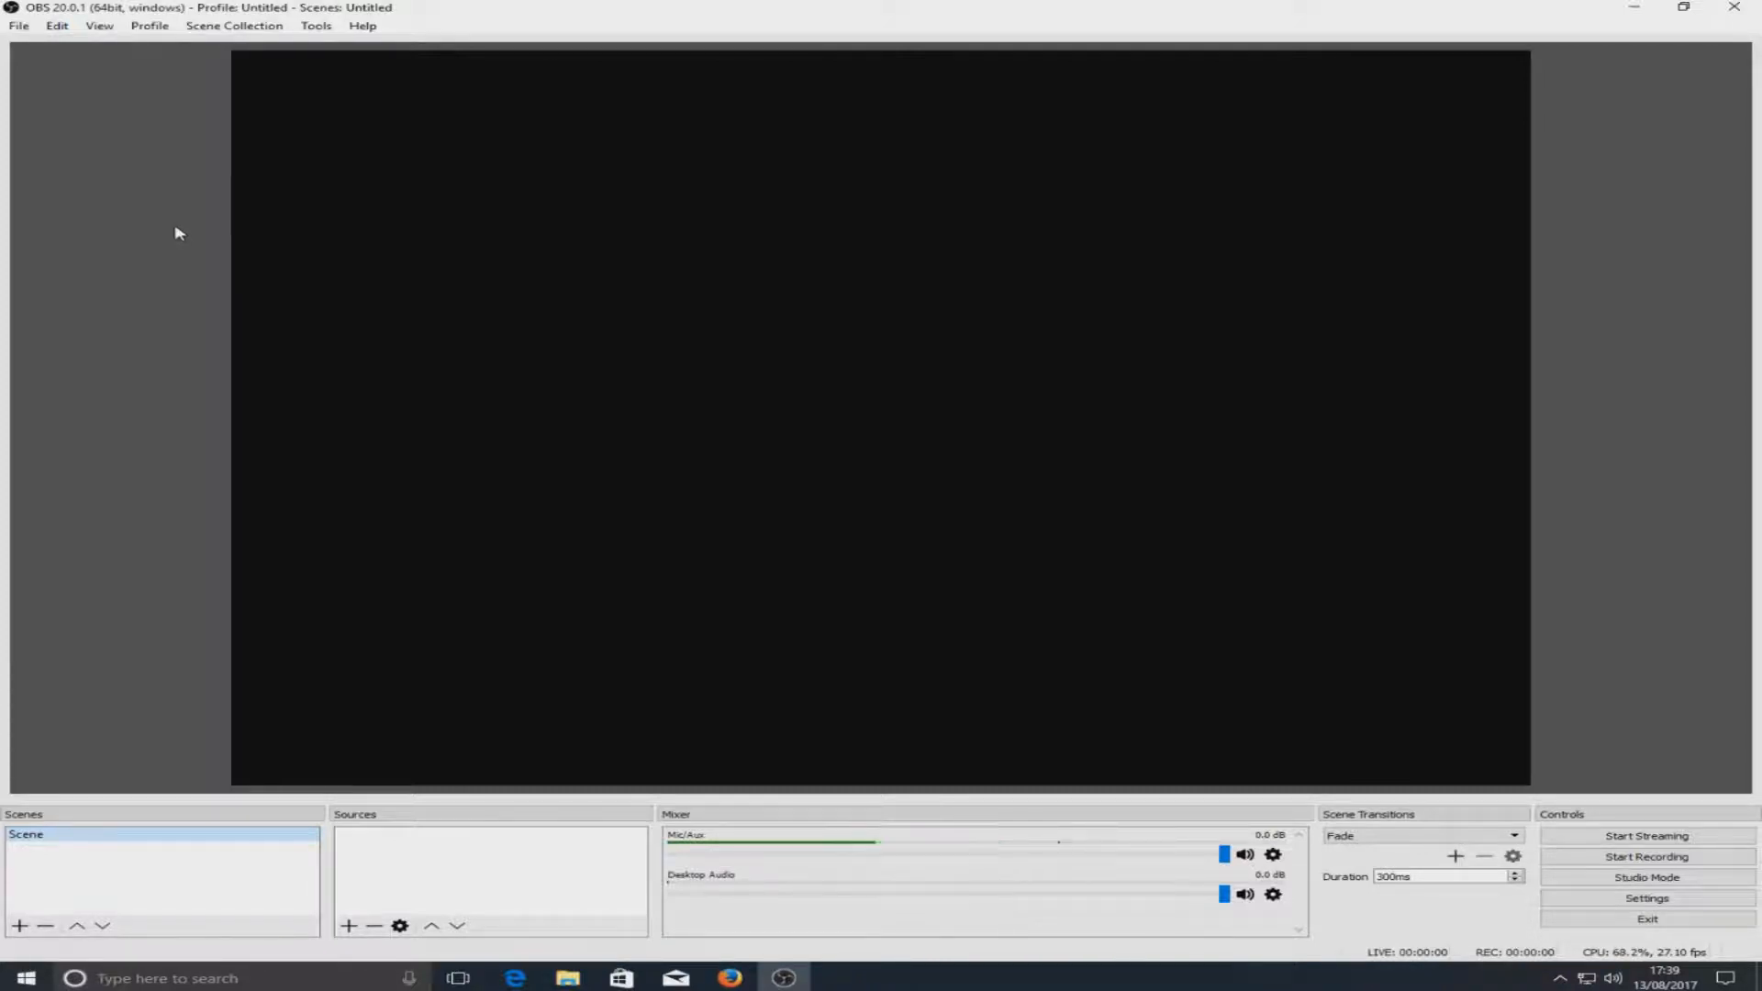
click(99, 24)
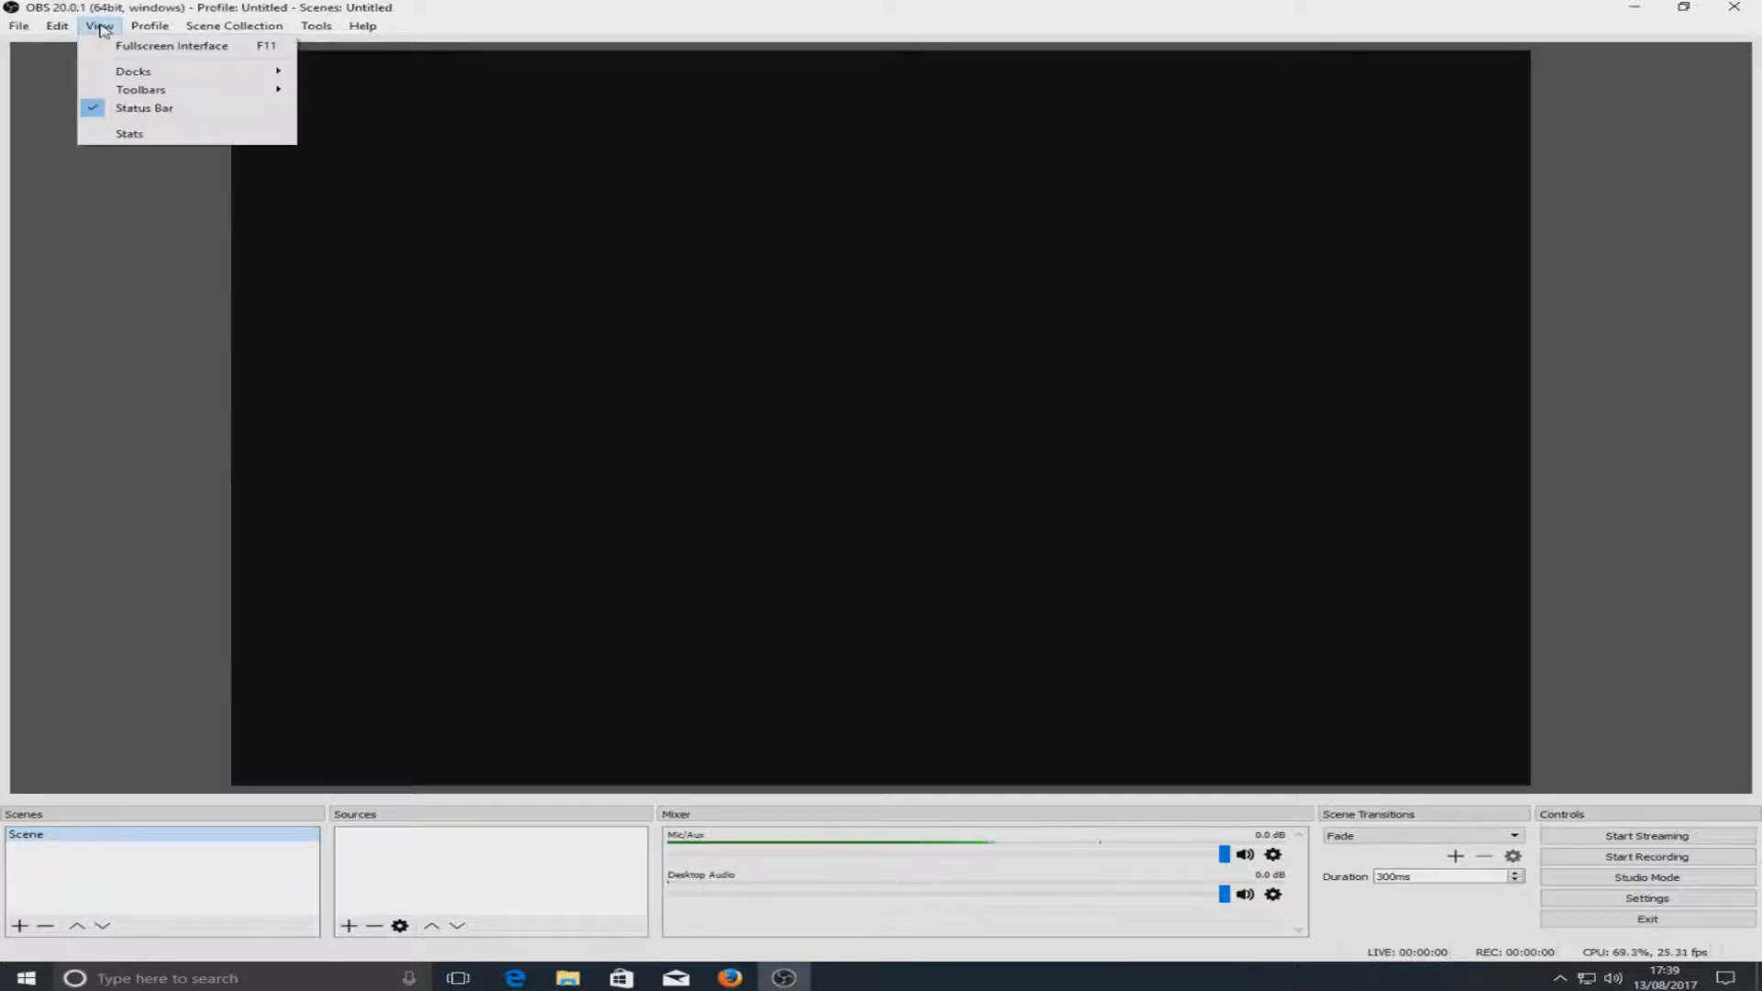
mouse_move(194, 45)
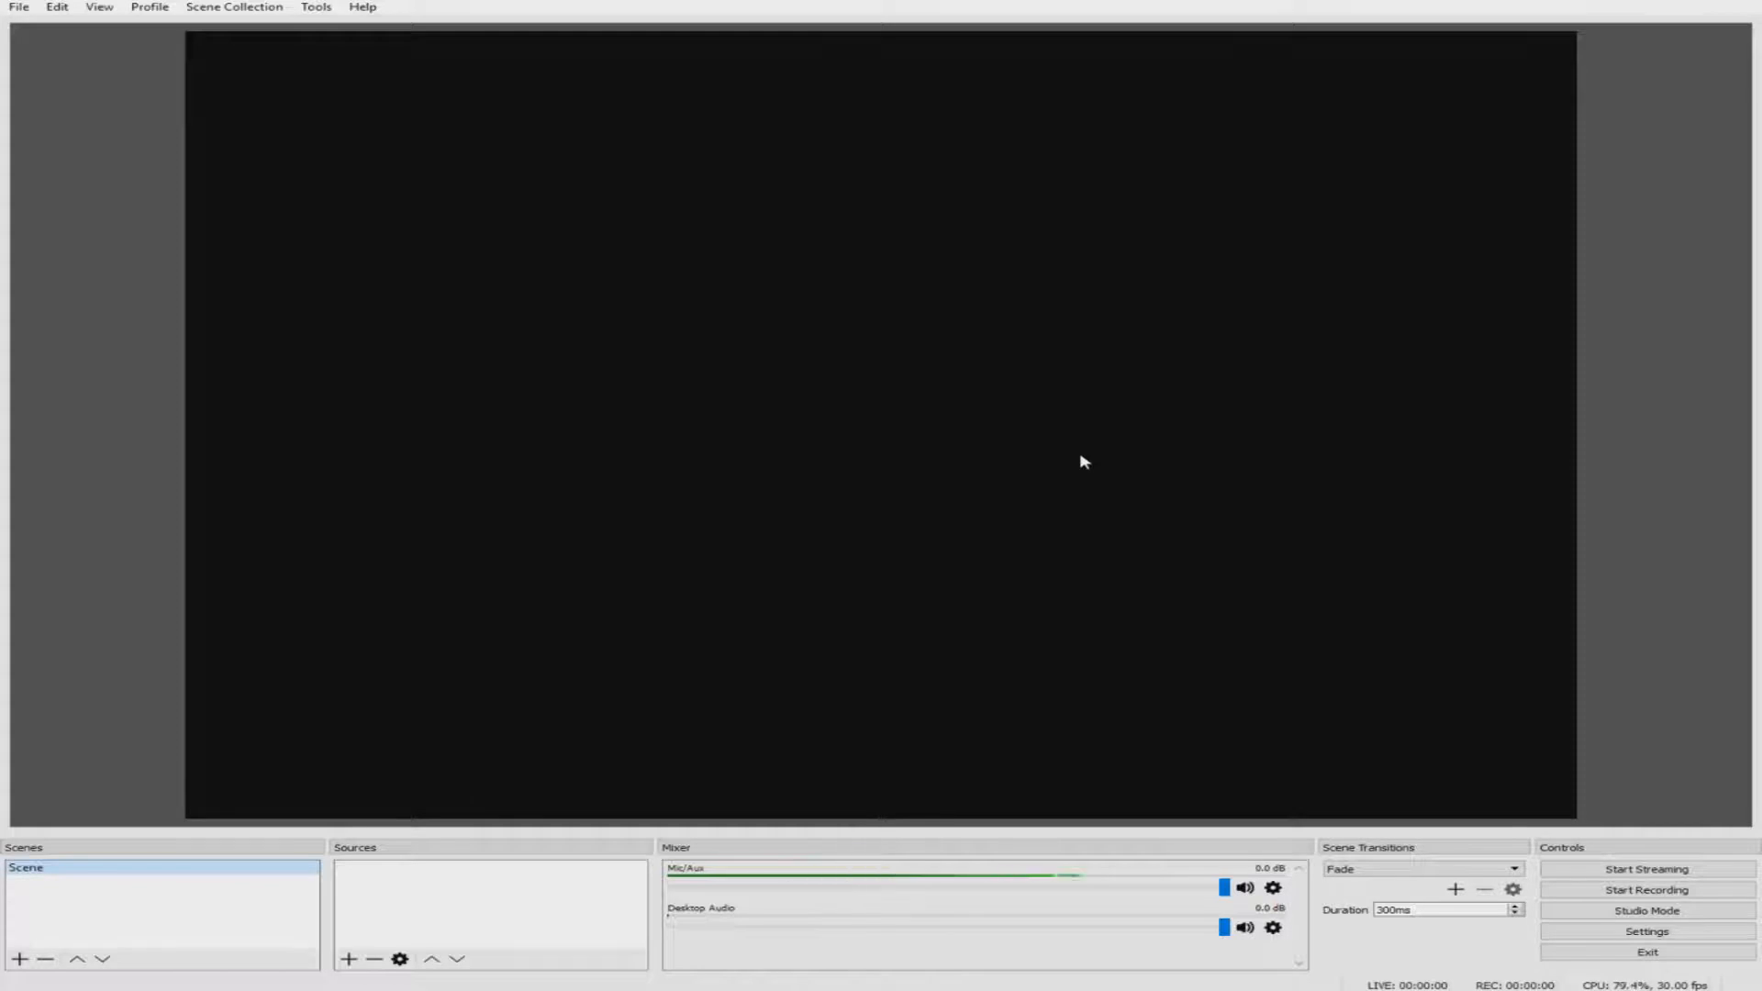
click(1399, 163)
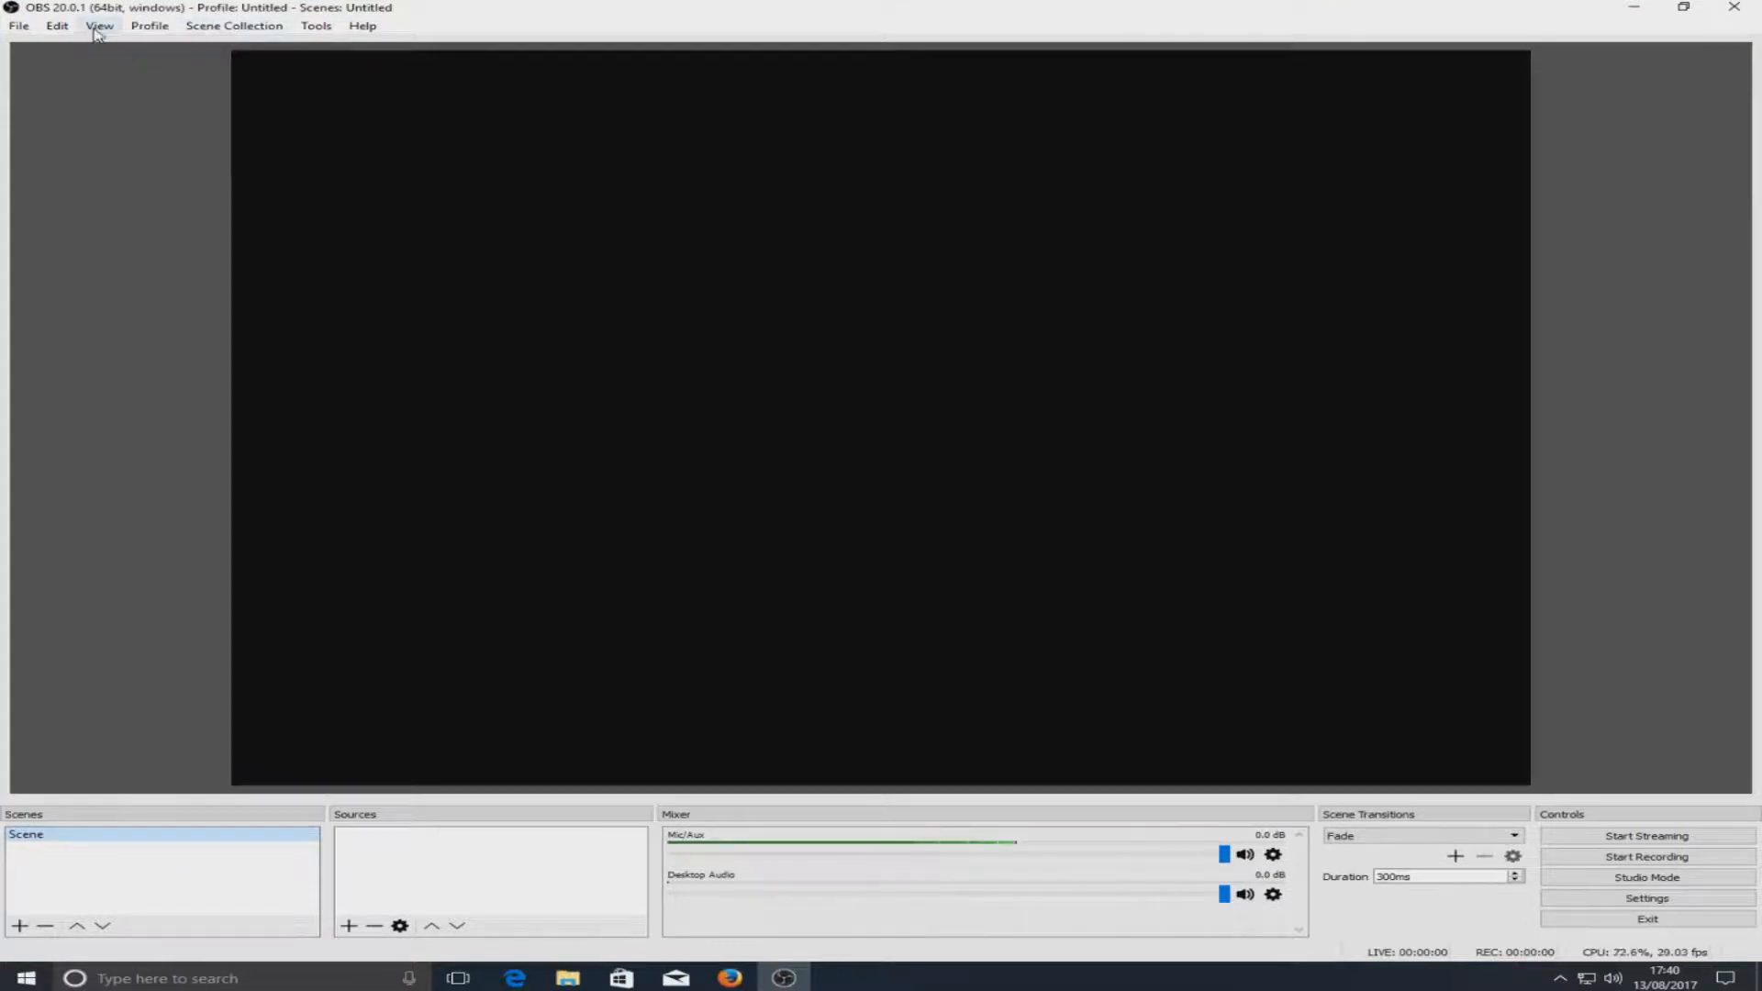
- Hide the Scenes dock via View > Docks
click(99, 23)
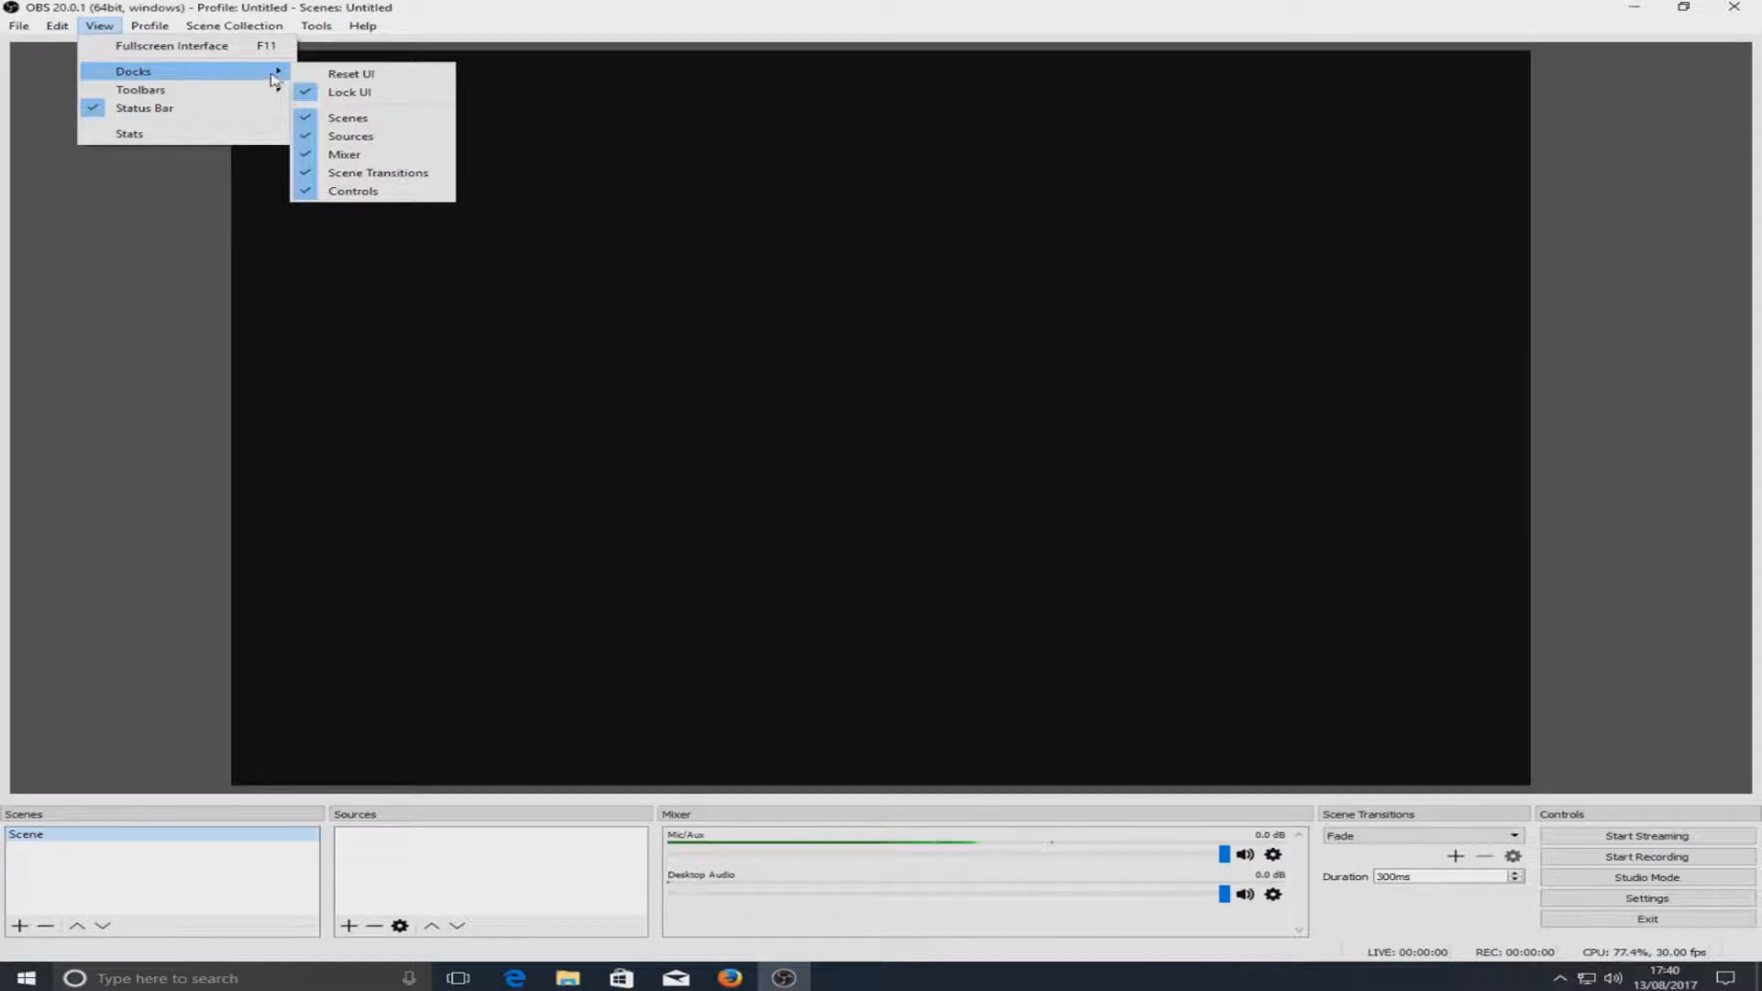
mouse_move(349, 92)
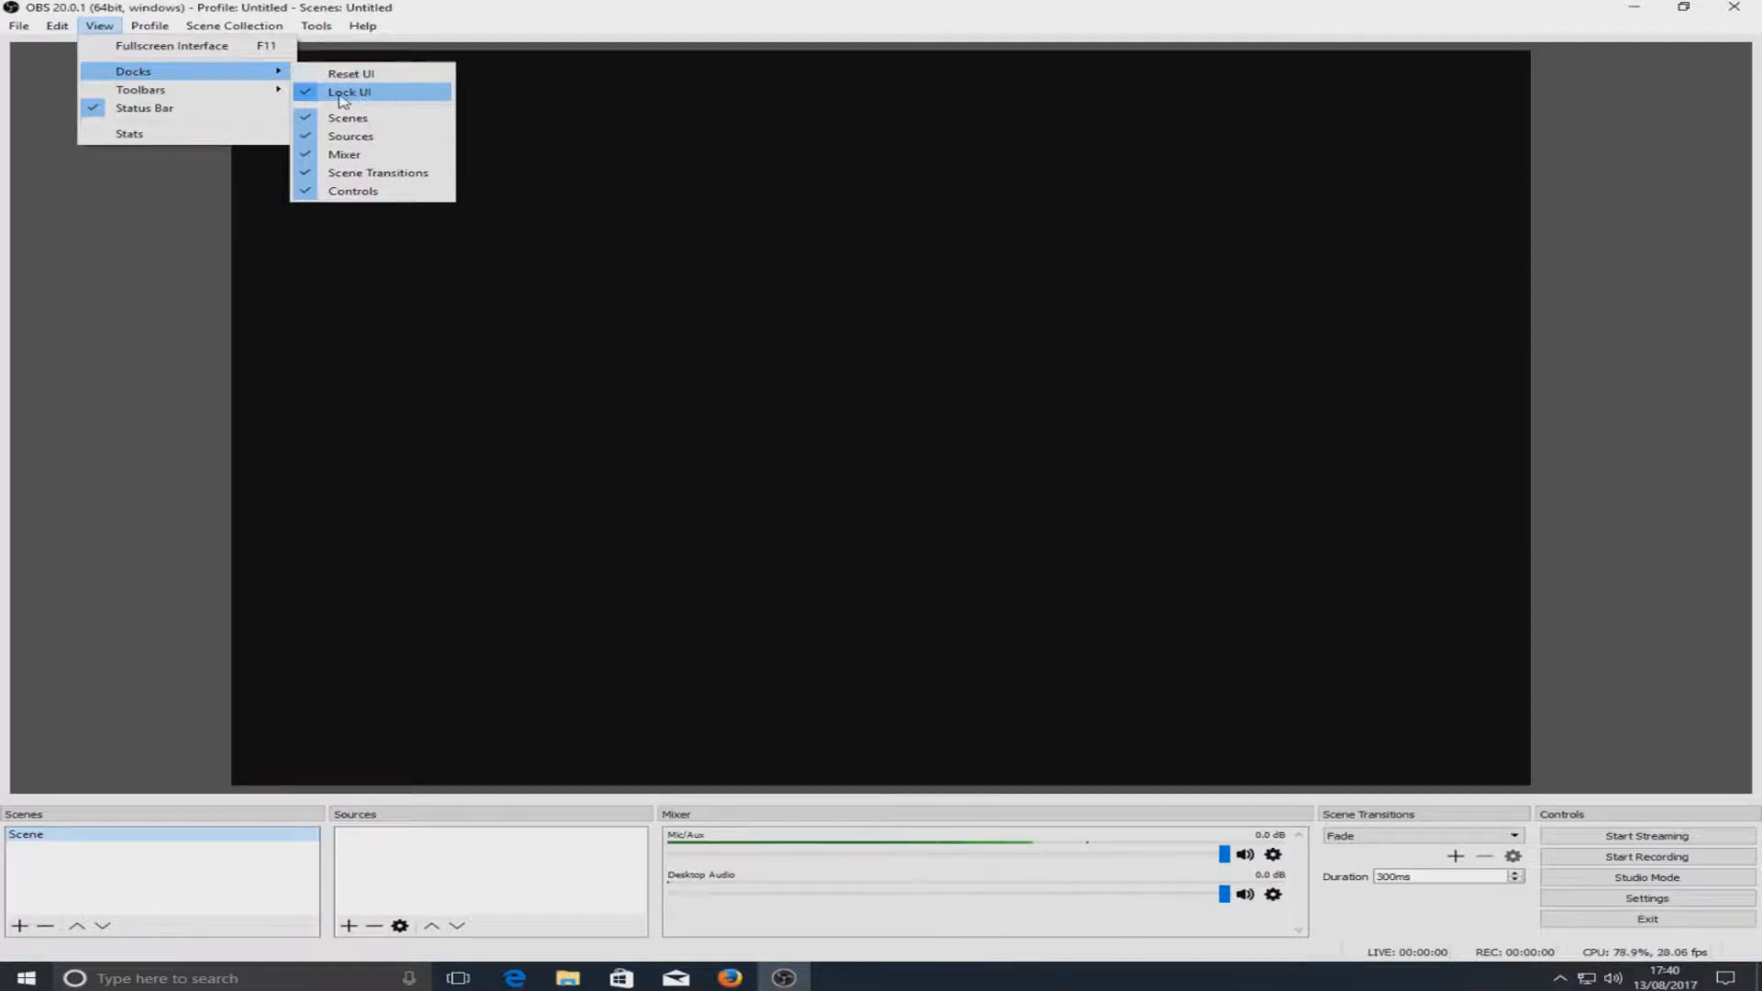
mouse_move(391, 99)
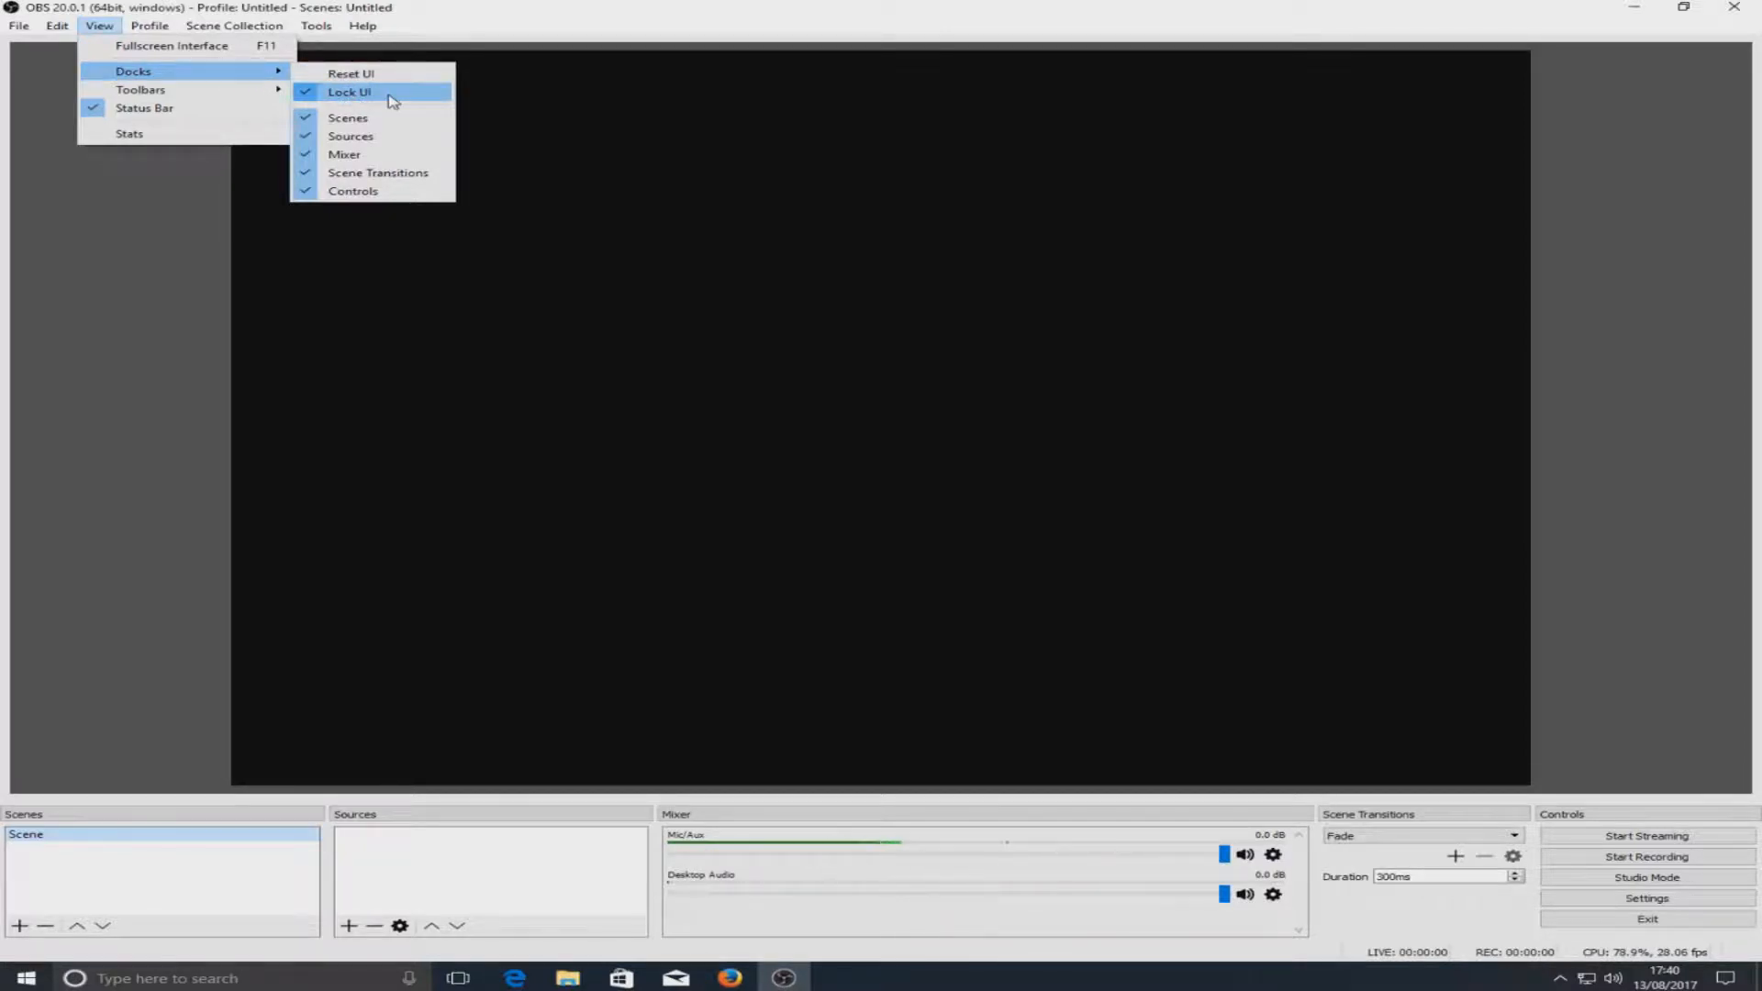
mouse_move(349, 118)
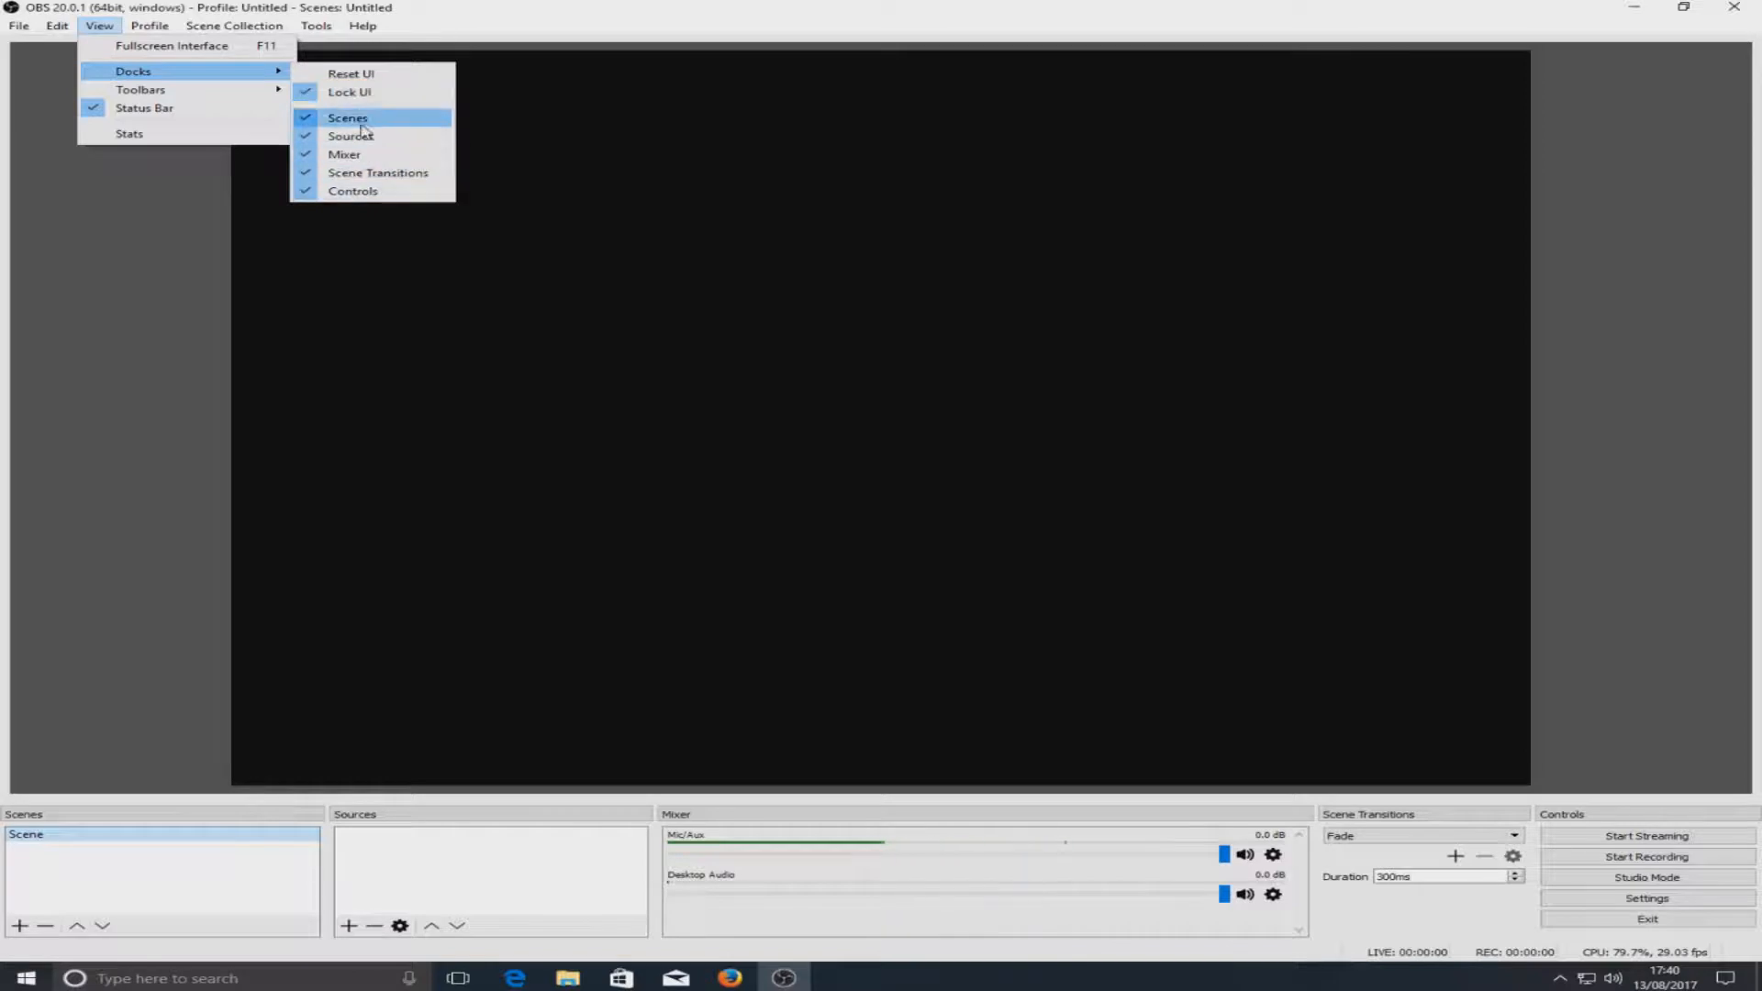
mouse_move(345, 154)
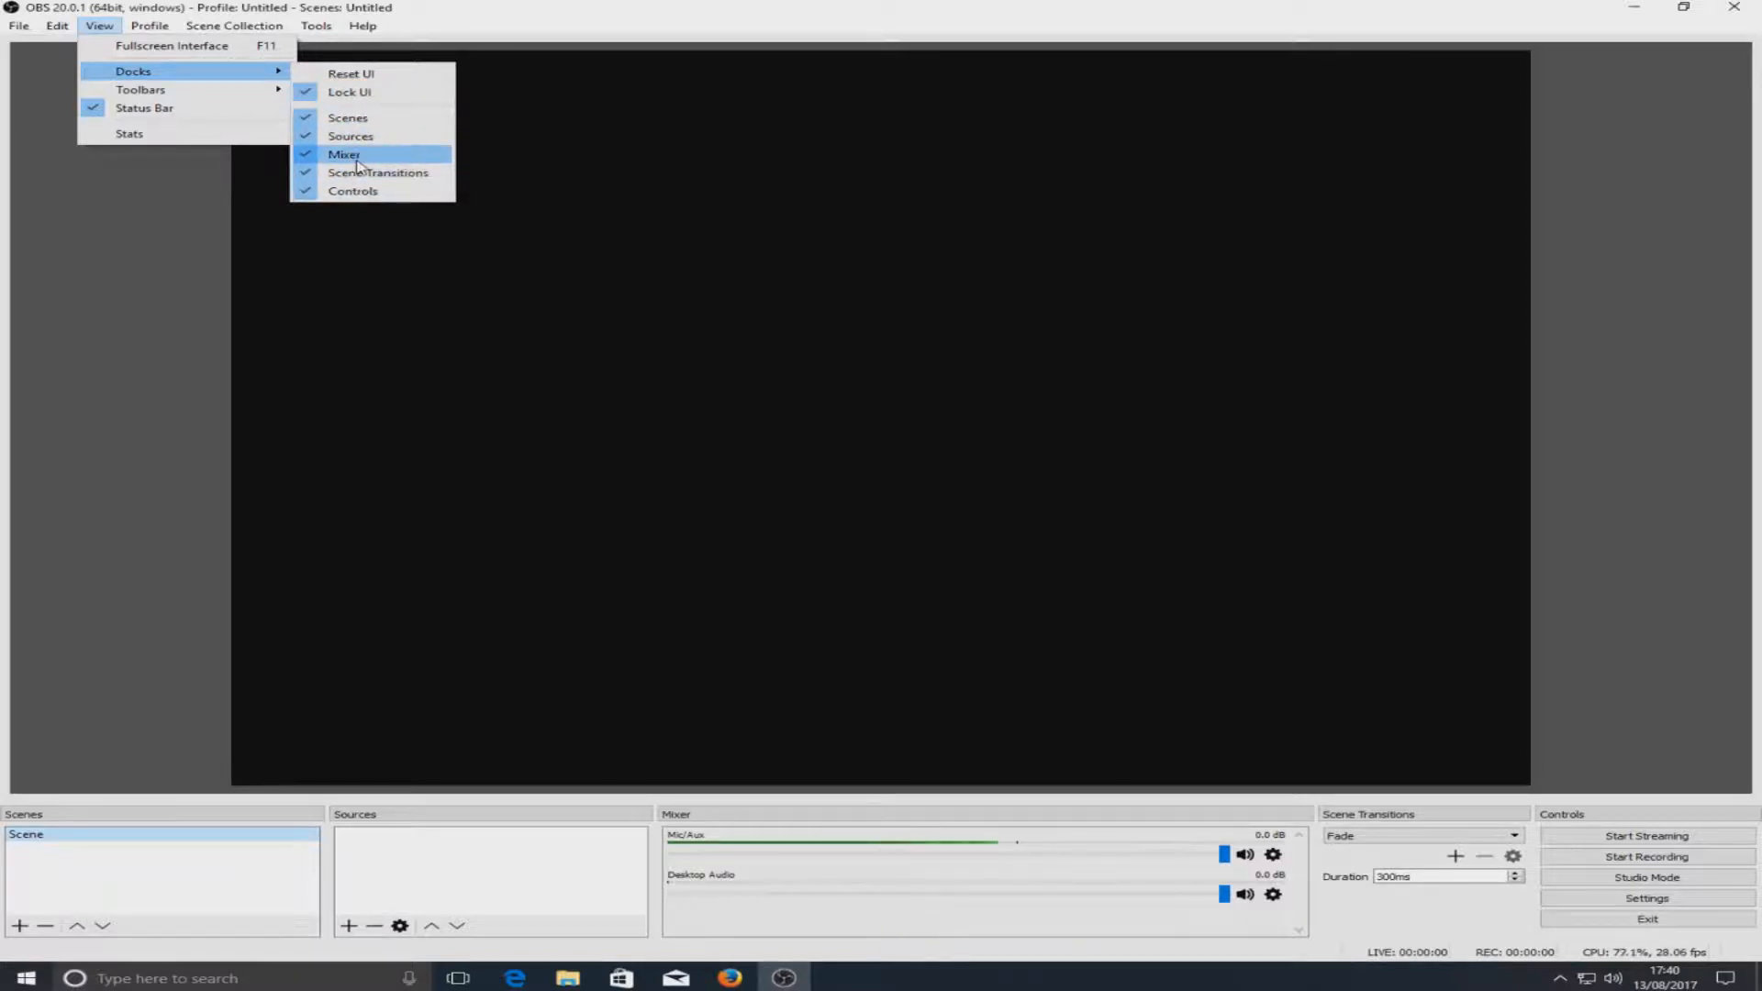
mouse_move(360, 118)
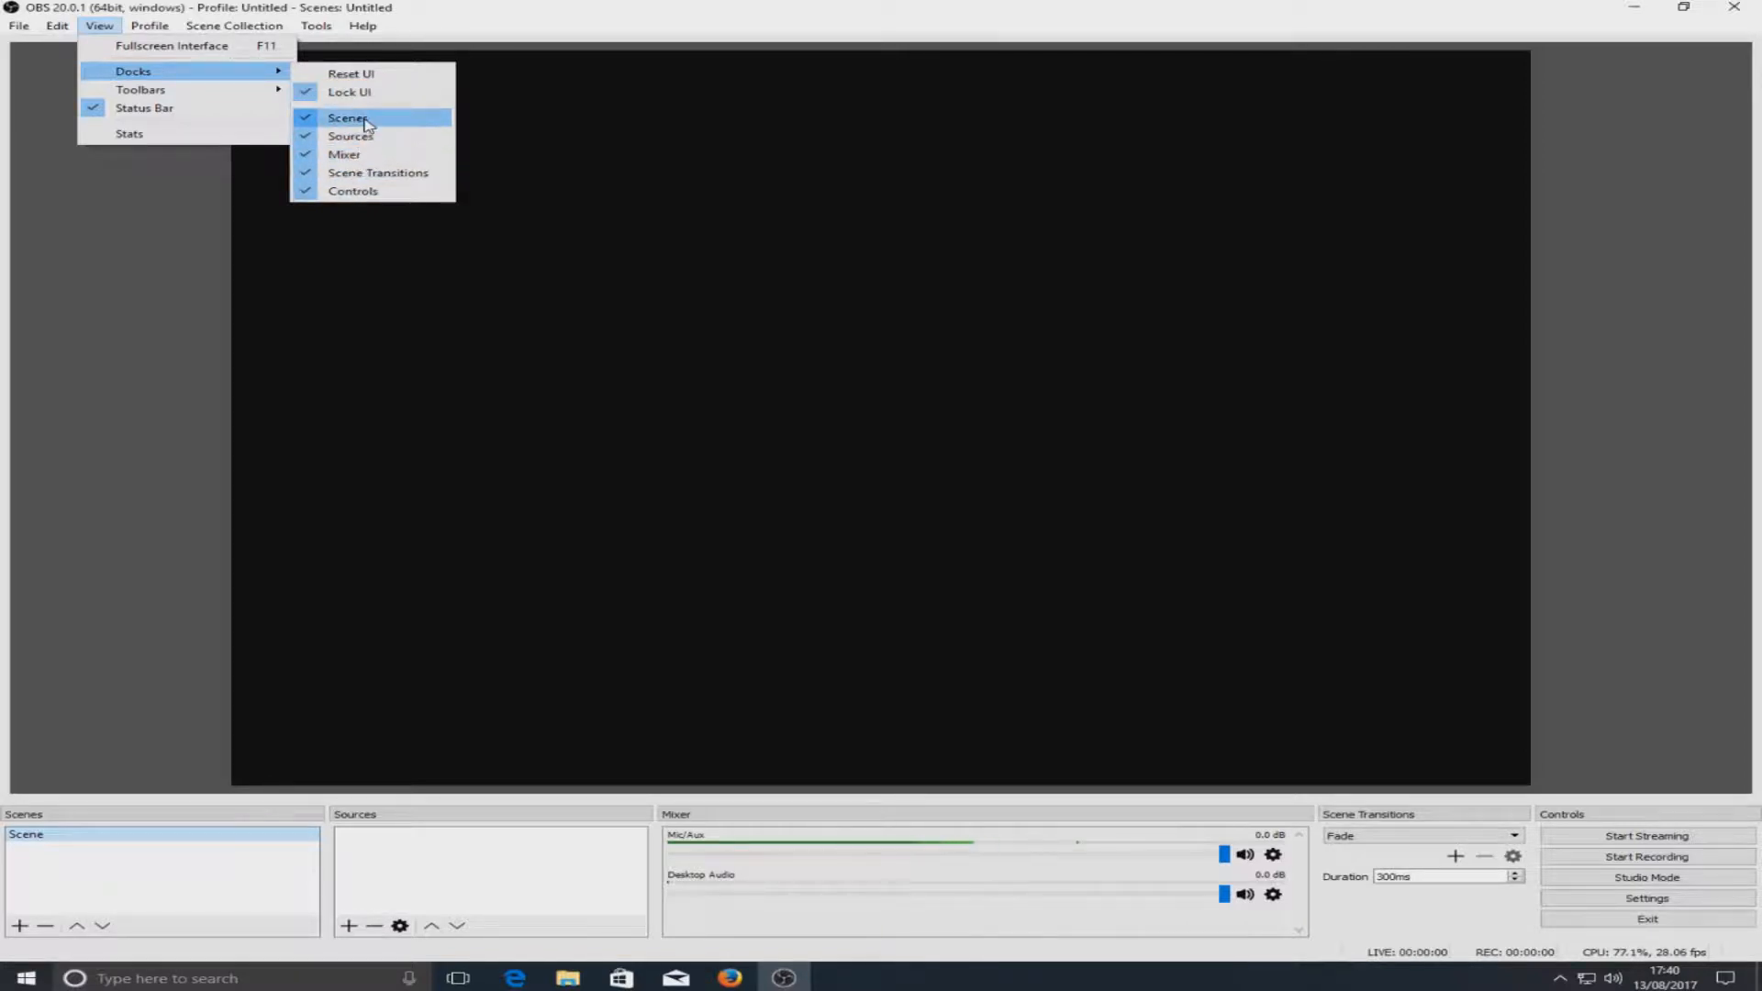
click(349, 118)
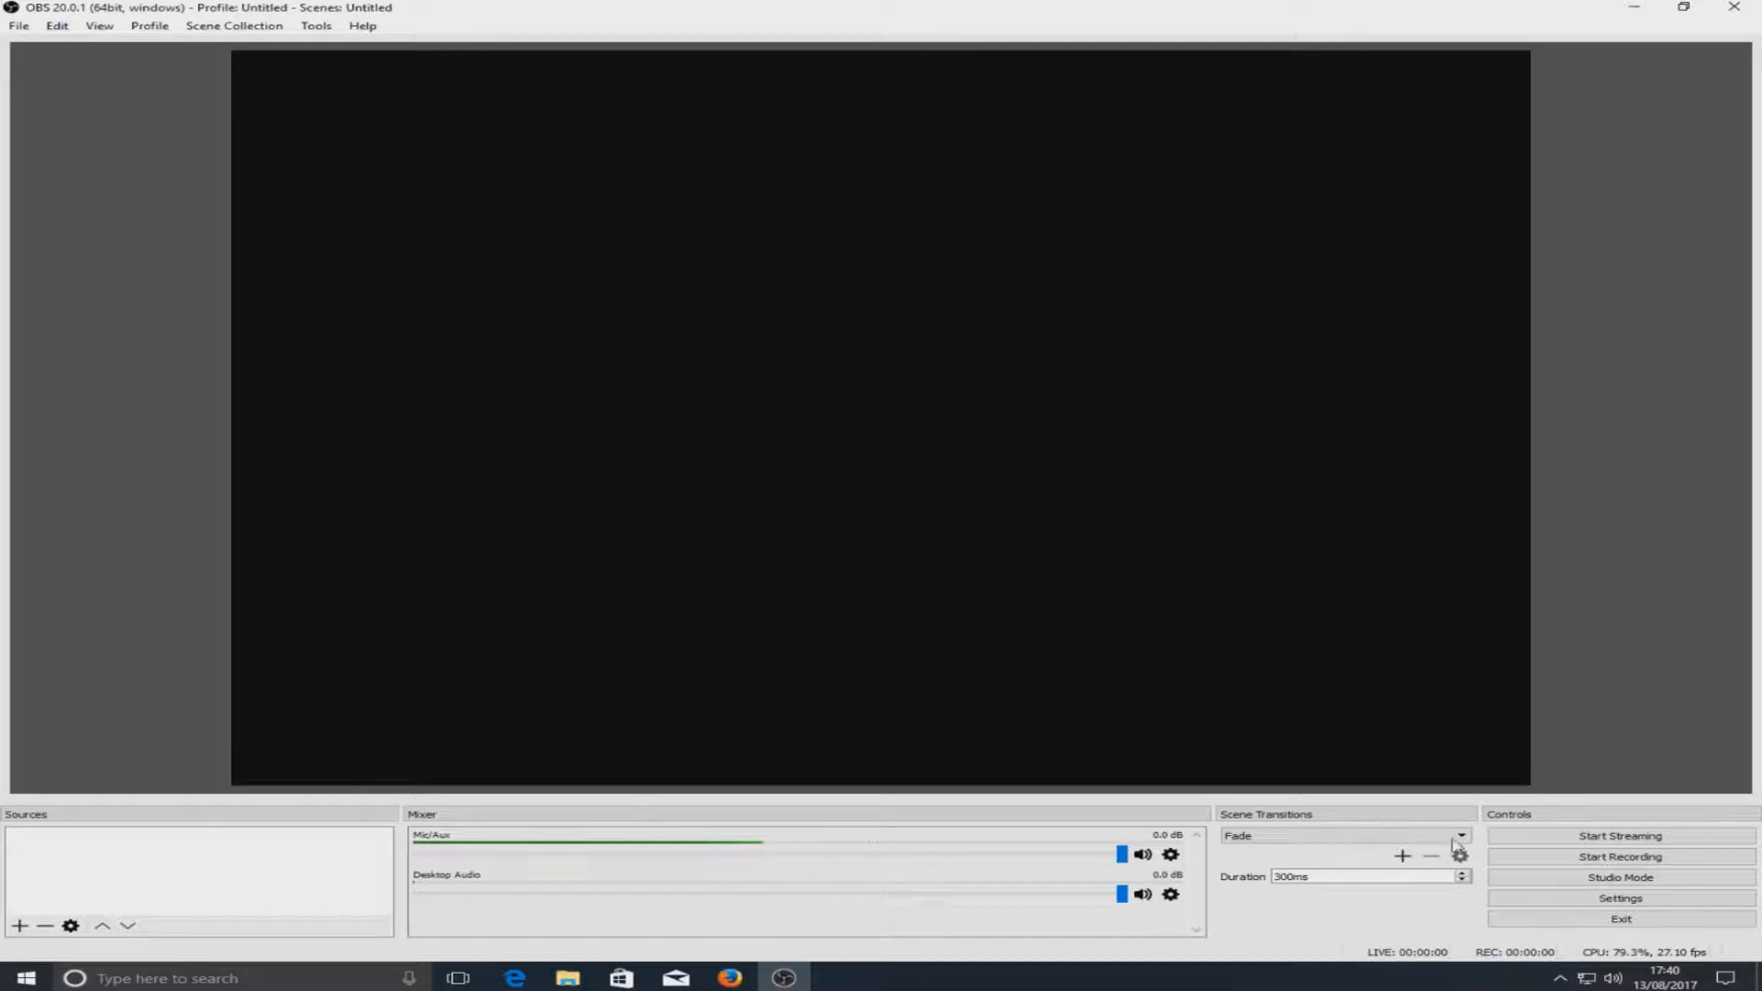
mouse_move(444, 389)
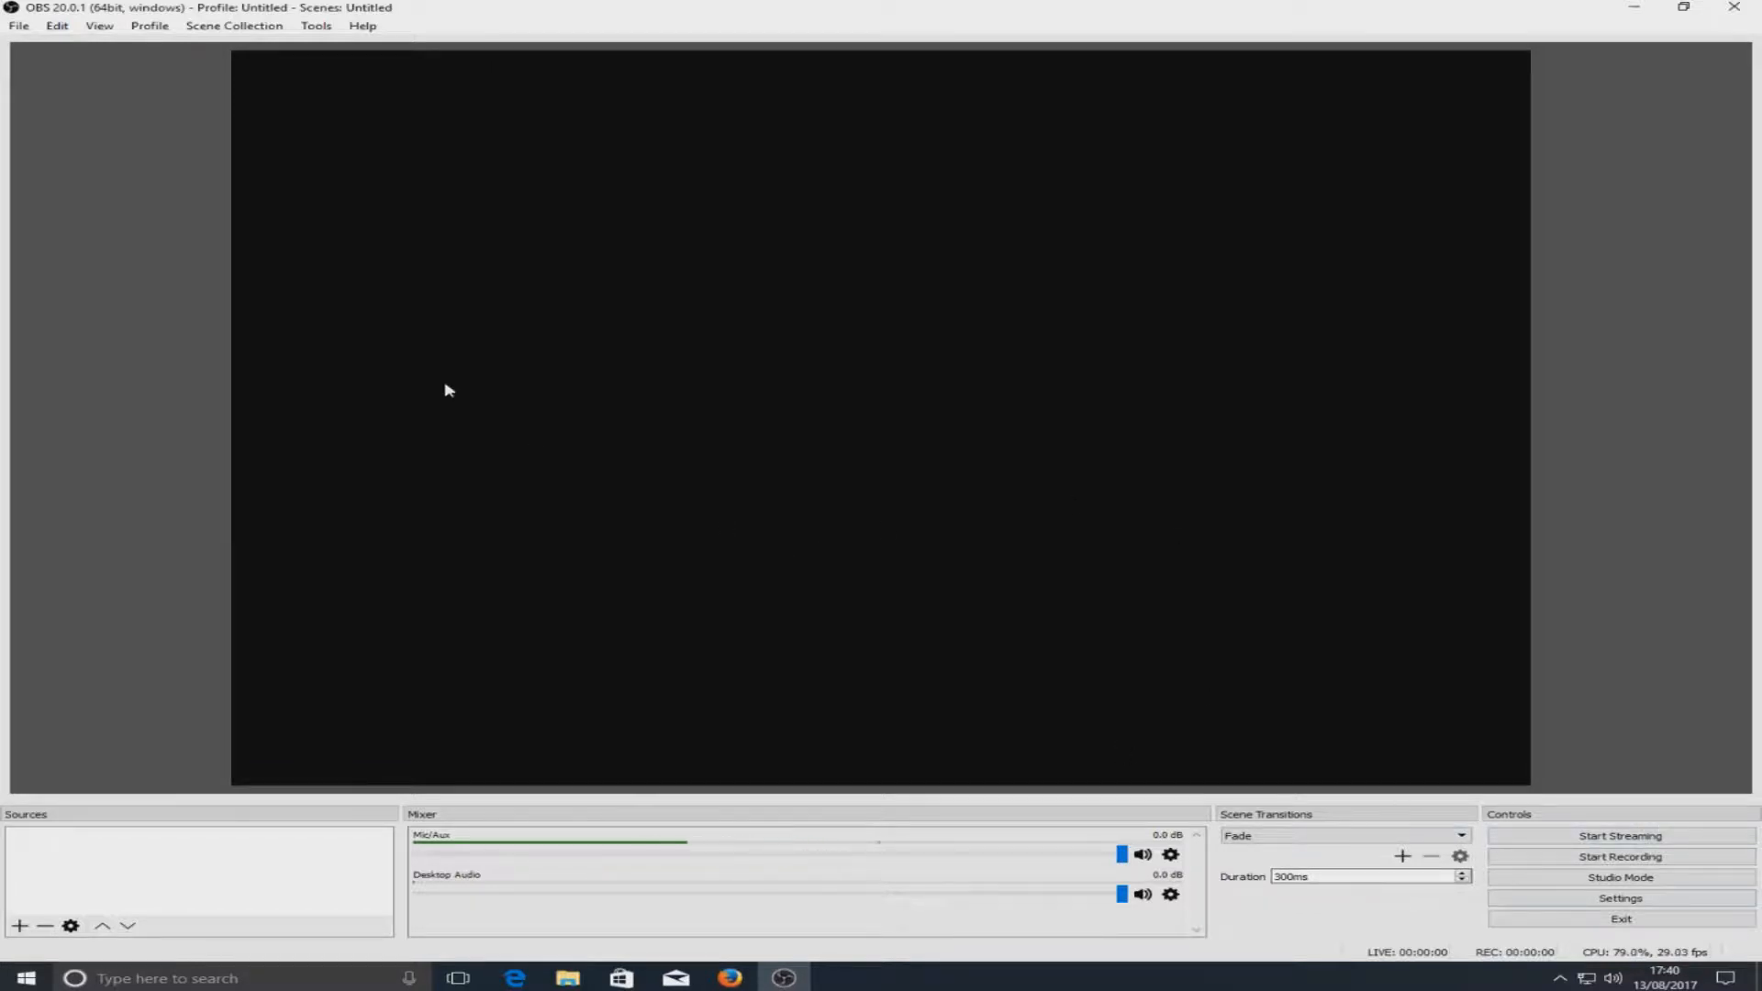
- Show the Scenes dock again and uncheck Lock UI so docks can be rearranged
click(98, 24)
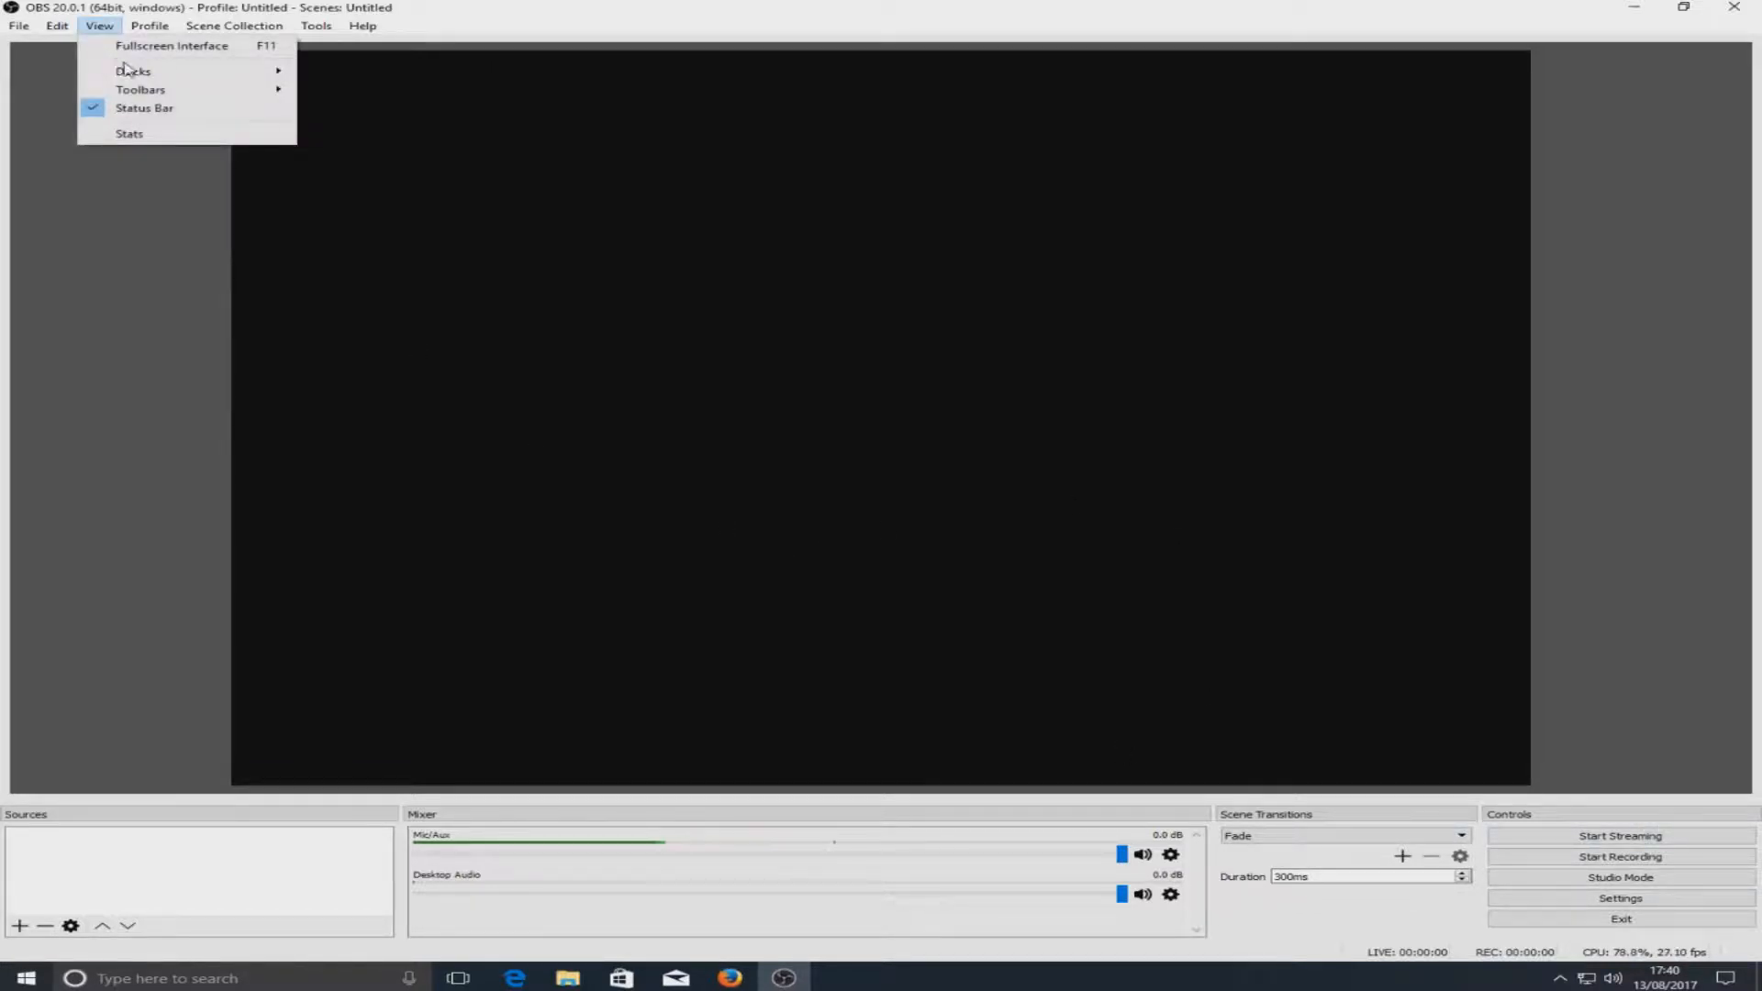
click(132, 71)
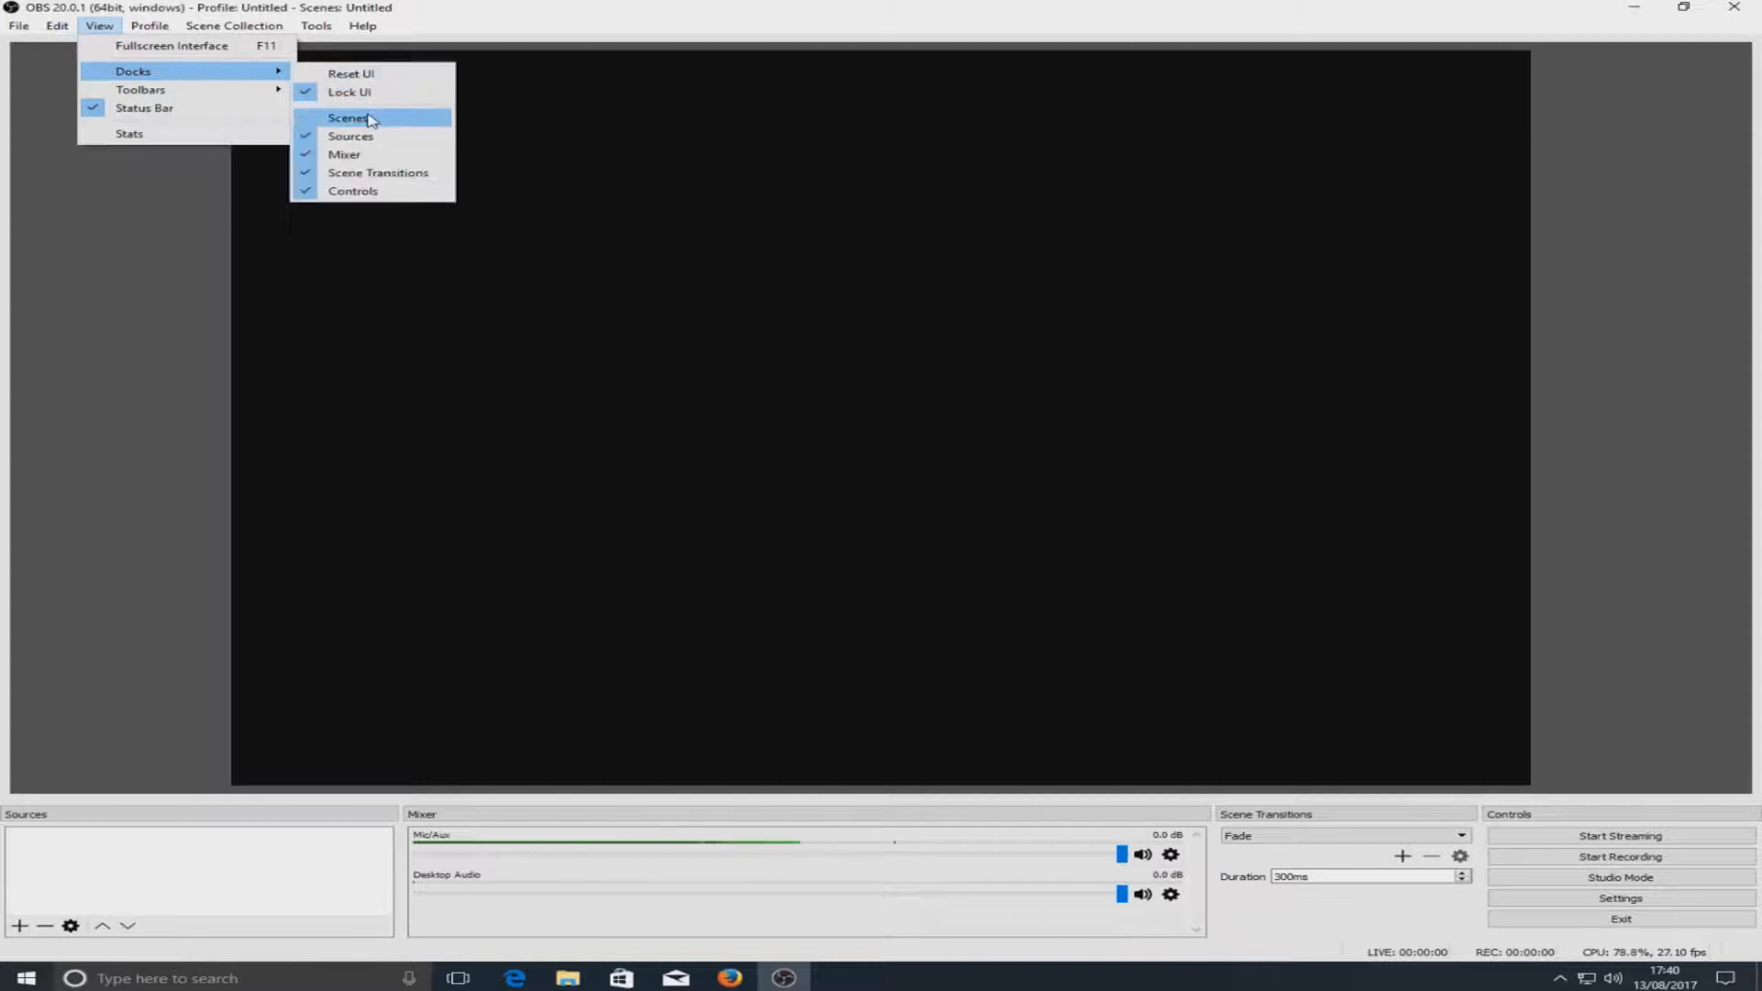
click(349, 118)
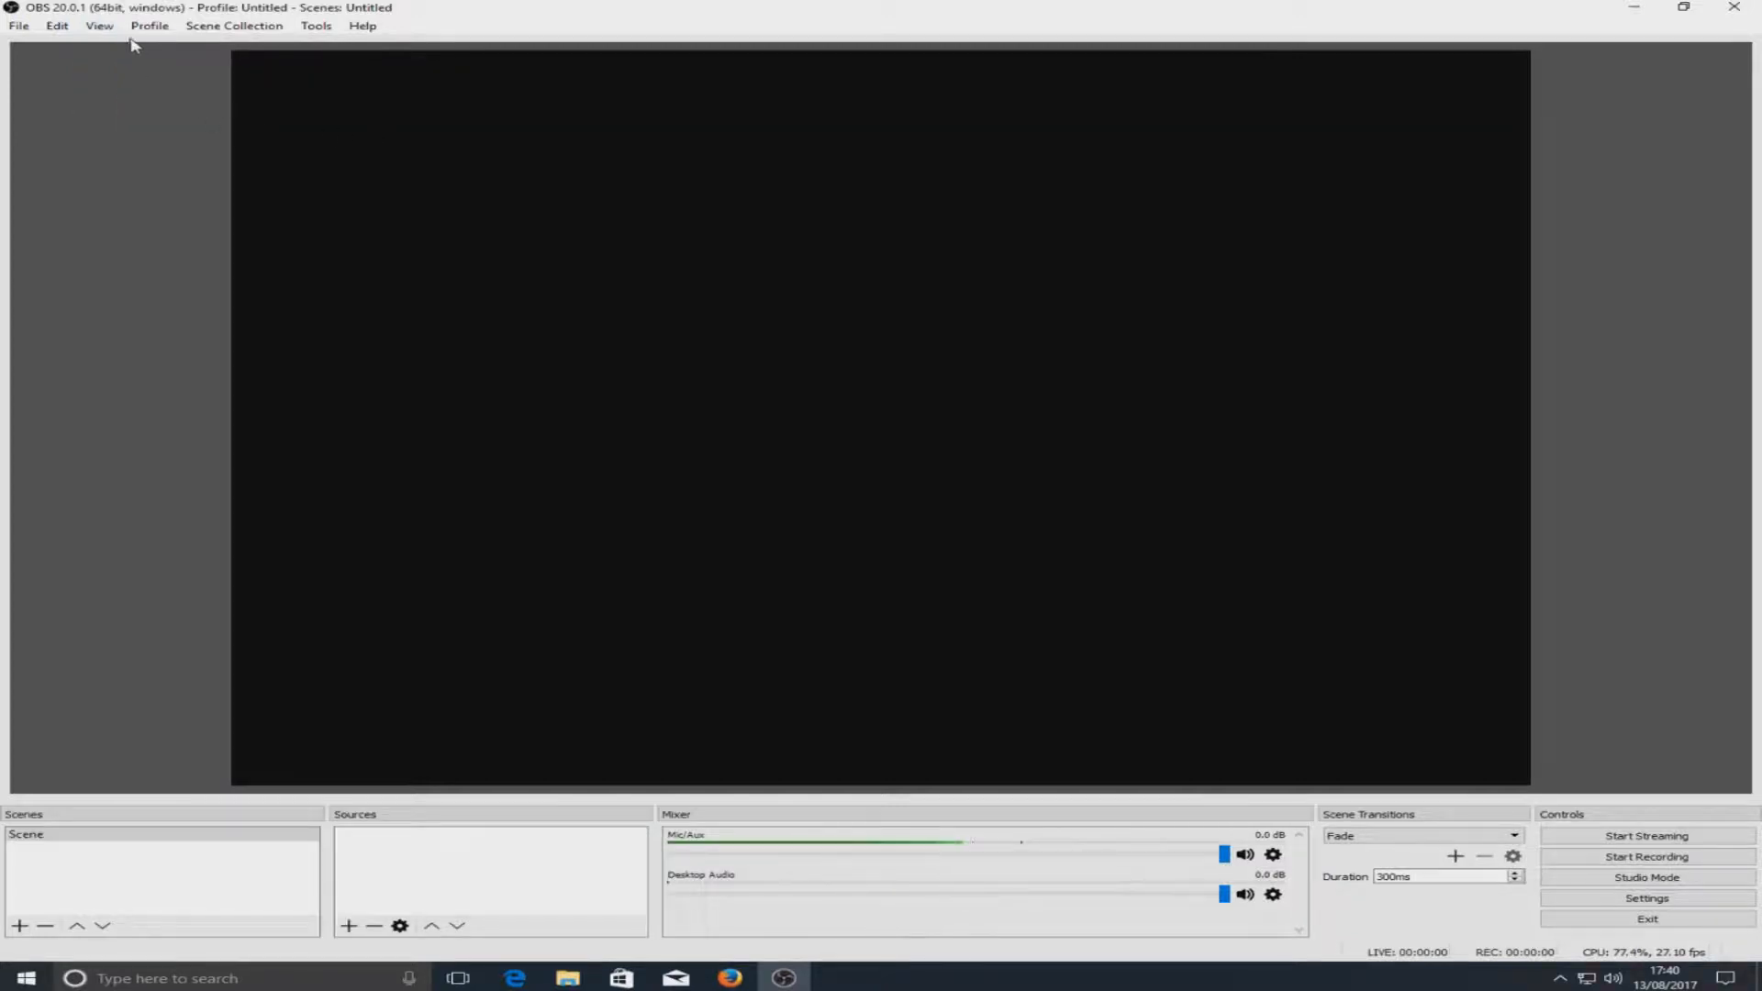
click(100, 24)
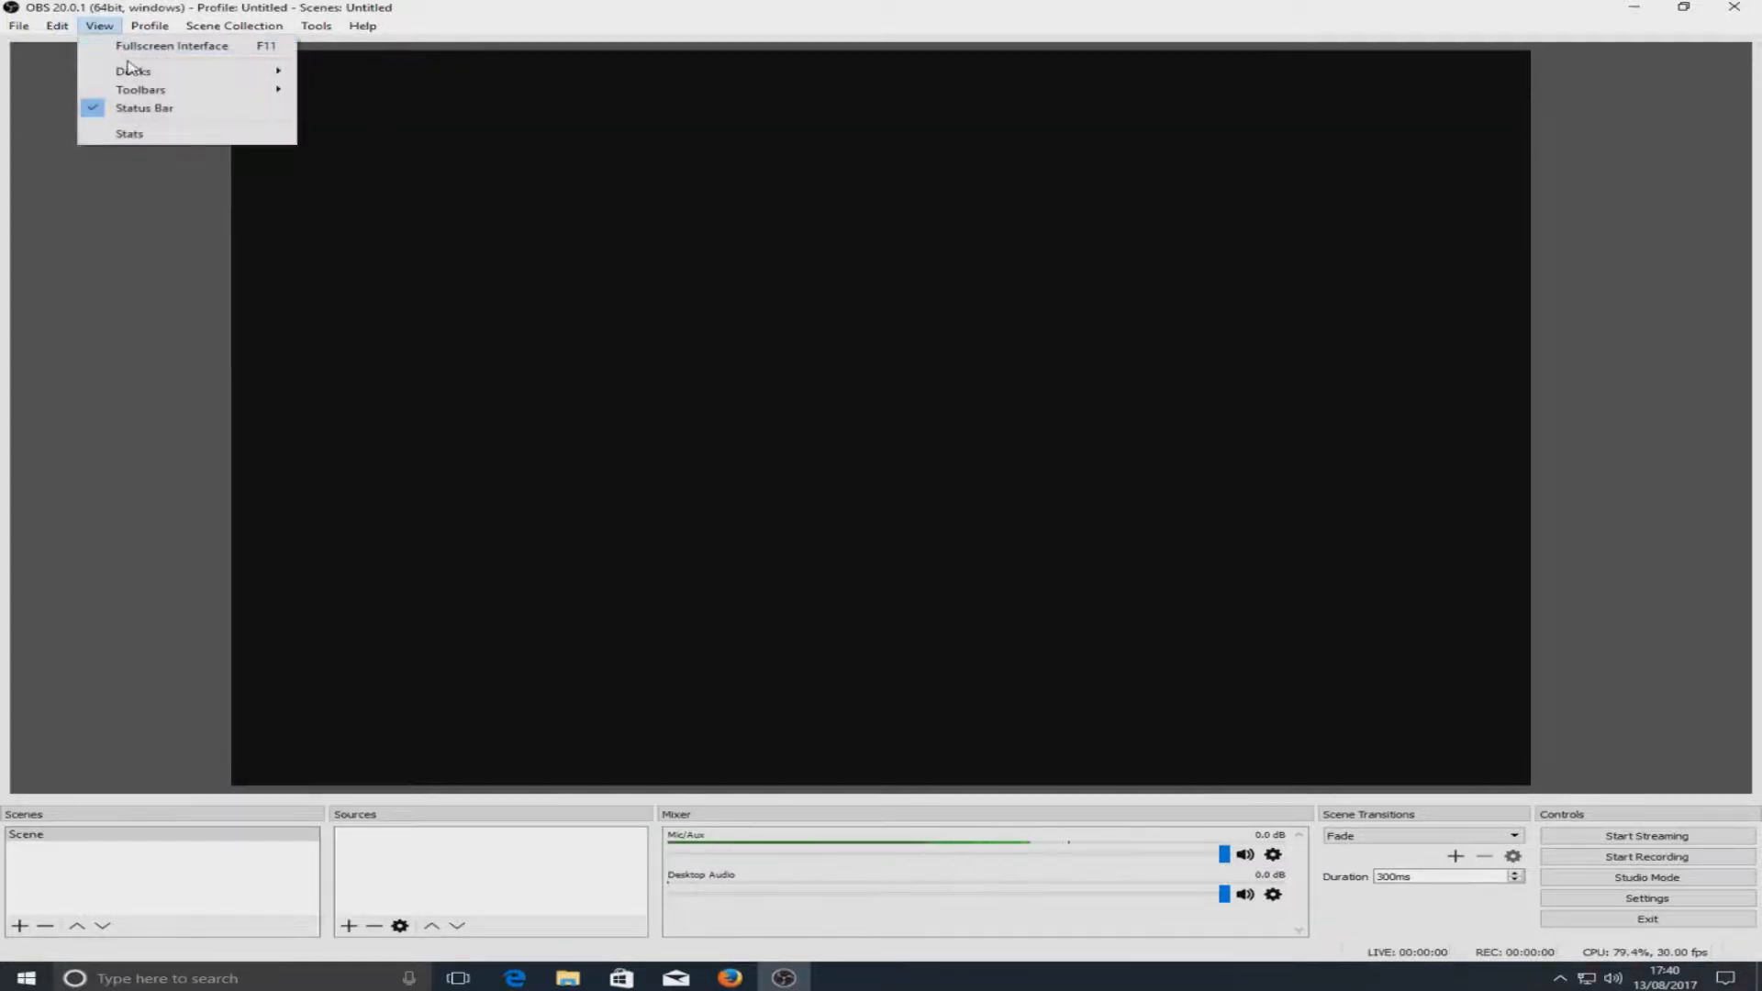
mouse_move(132, 71)
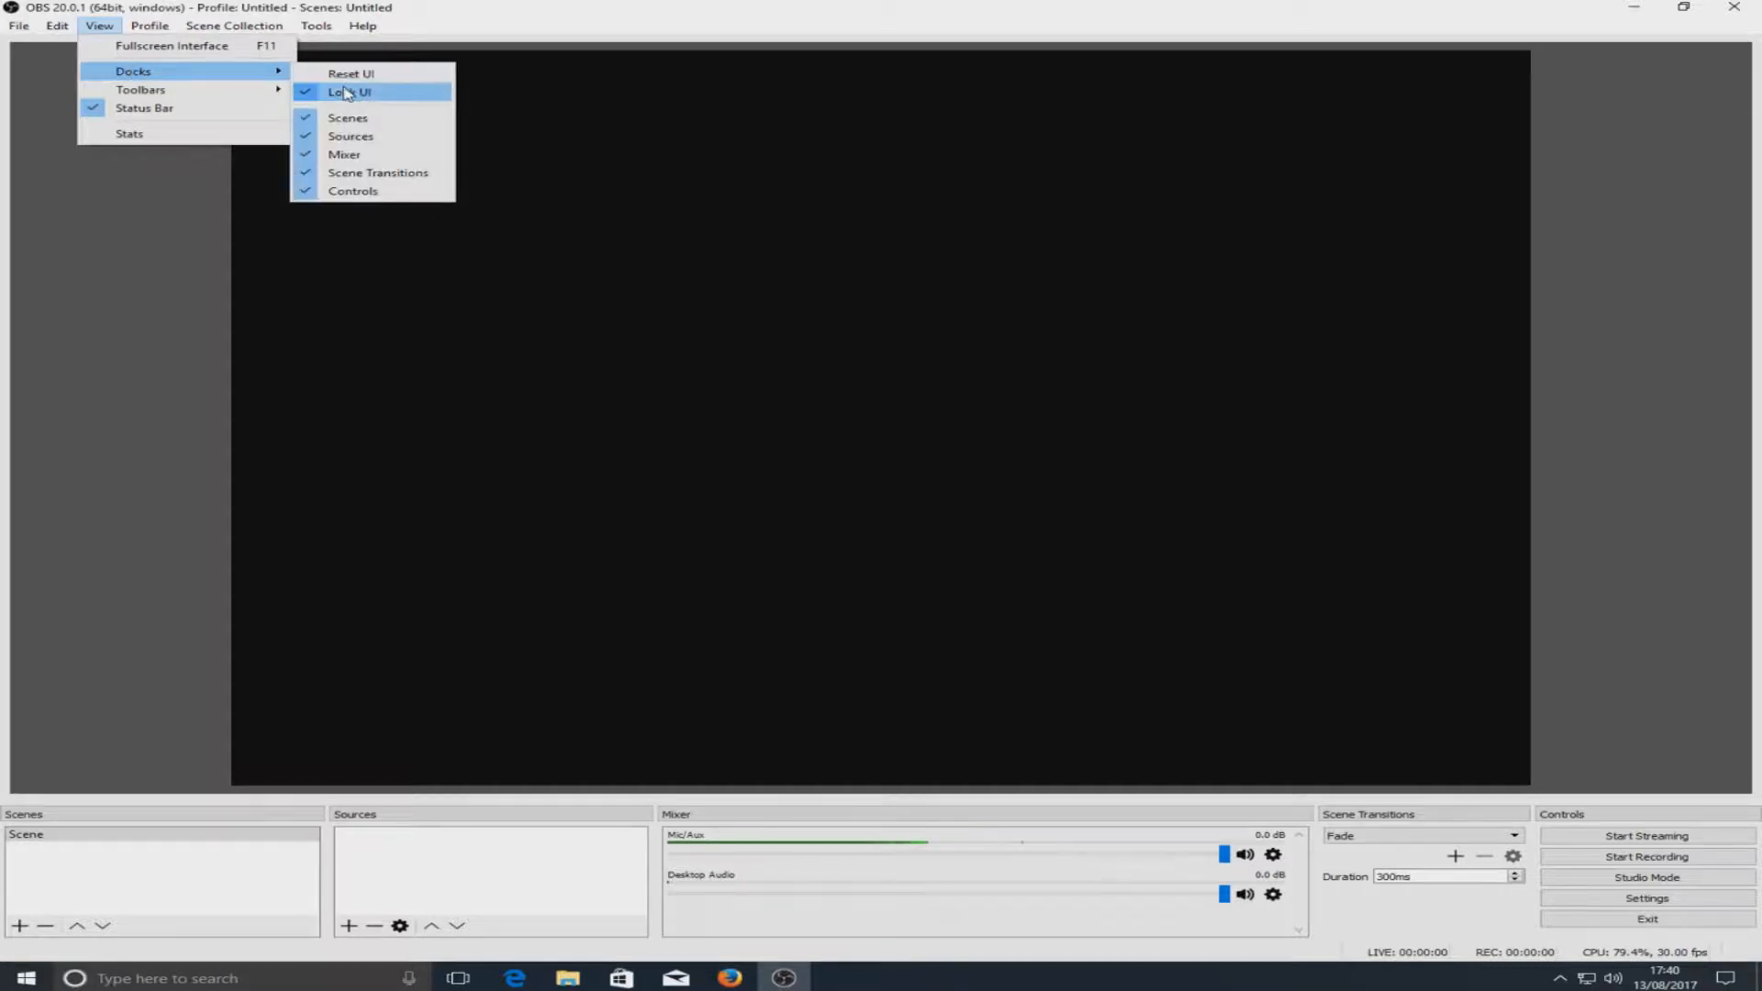
click(349, 91)
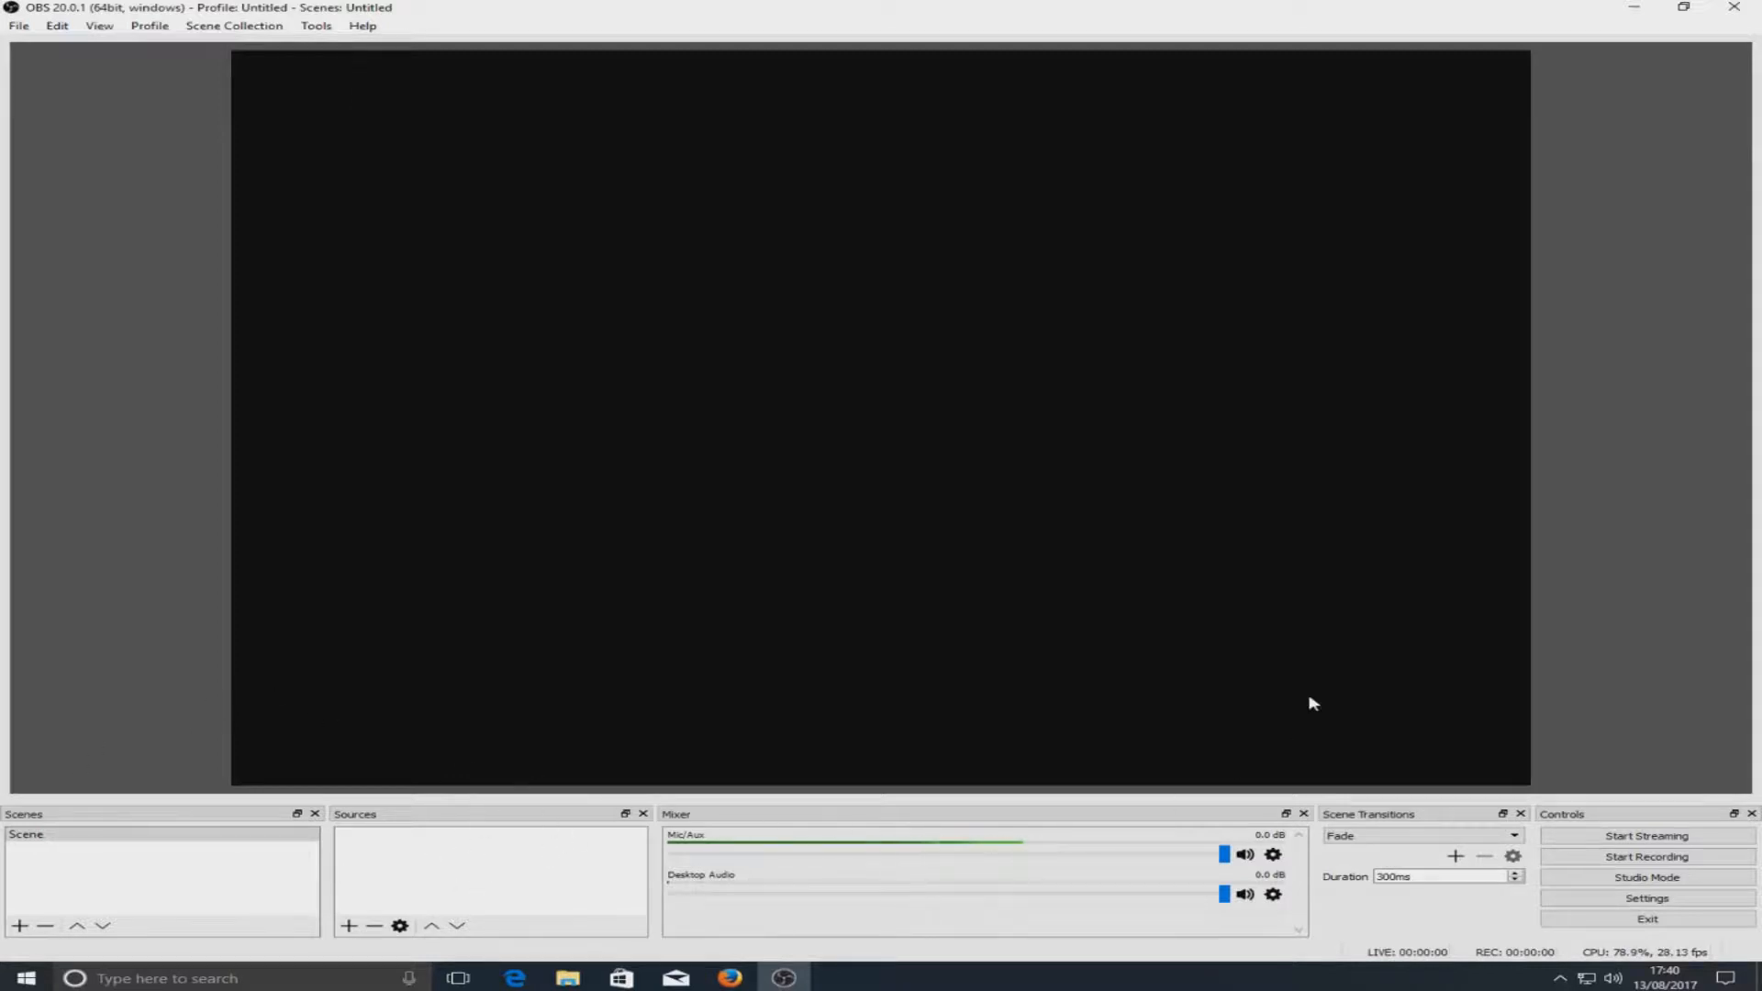
mouse_move(249, 808)
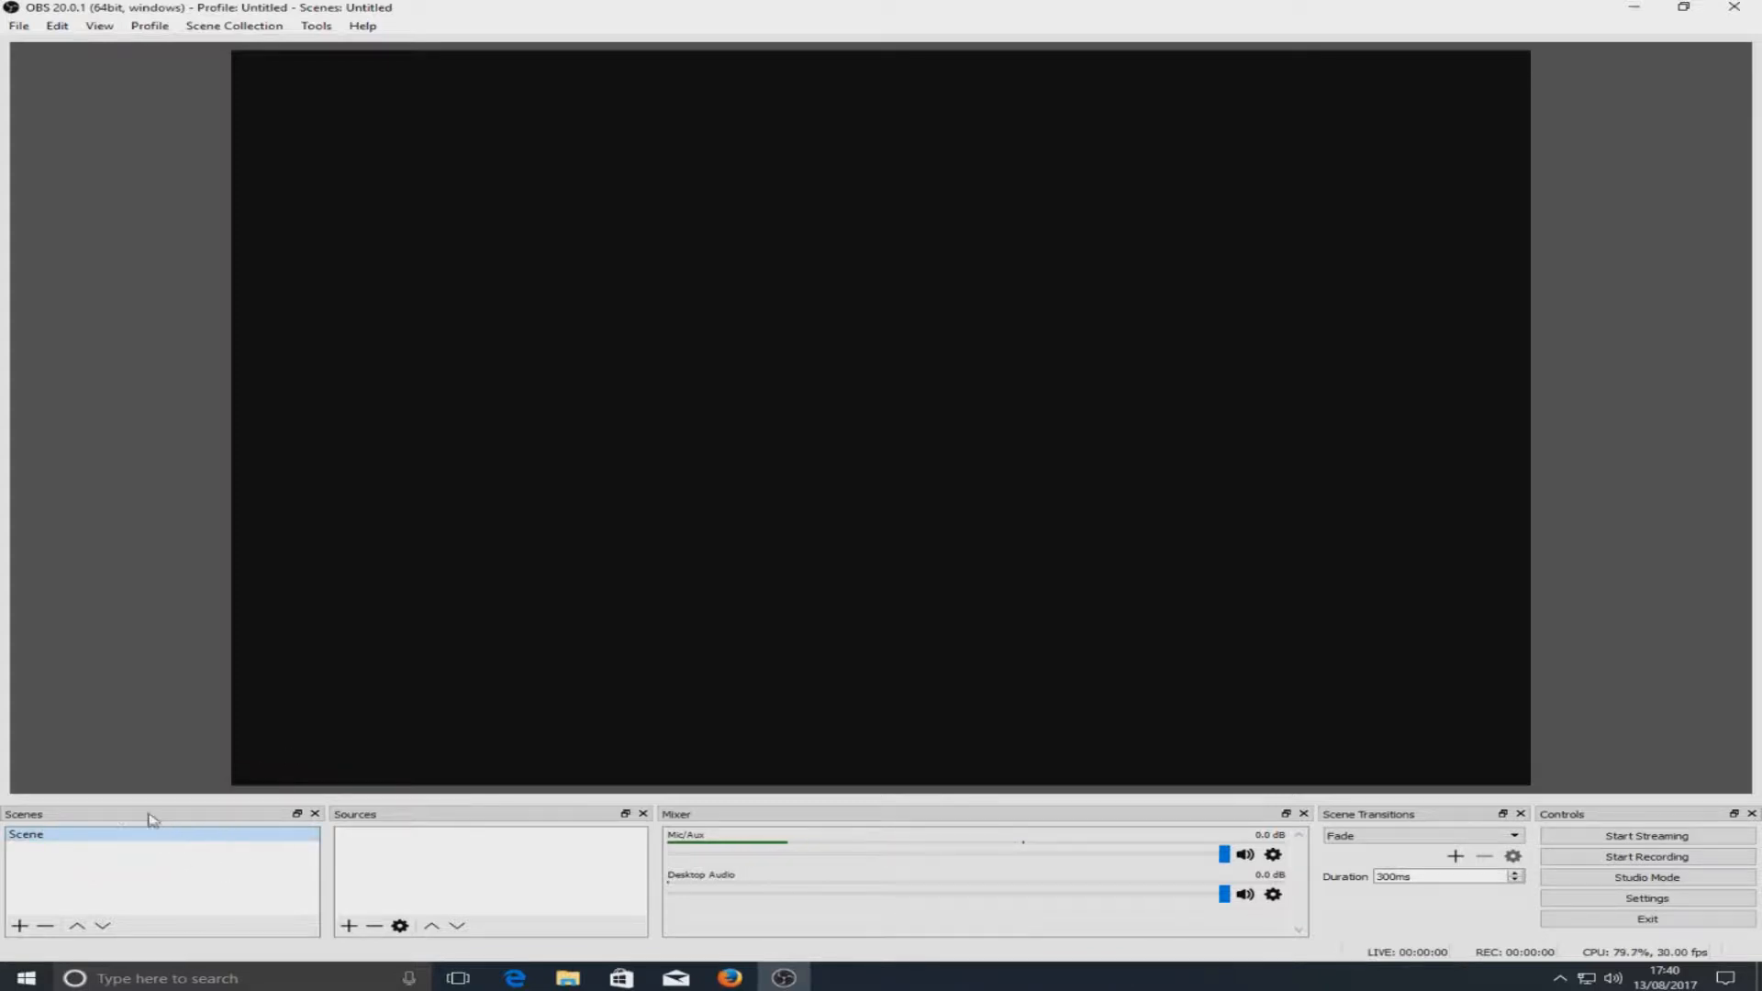
mouse_move(285, 718)
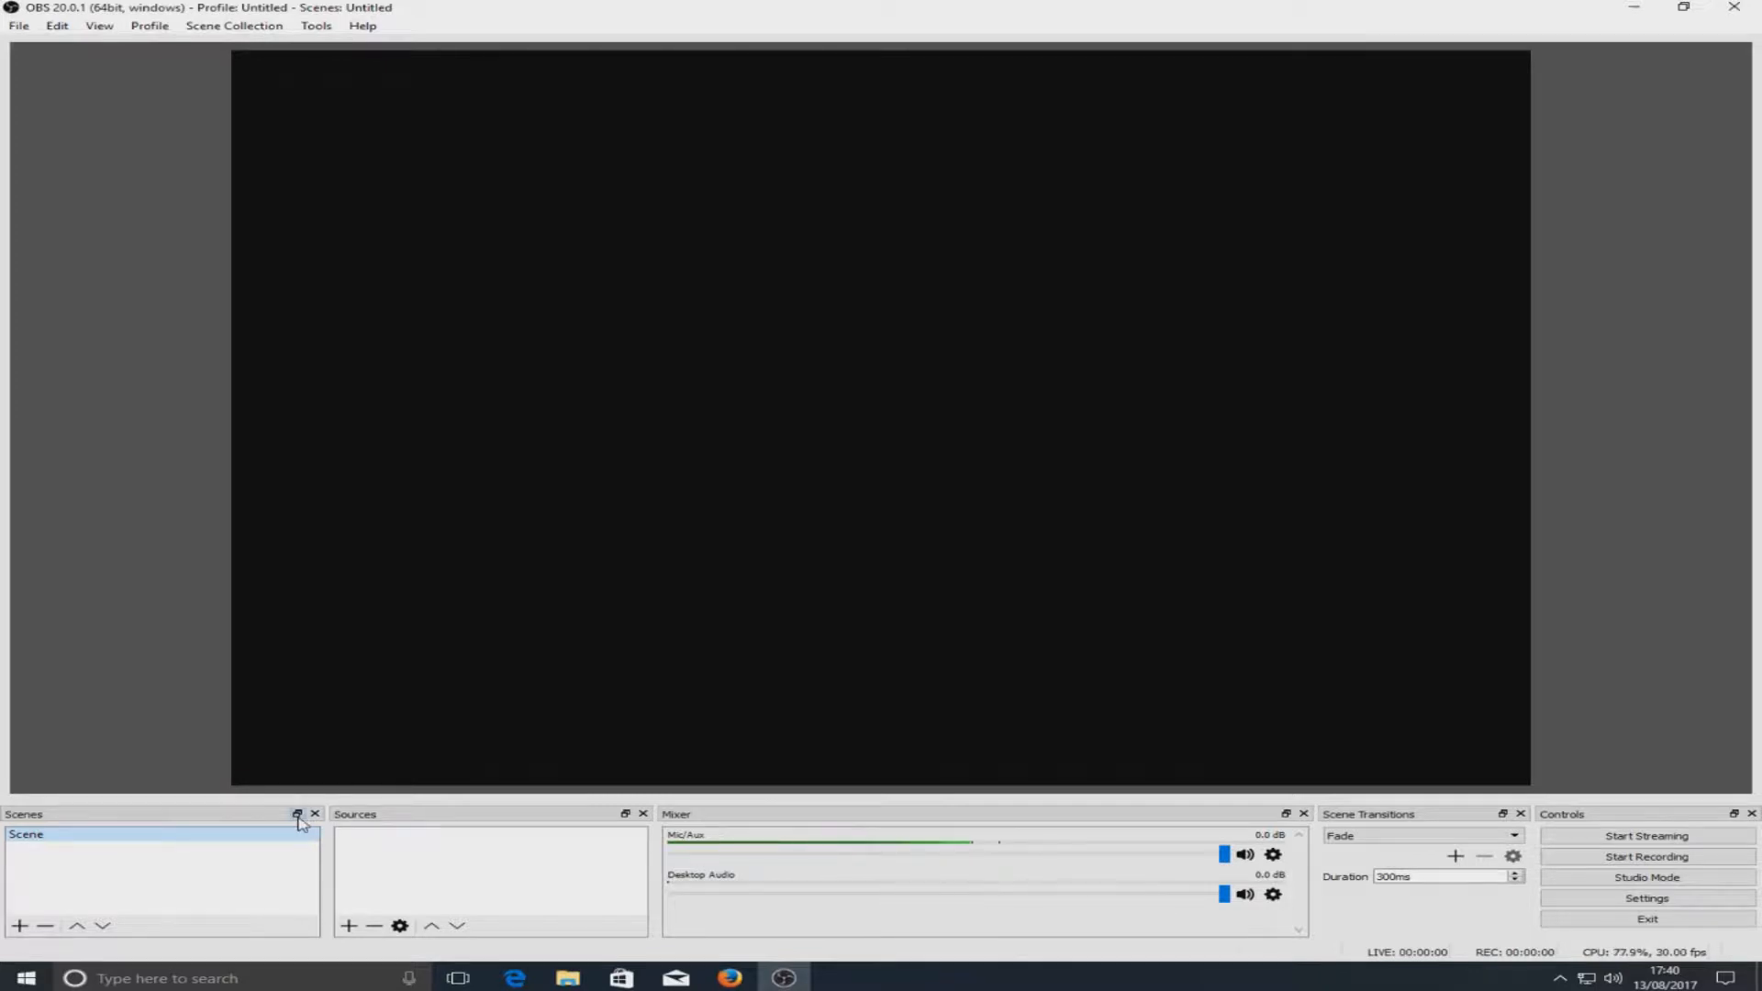
- Detach the Scenes dock into its own floating window
click(297, 814)
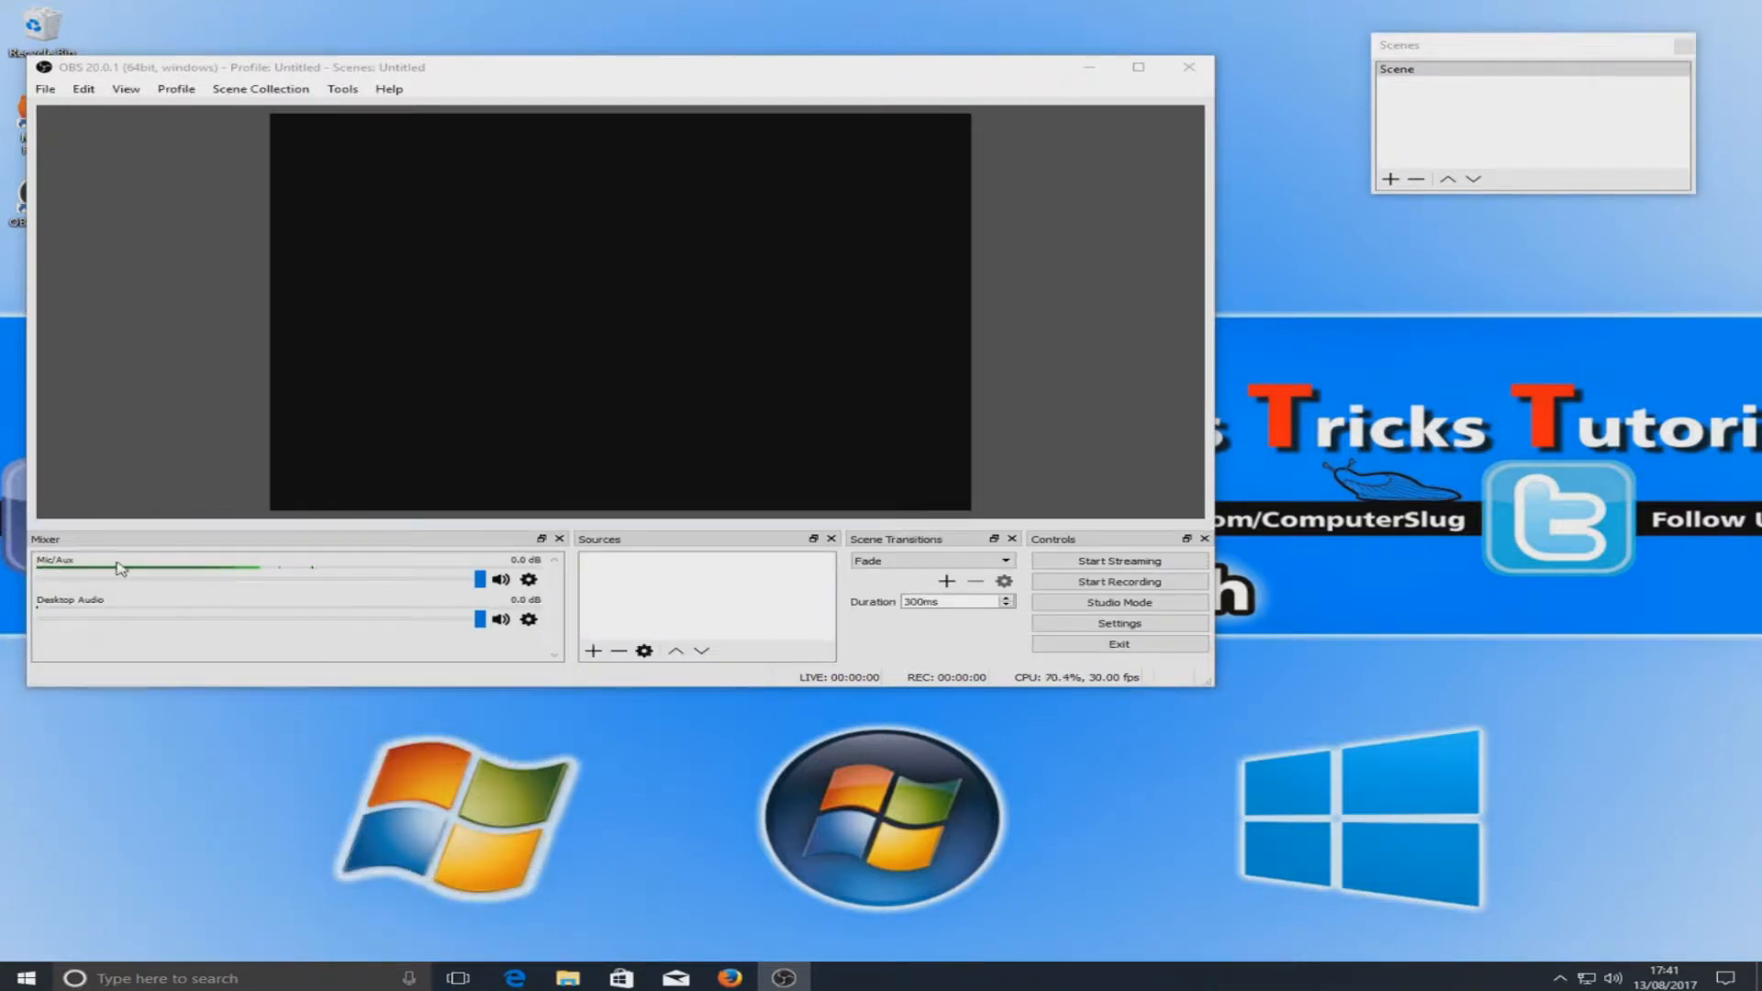
mouse_move(1101, 725)
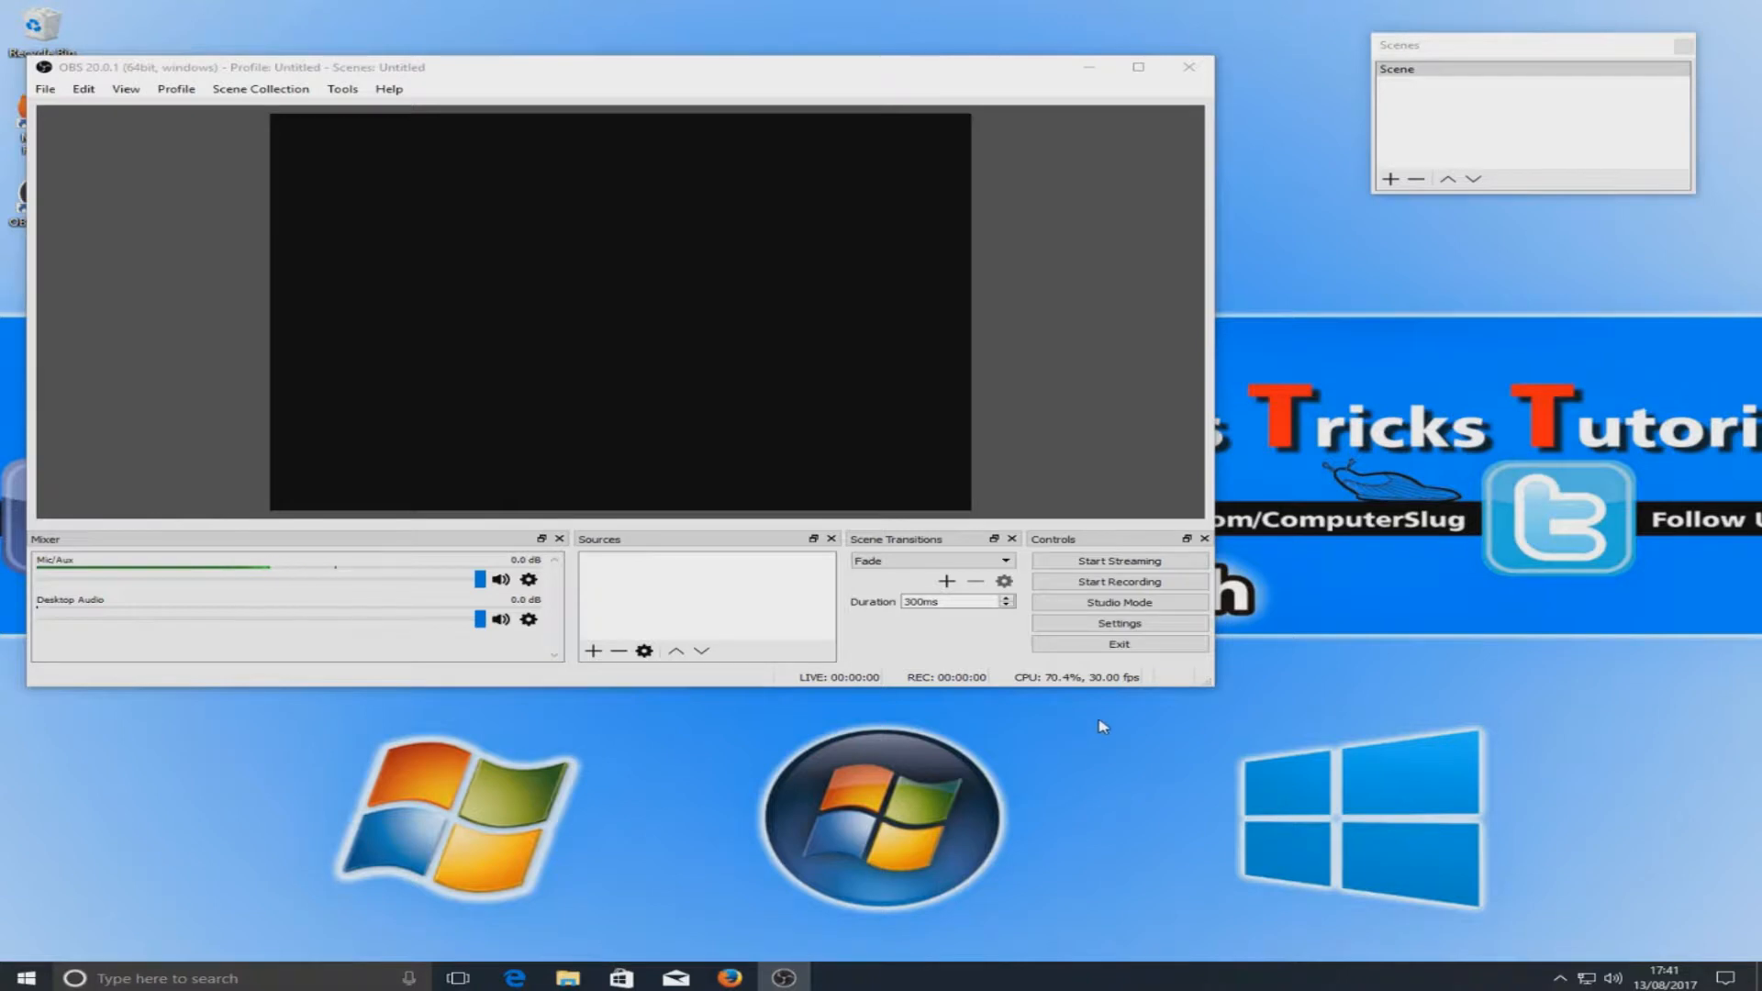
mouse_move(1169, 663)
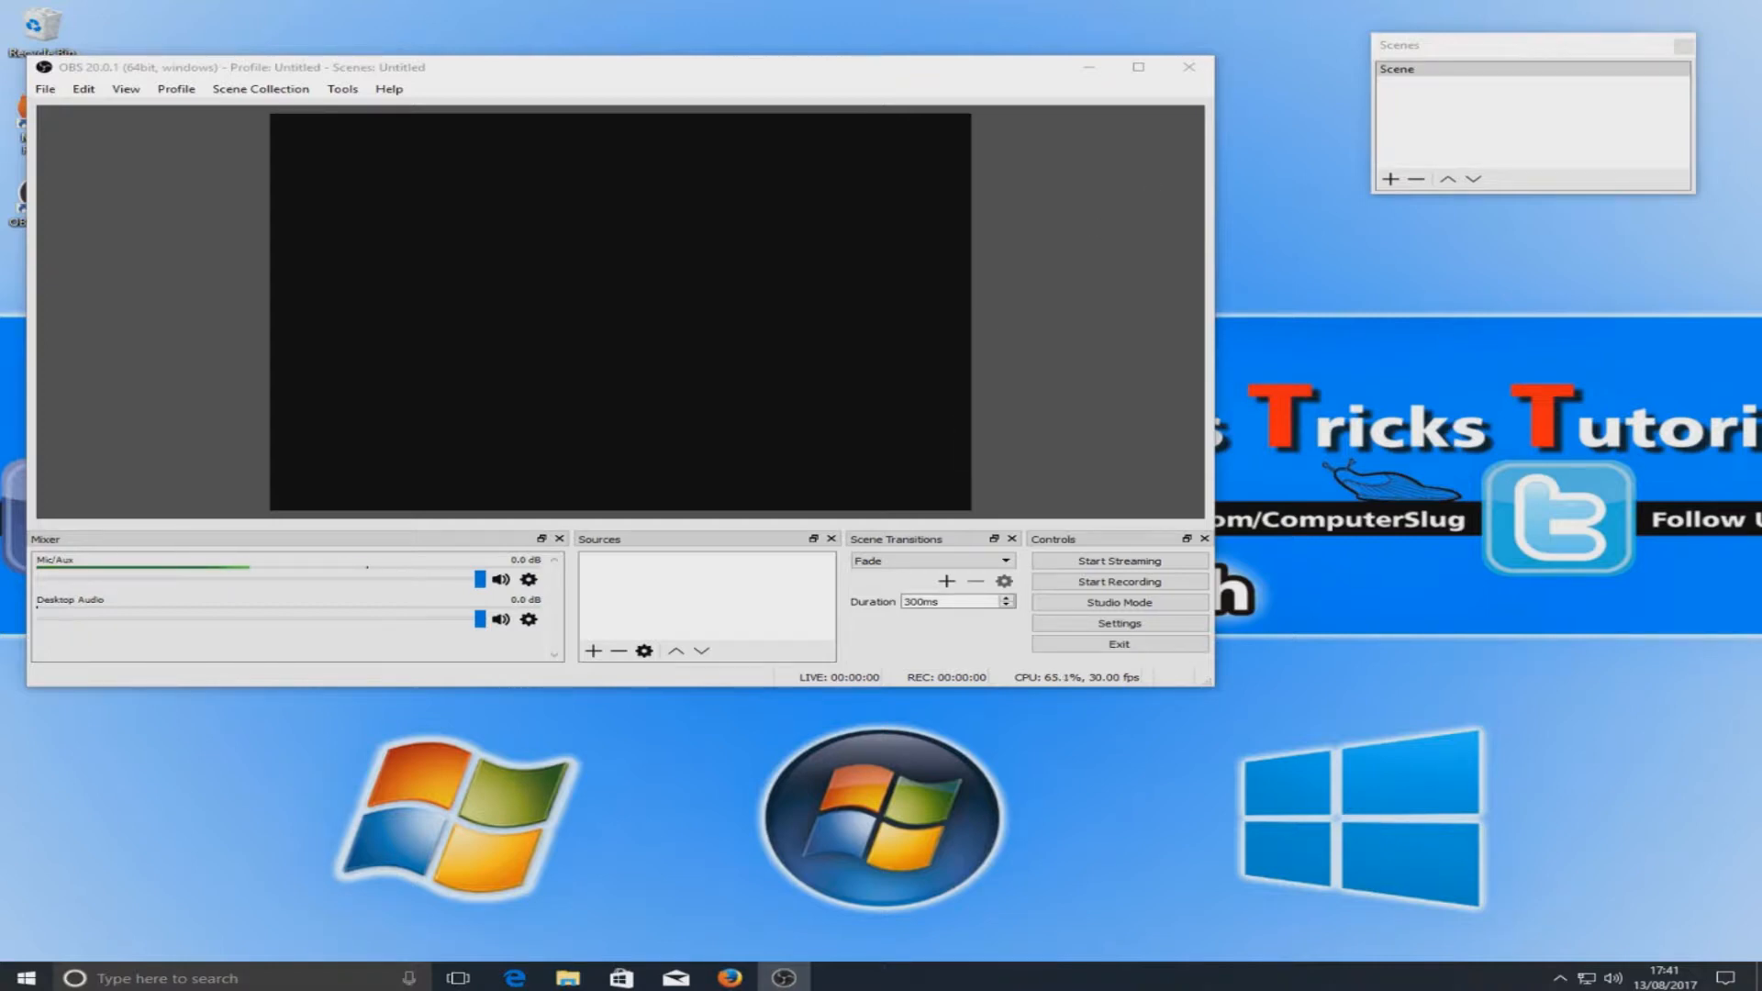
mouse_move(1144, 101)
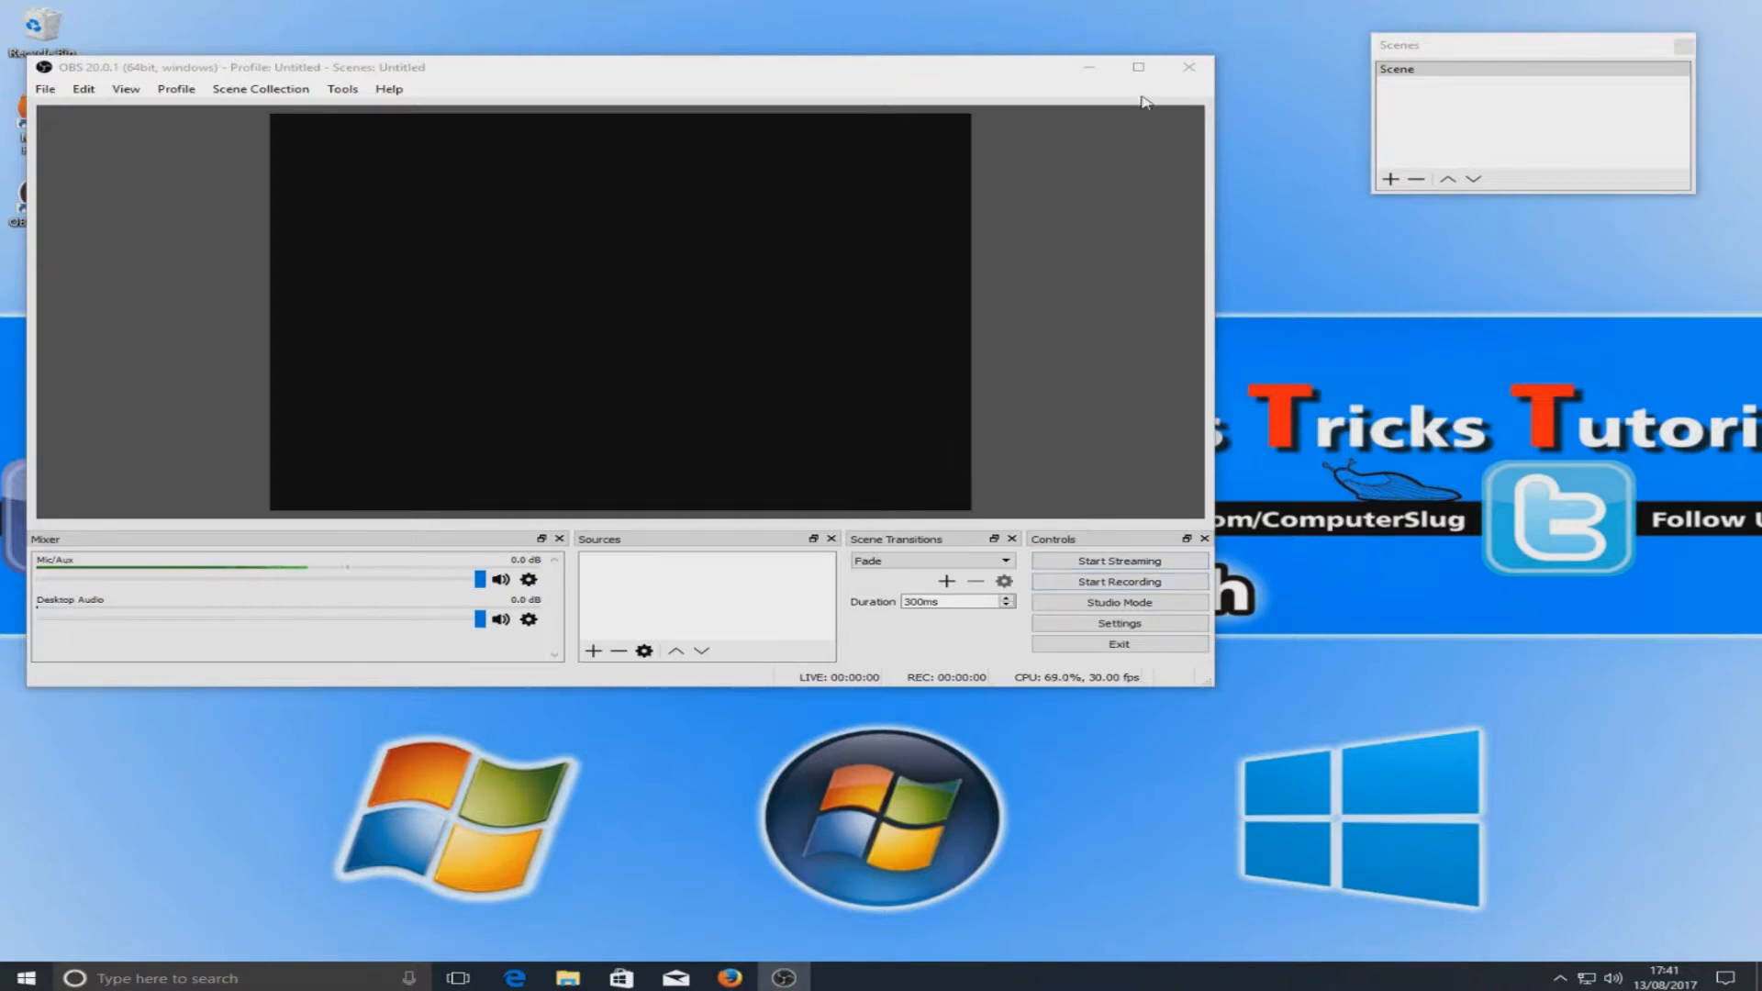
- Maximise the main window again with the Scenes dock still floating
click(1138, 68)
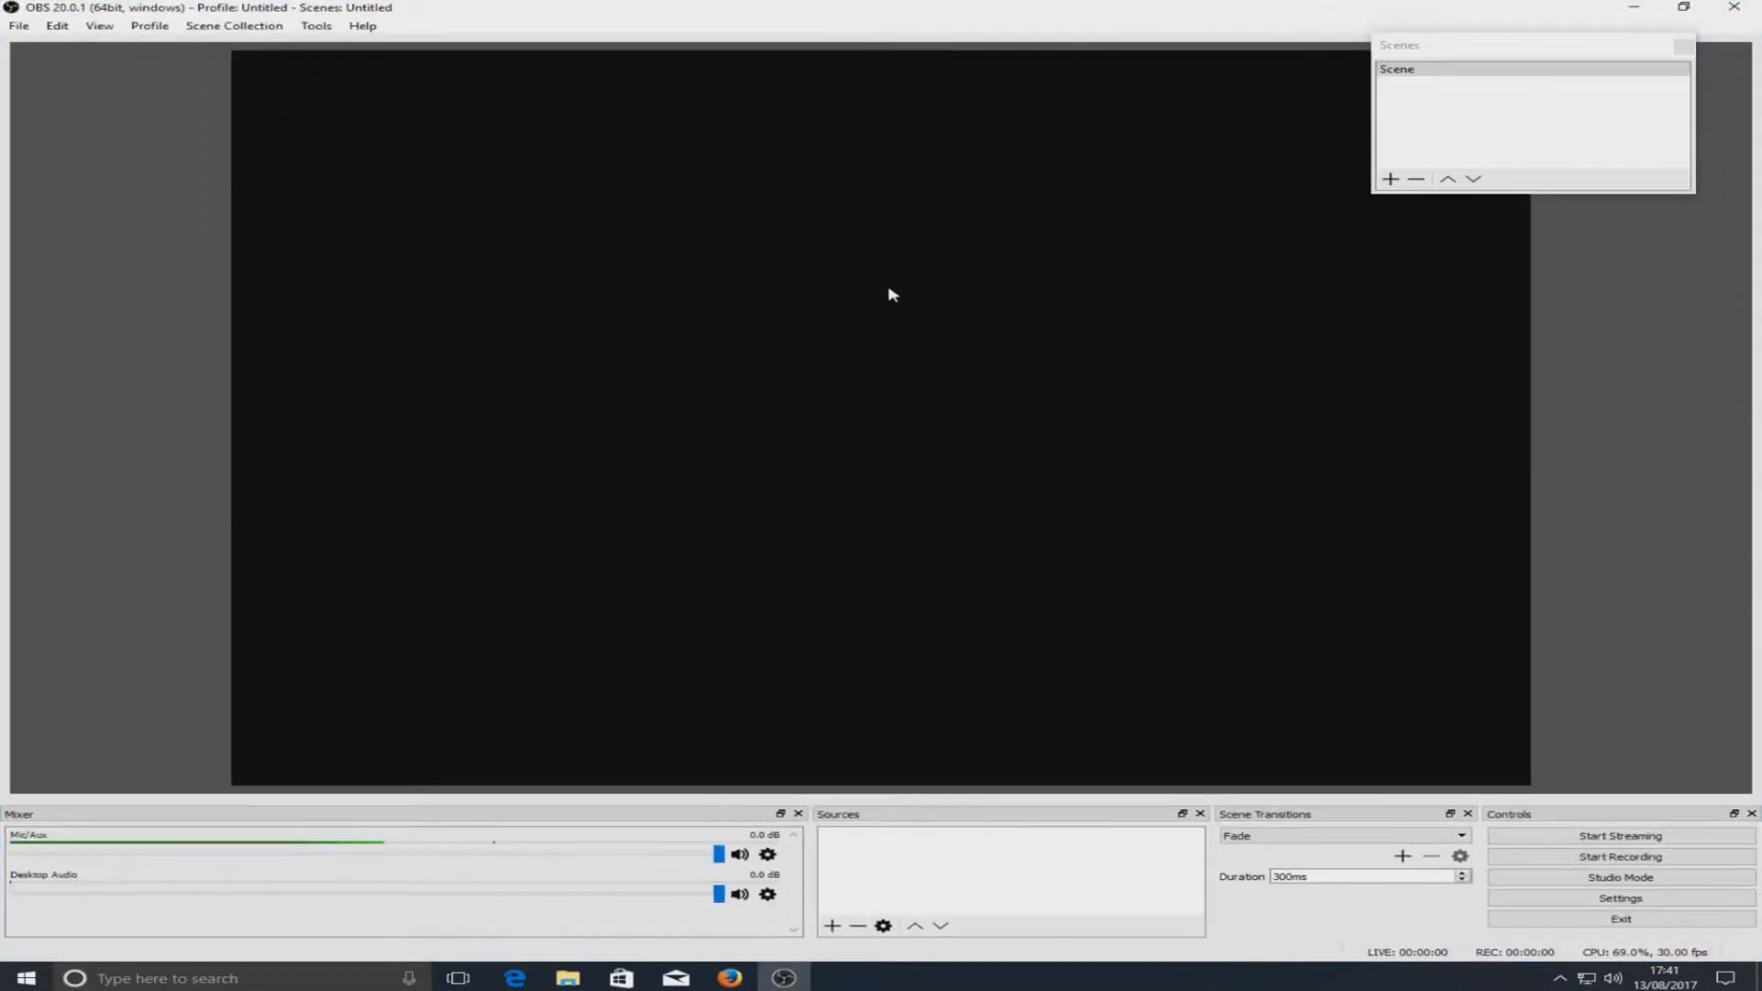
mouse_move(864, 312)
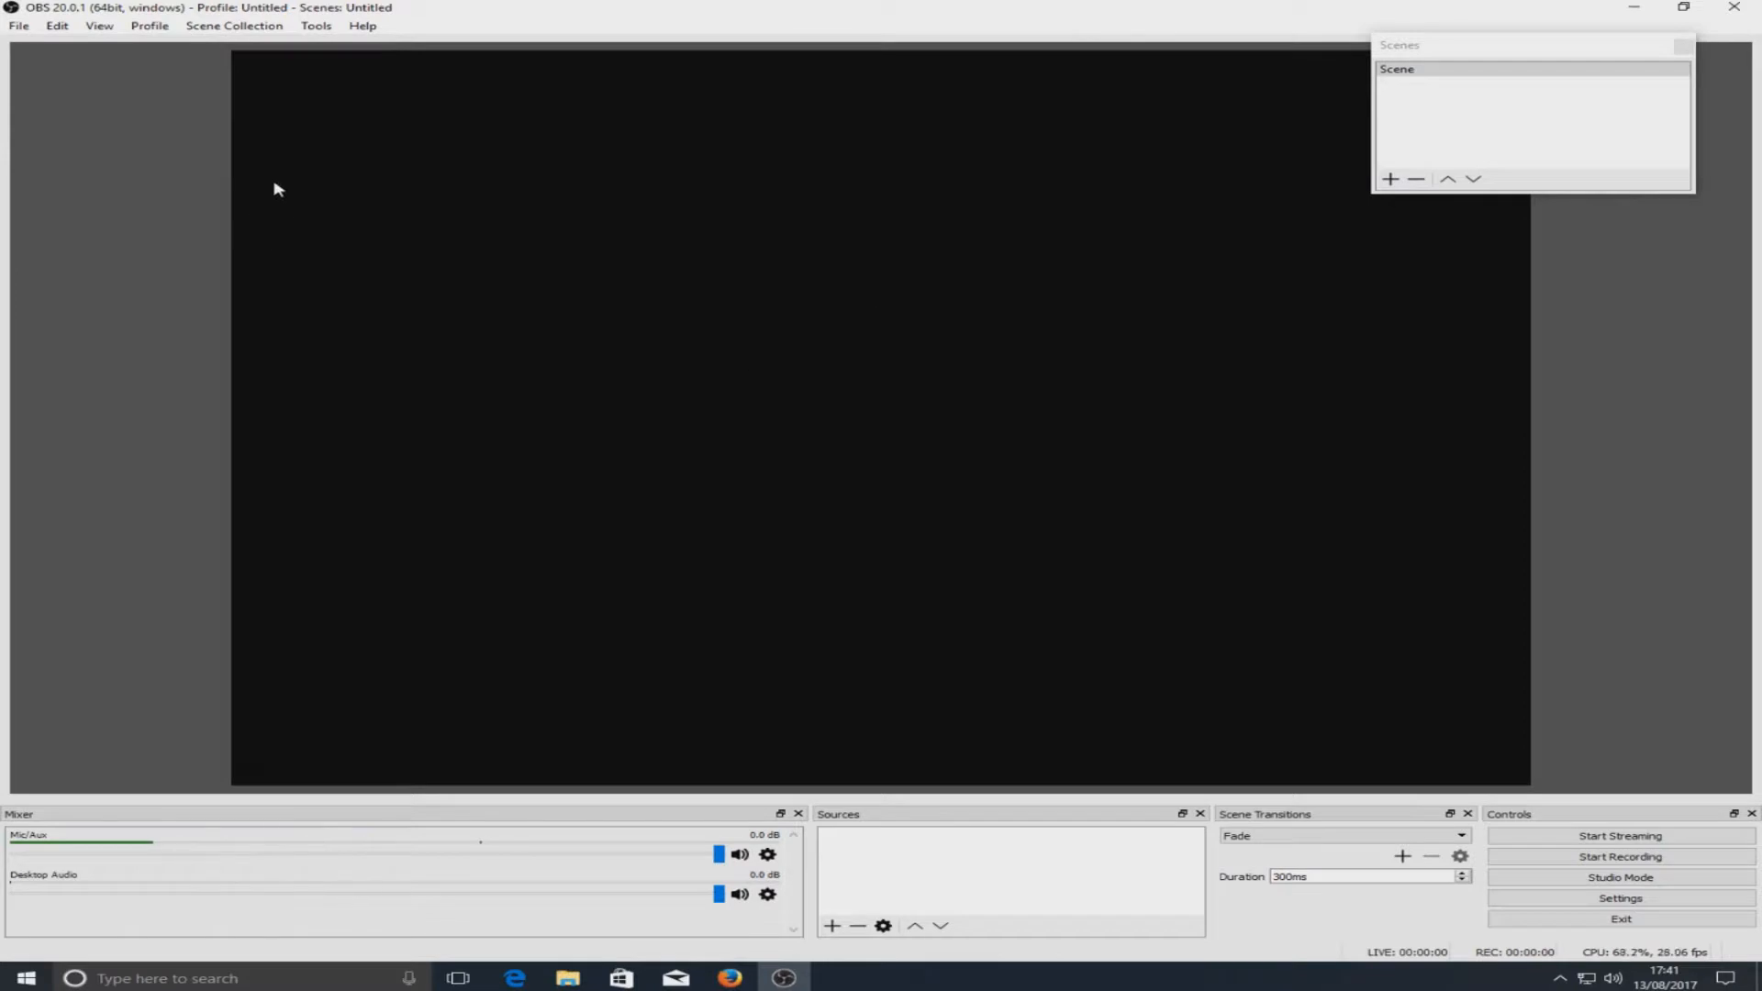
mouse_move(318, 24)
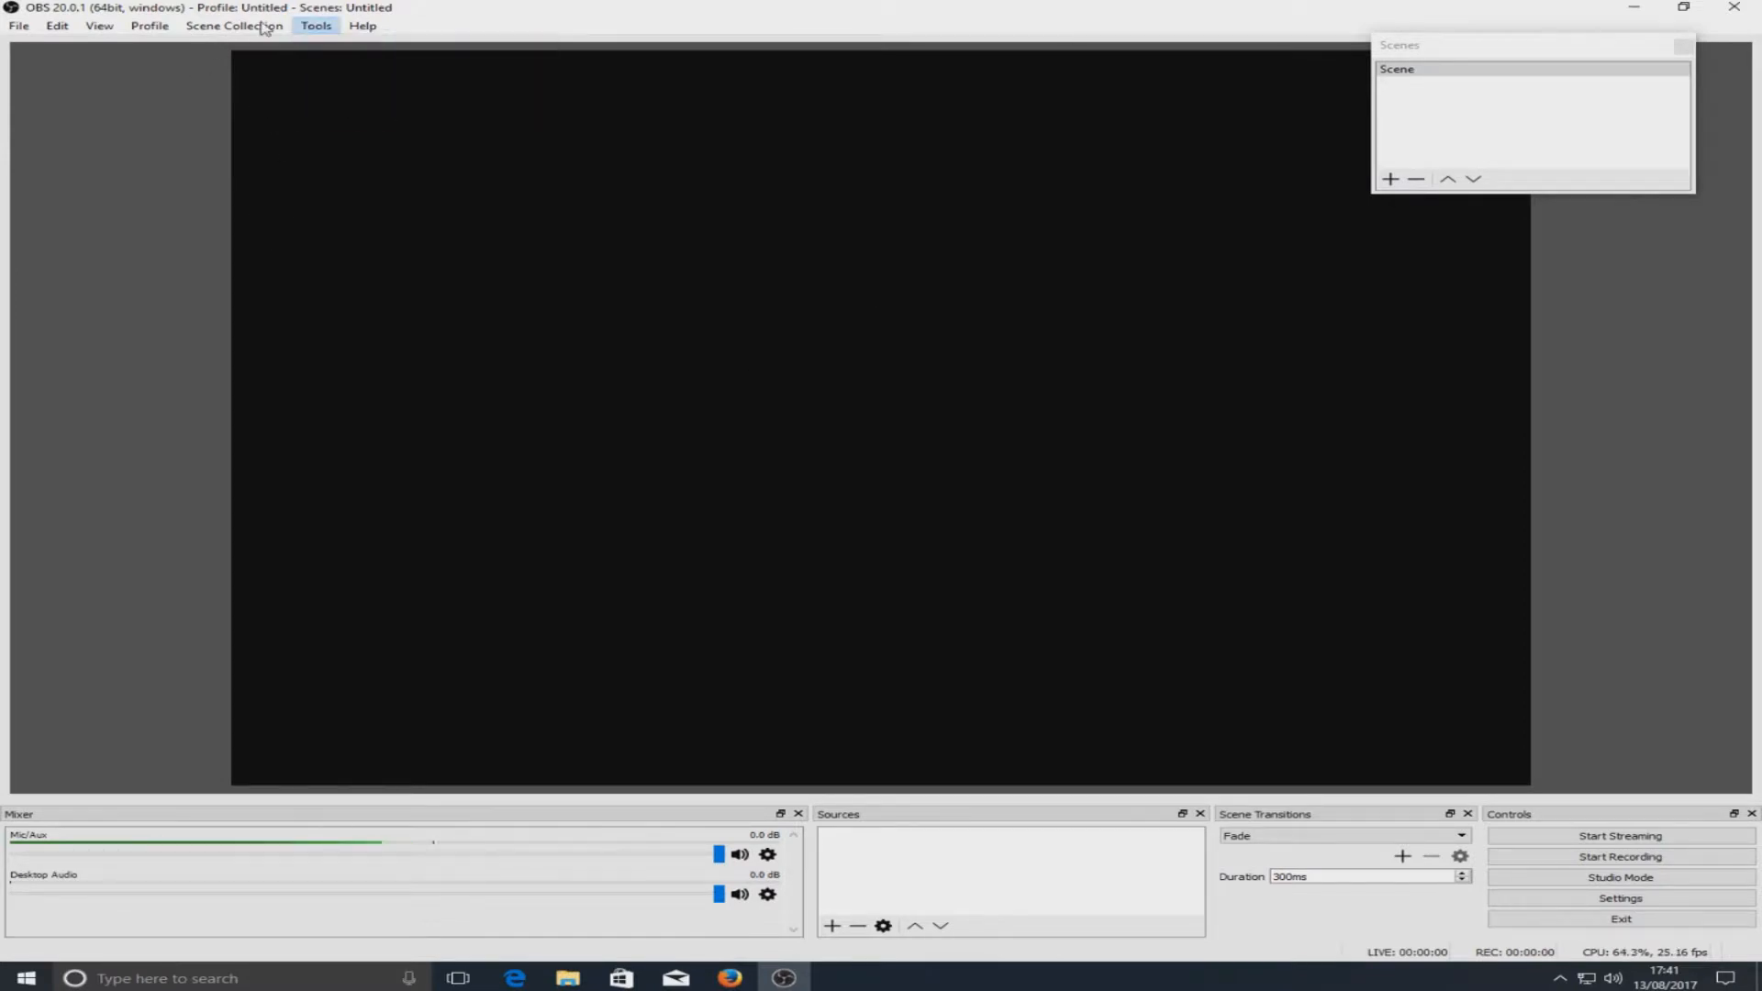
click(18, 24)
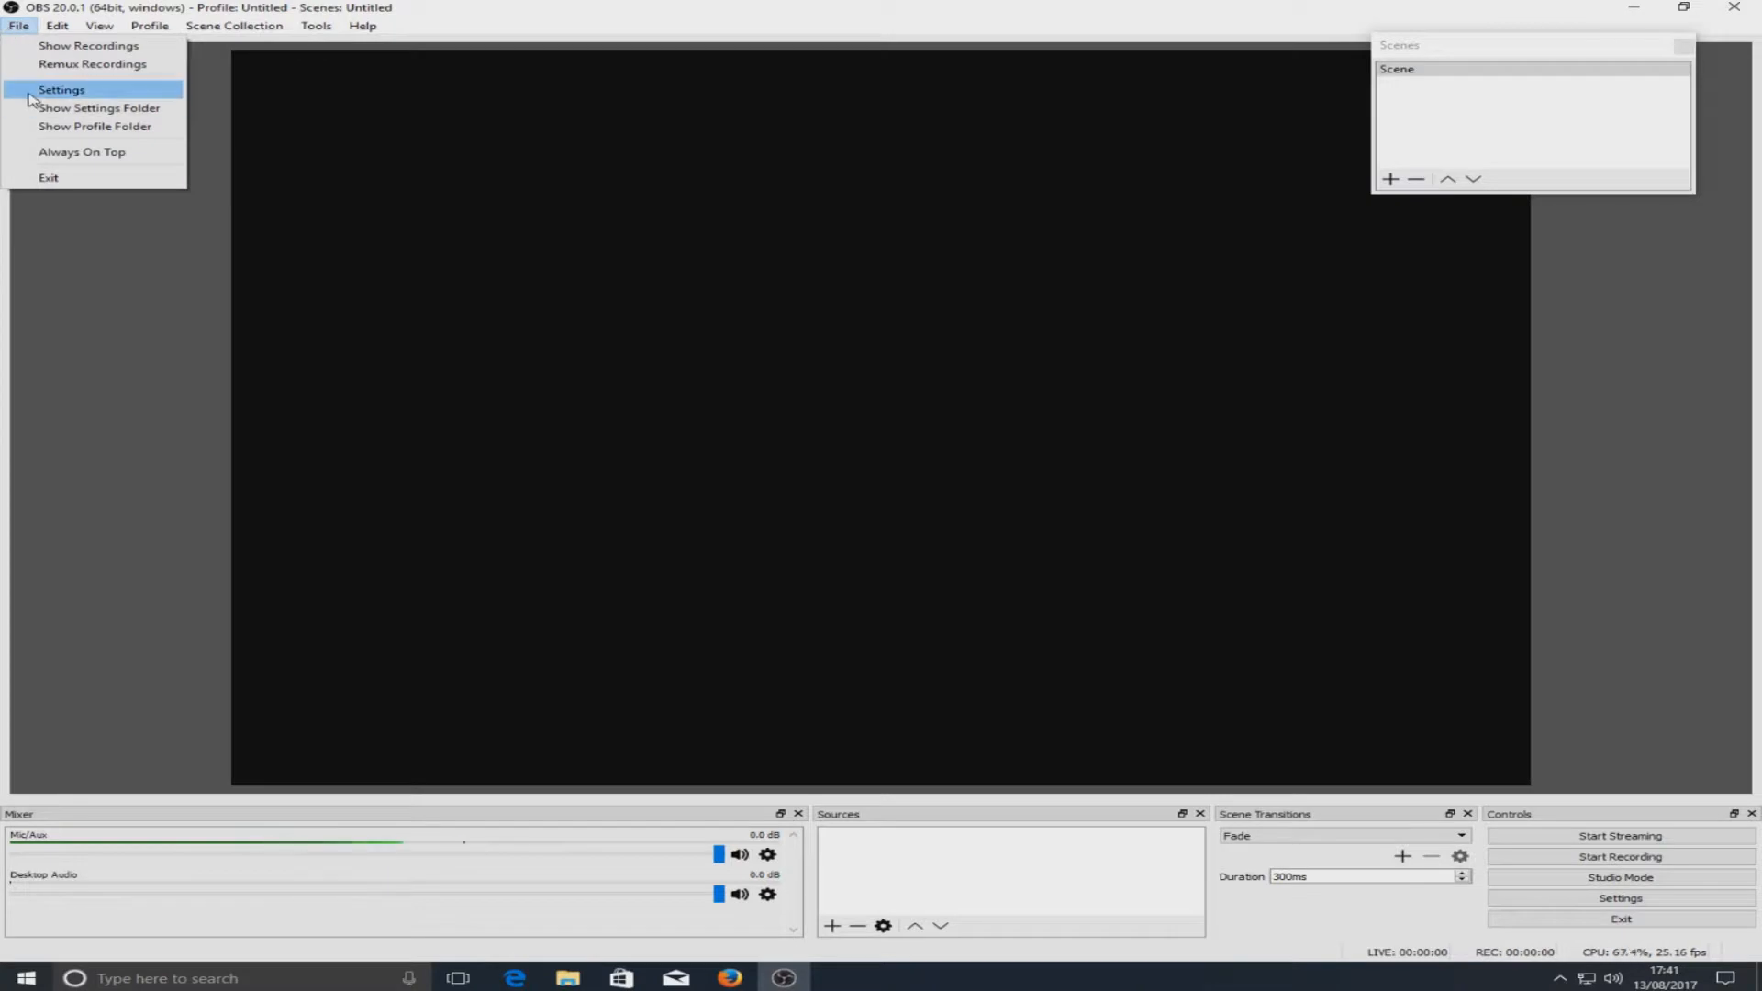
- In File > Settings, visit Advanced, return to General and list the available themes
click(62, 90)
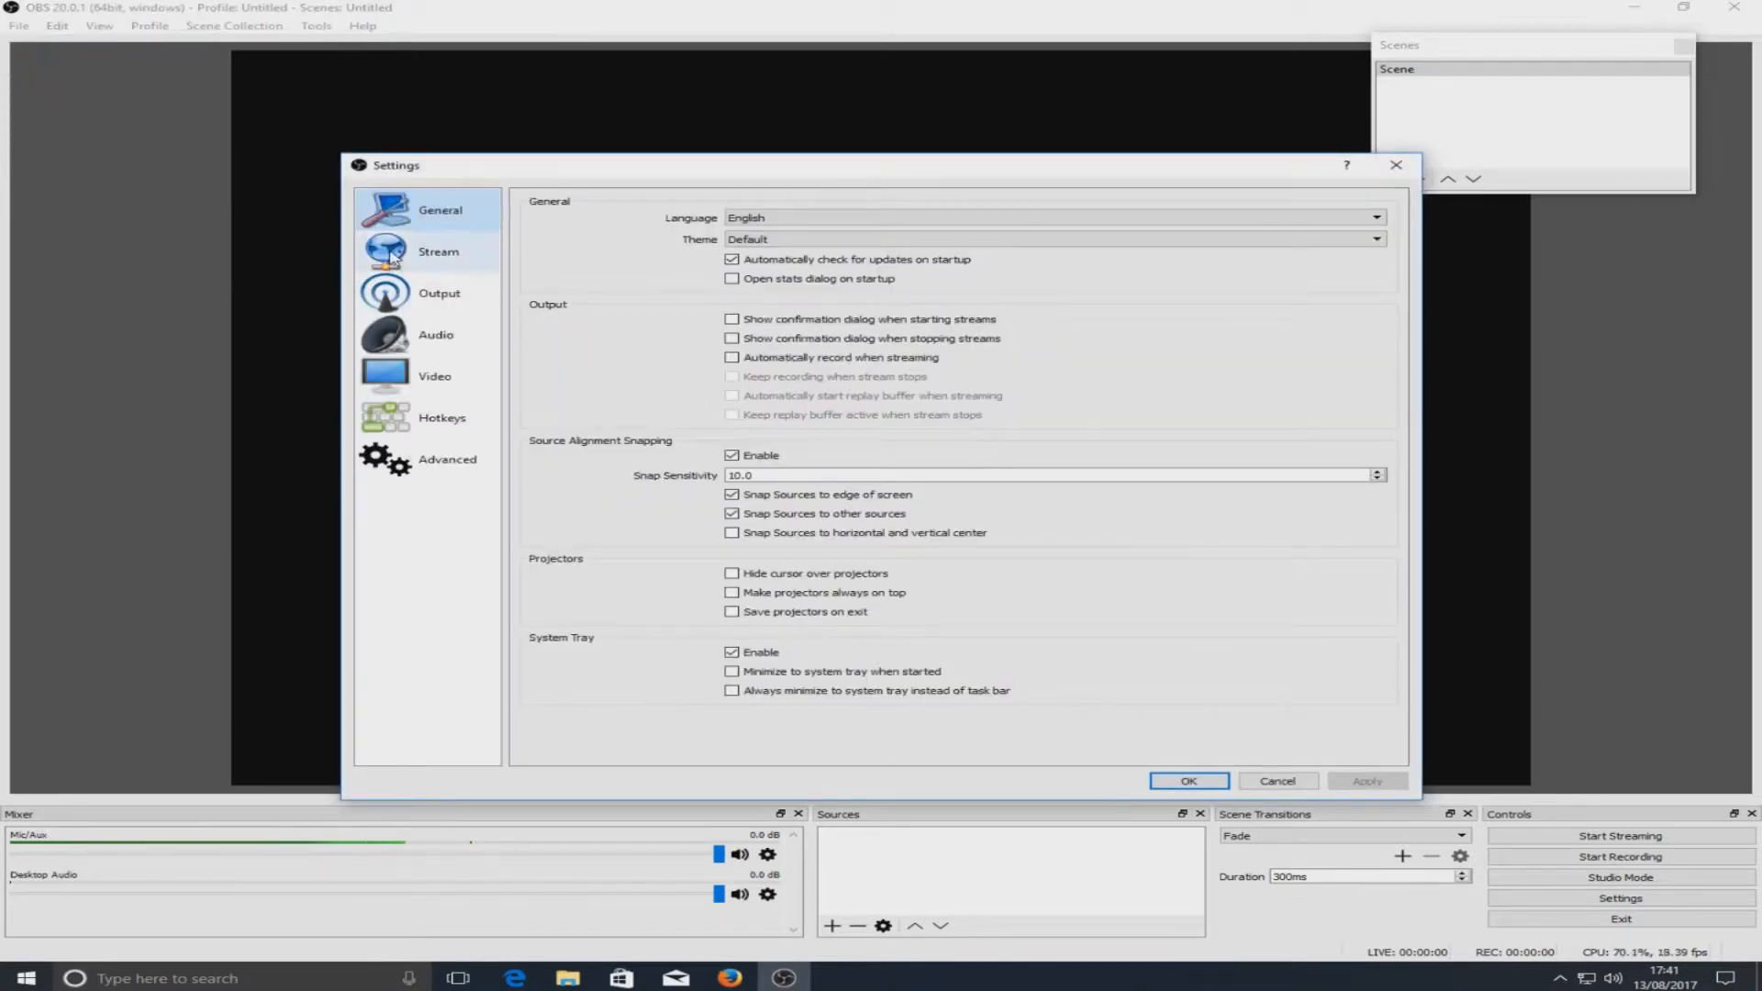
mouse_move(436, 374)
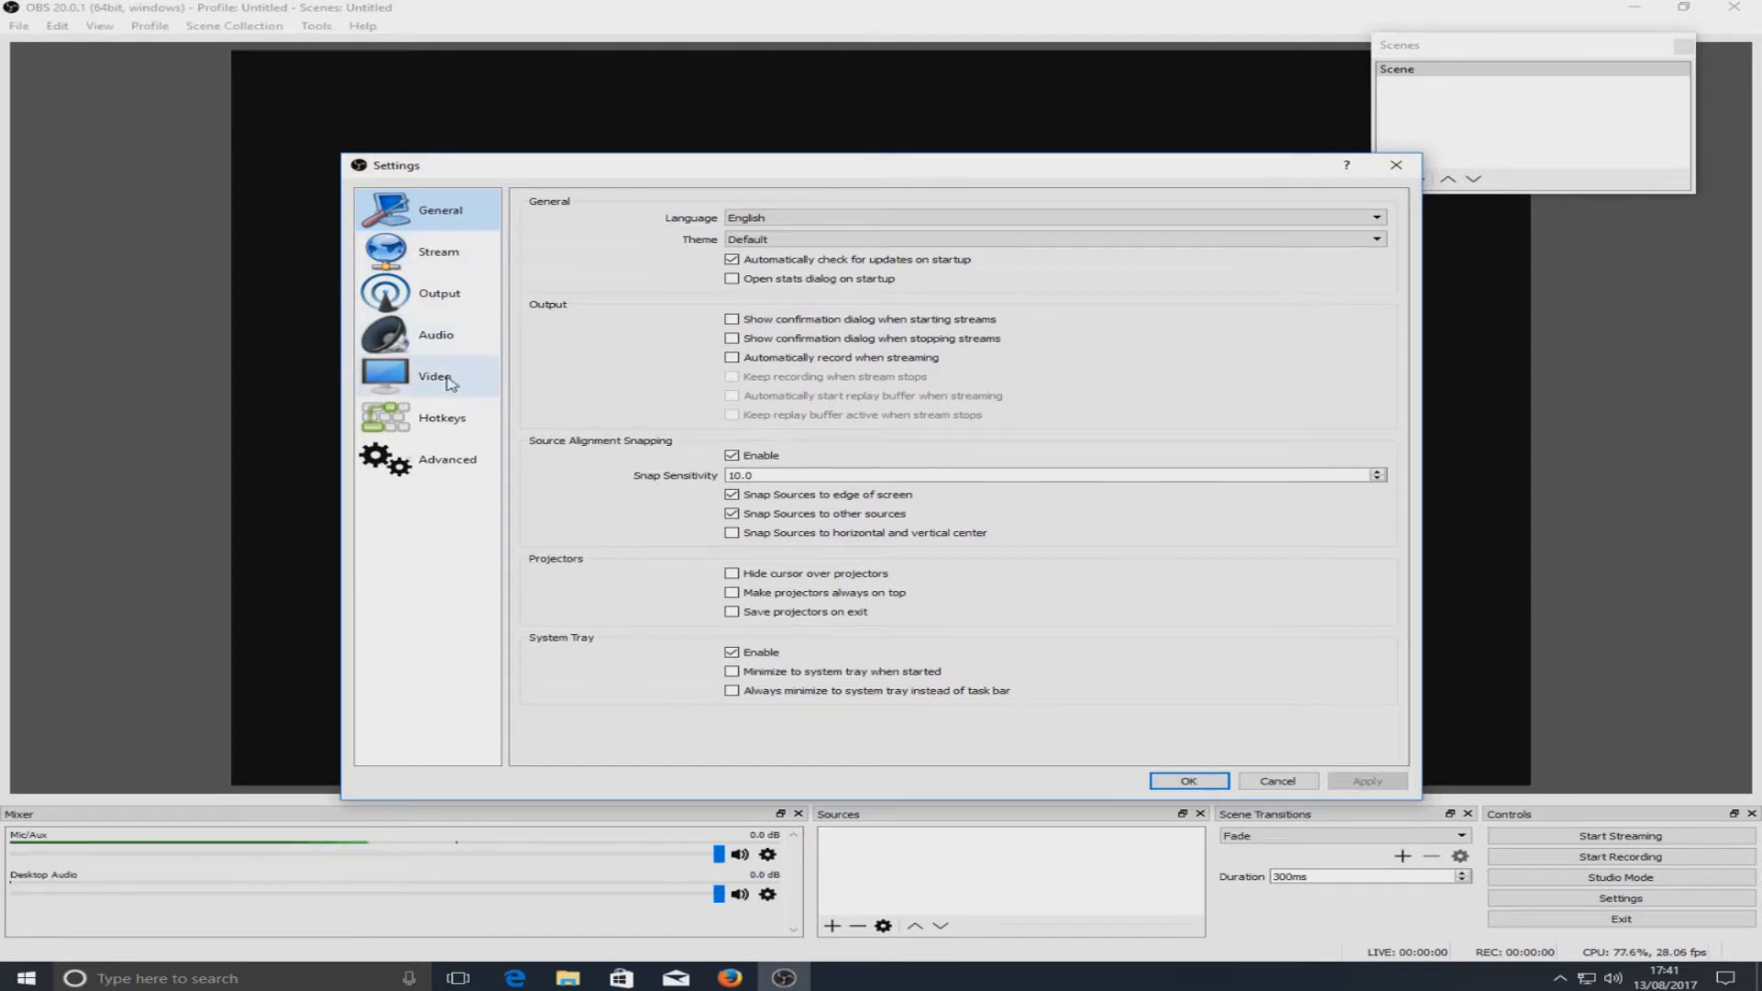
click(448, 459)
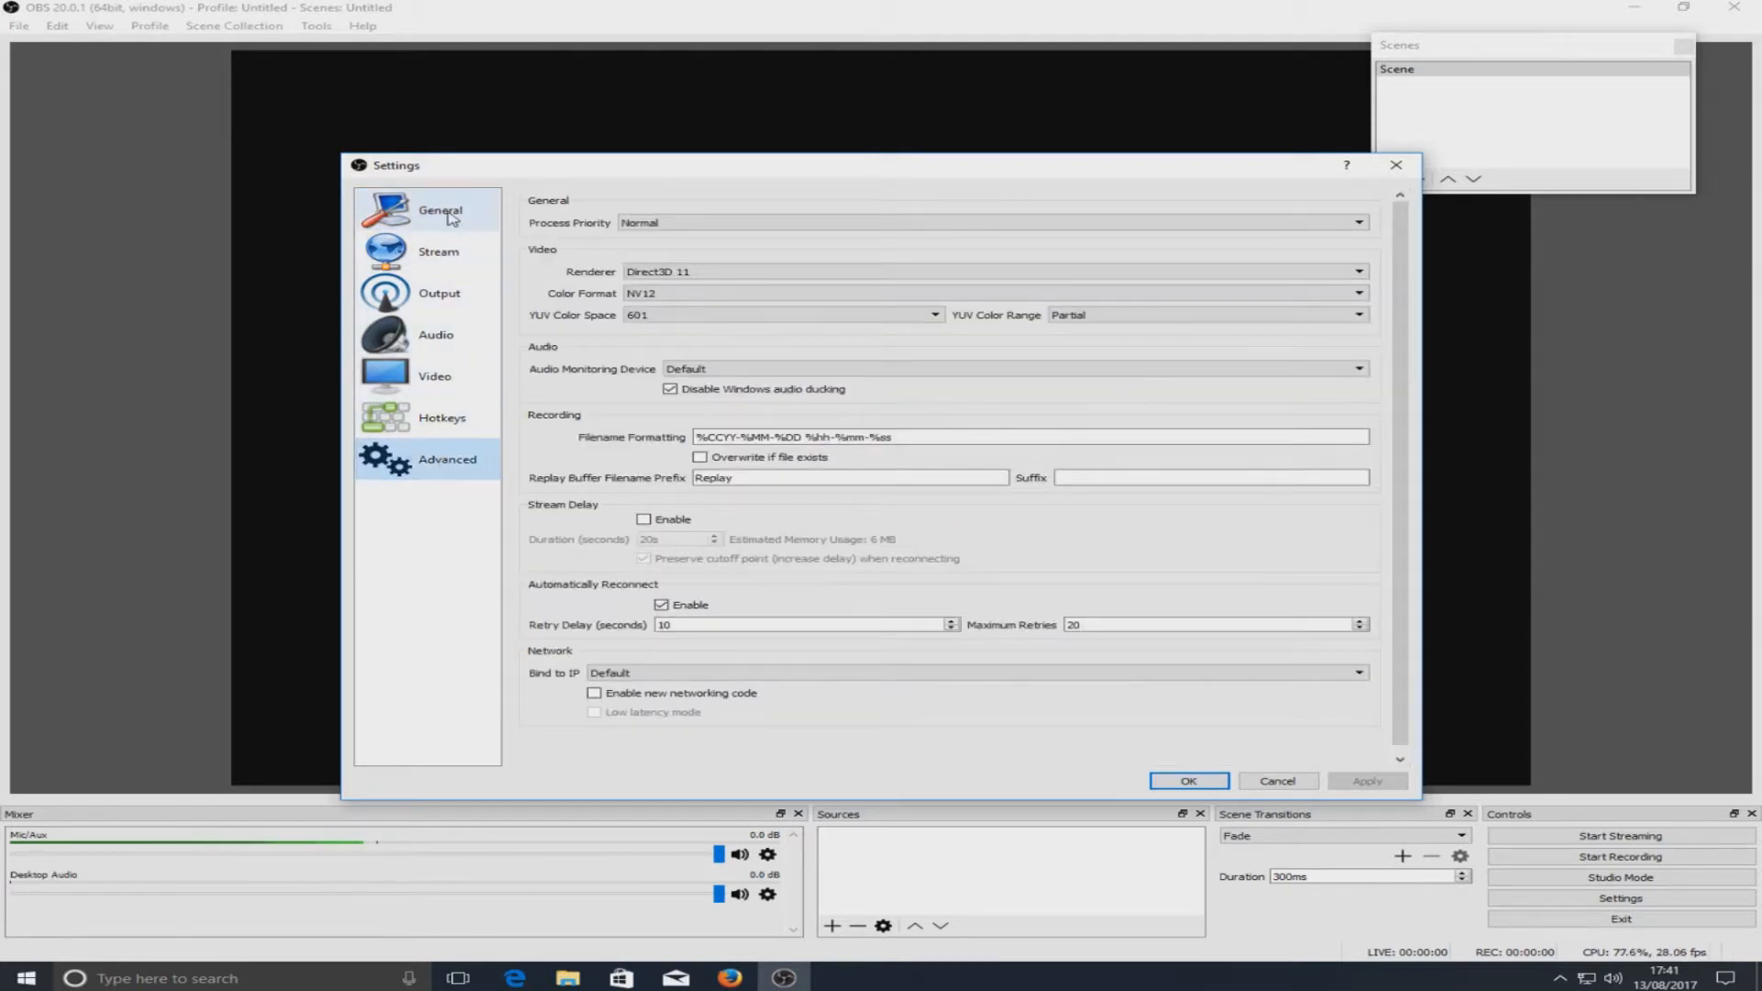
click(439, 209)
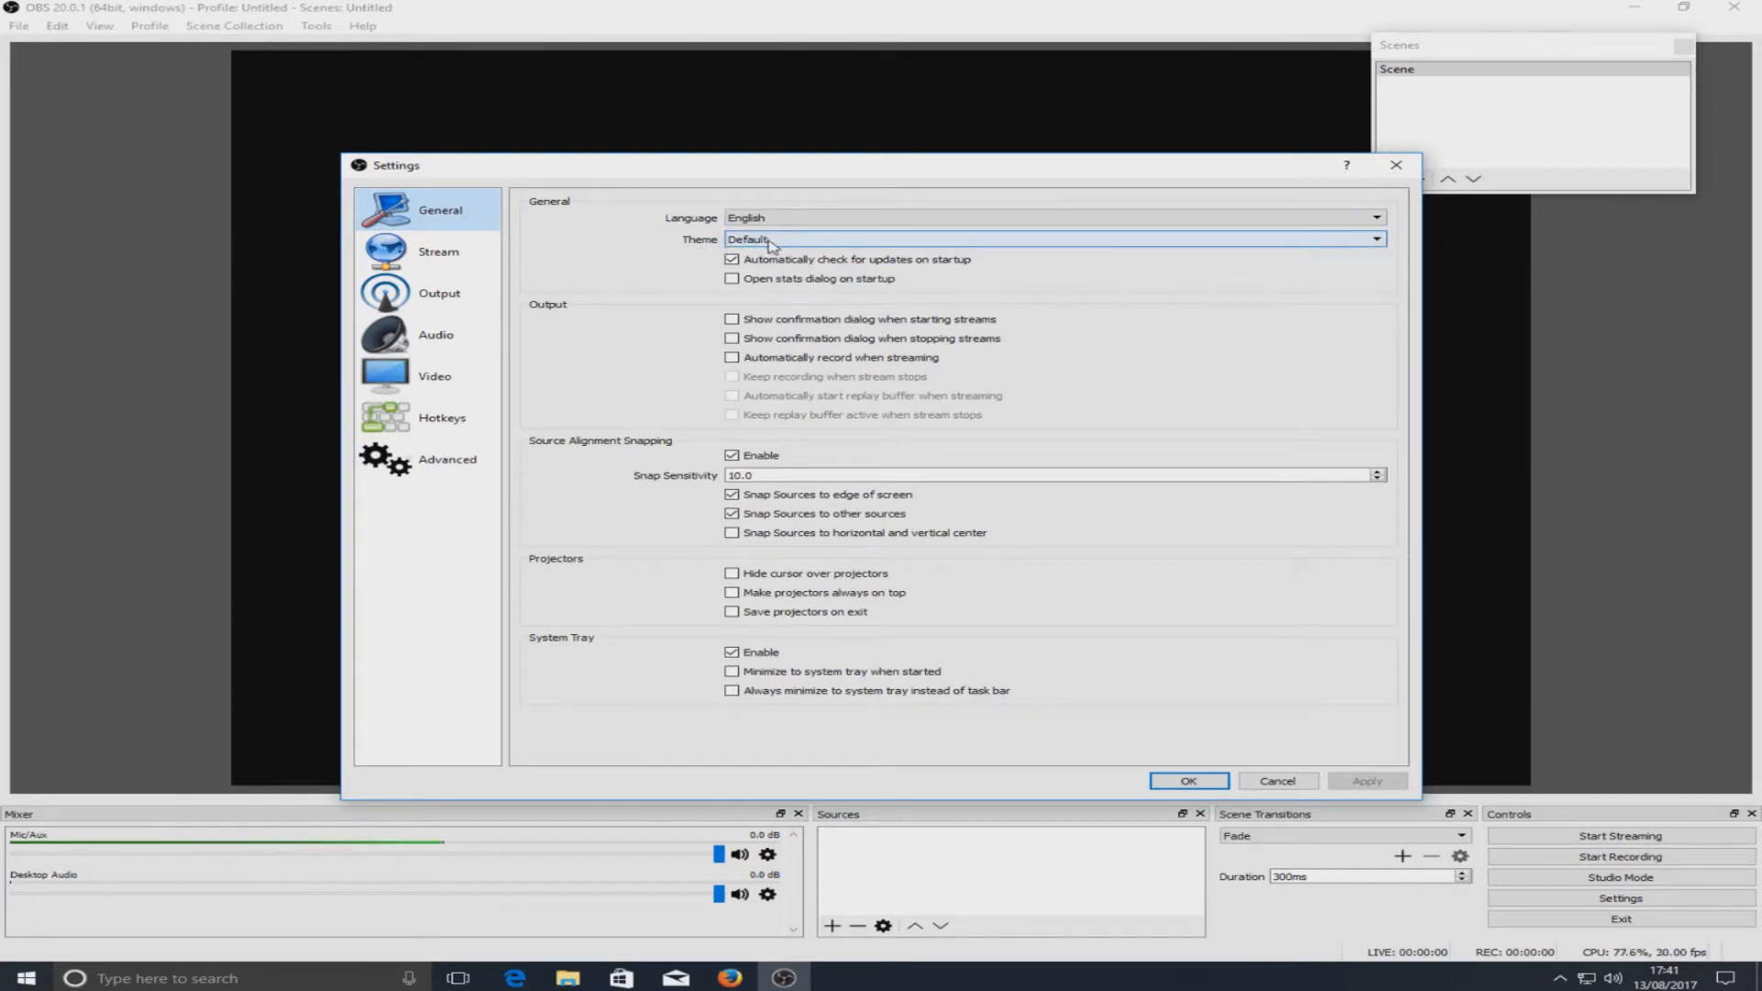
click(1376, 239)
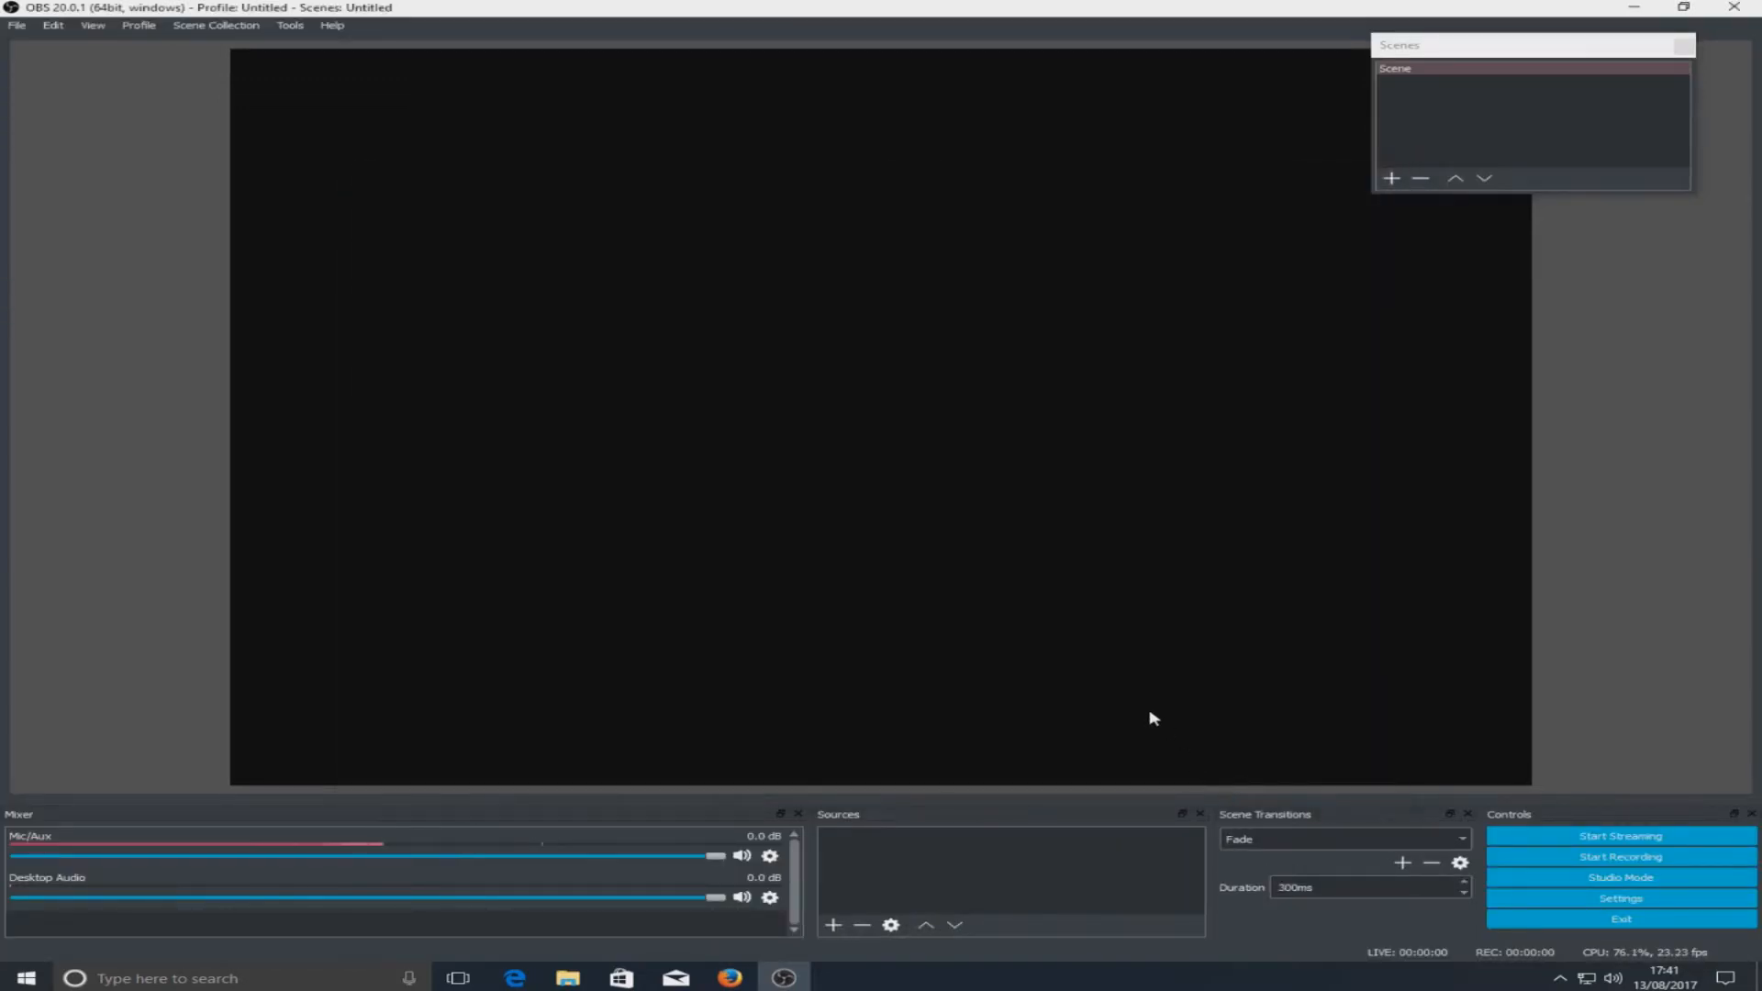
mouse_move(1164, 484)
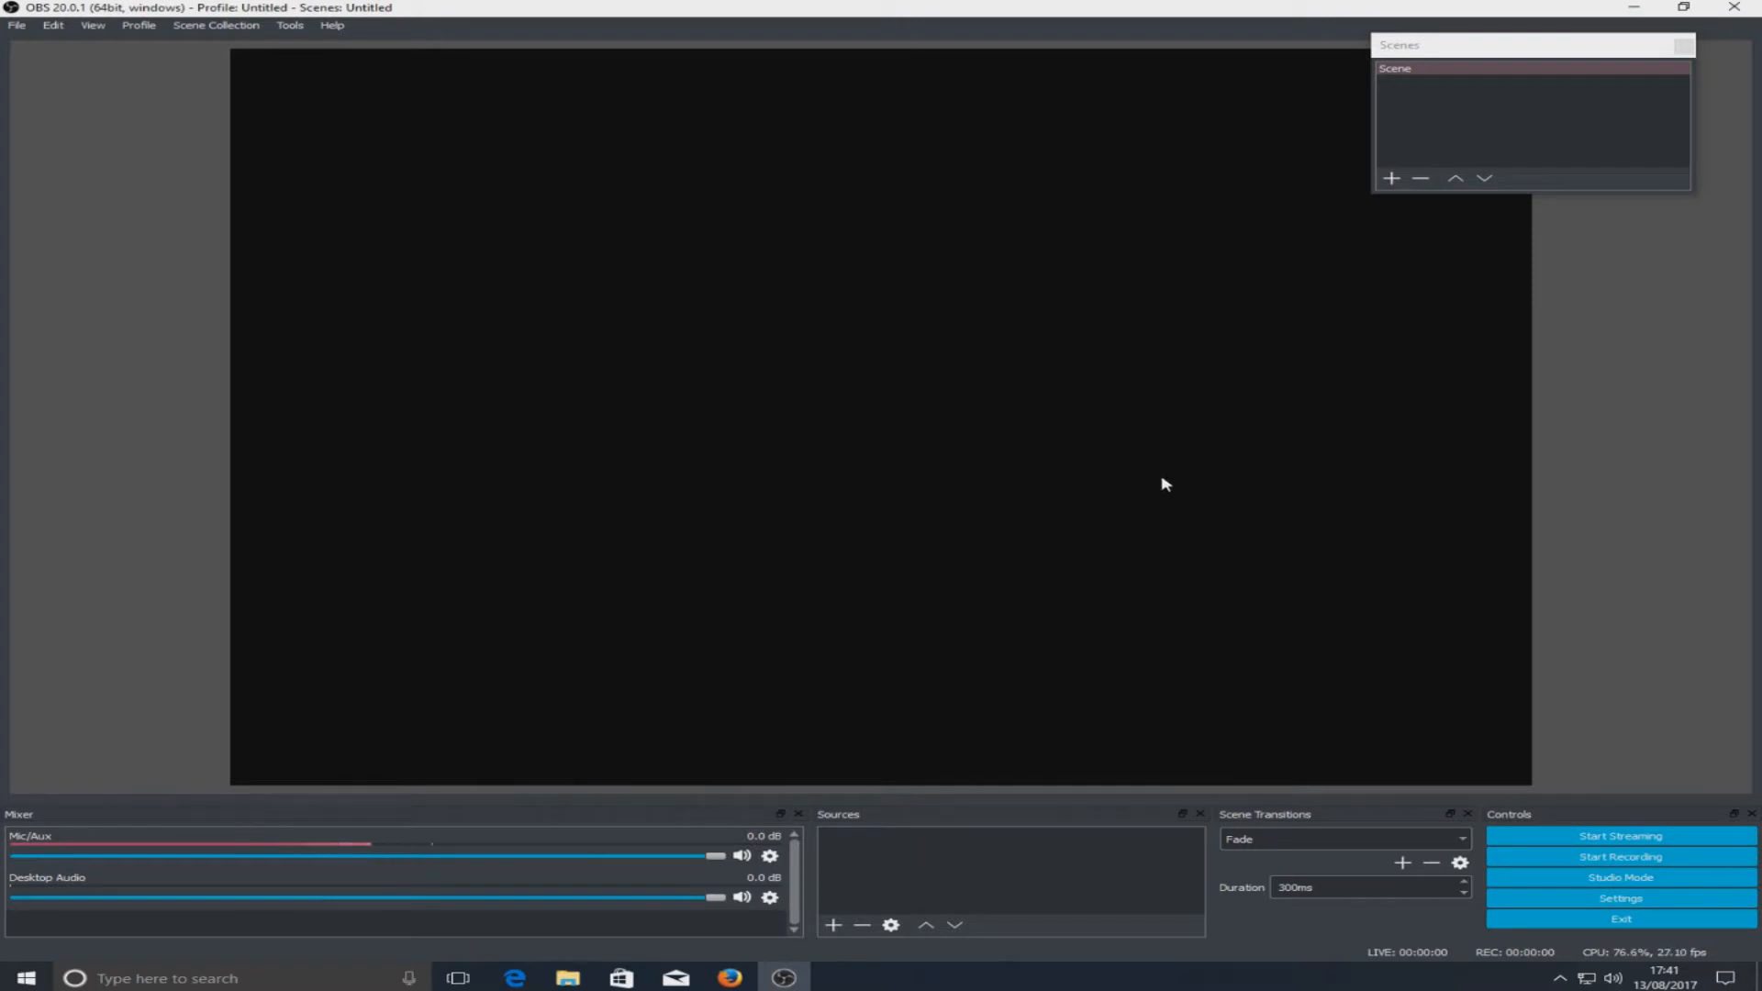